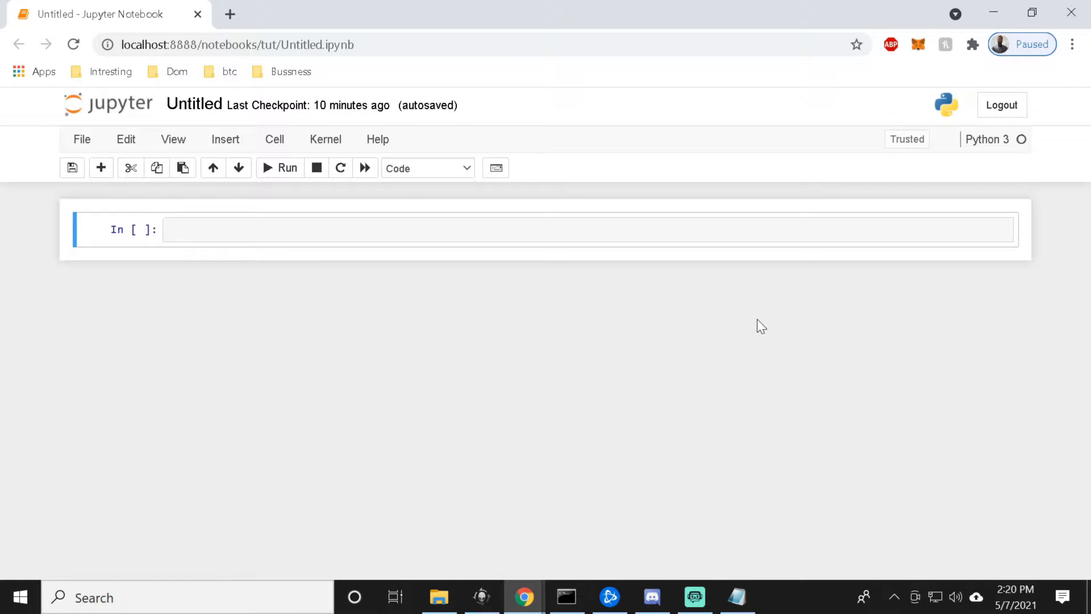
mouse_move(717, 303)
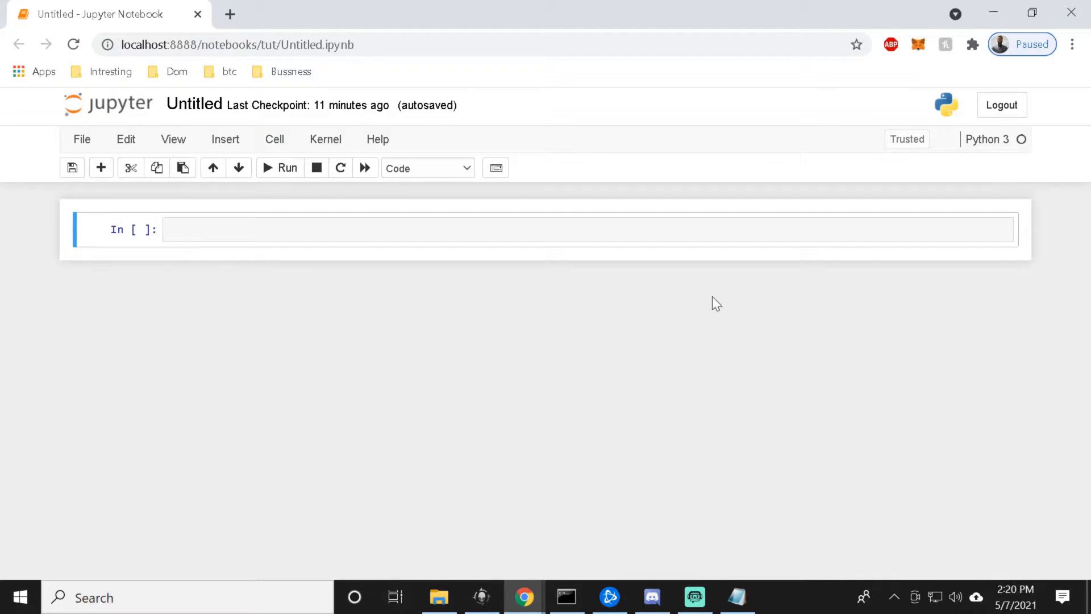
mouse_move(590, 357)
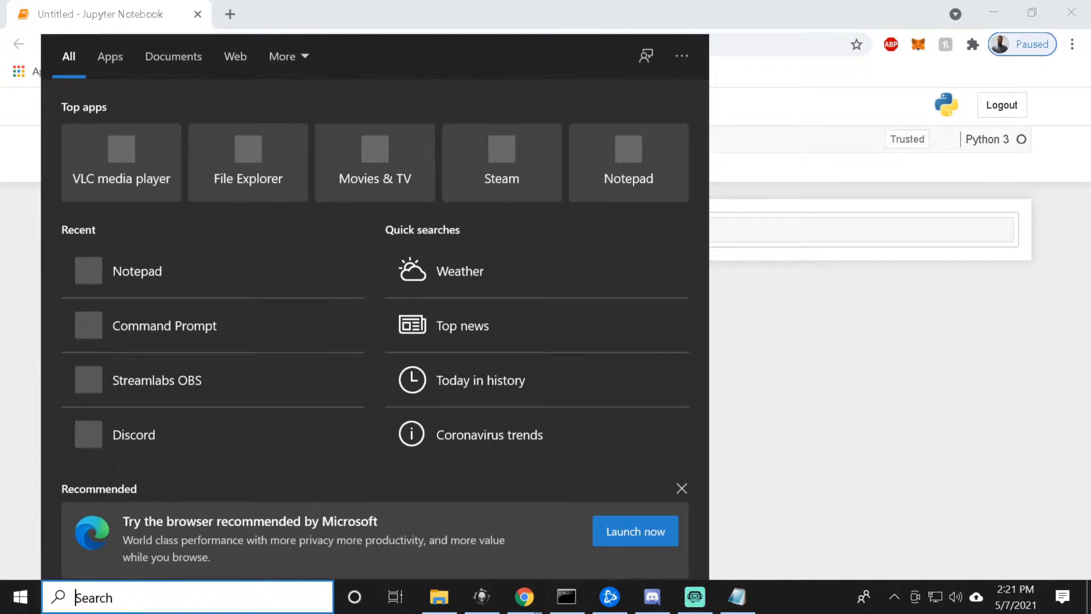
Run 'pip install pynput' in Command Prompt, which reports the package already satisfied.
text(cm)
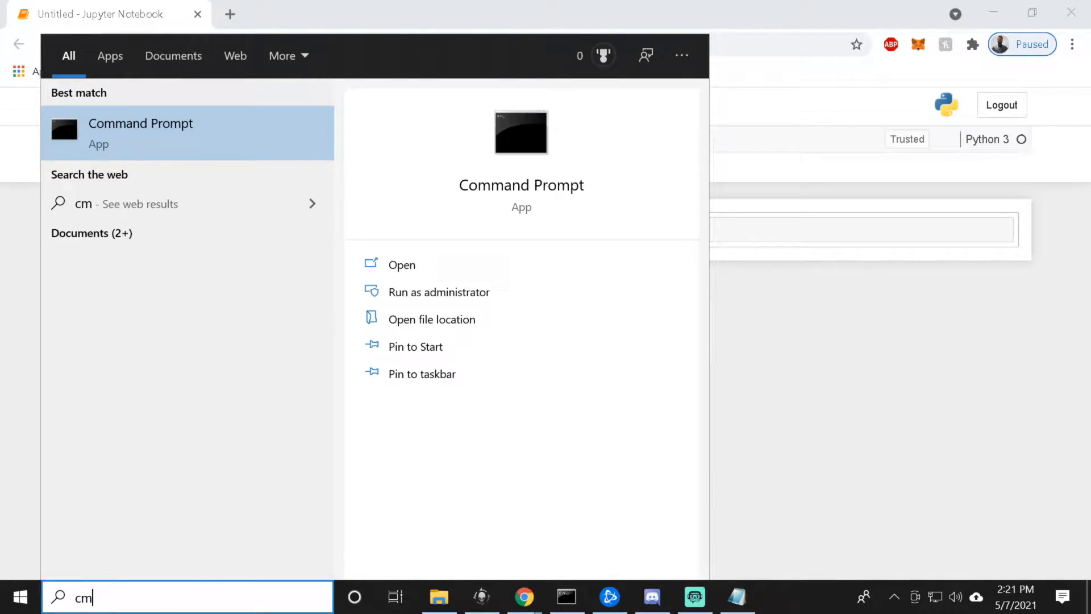
click(401, 265)
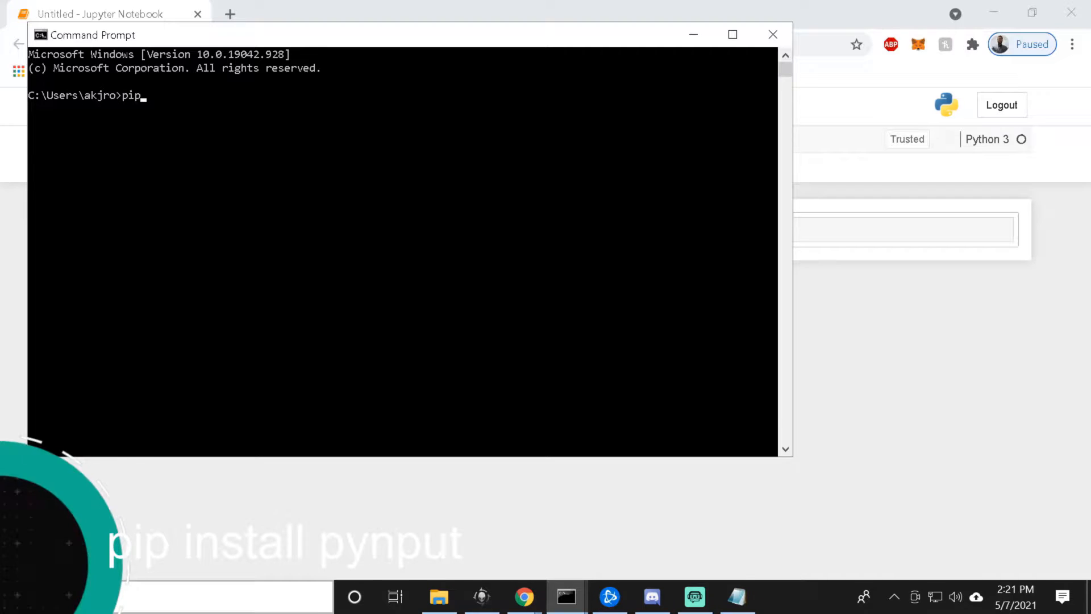
text(install)
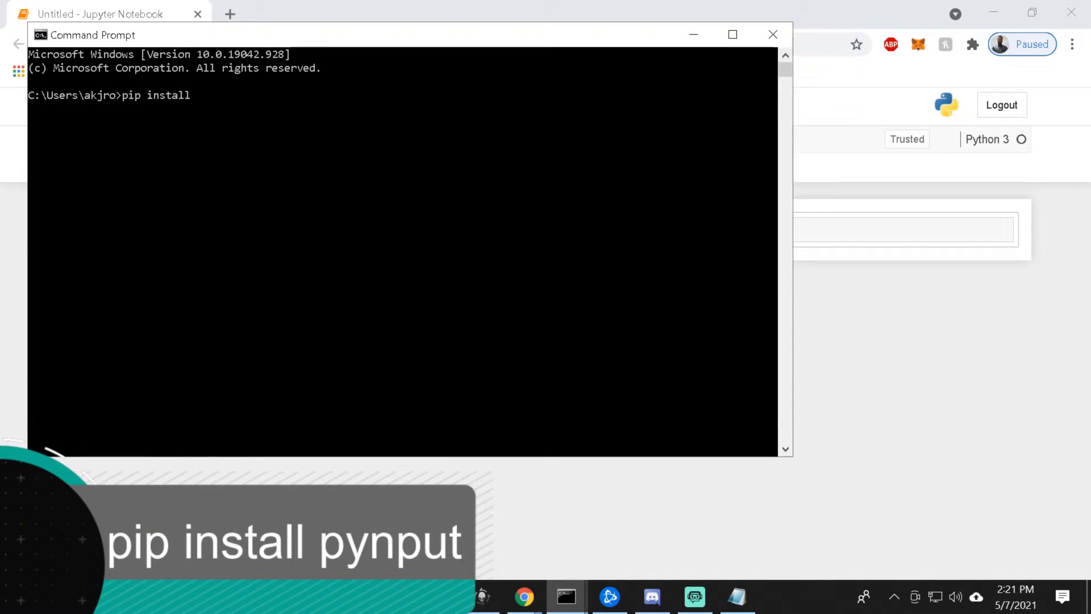
text(py)
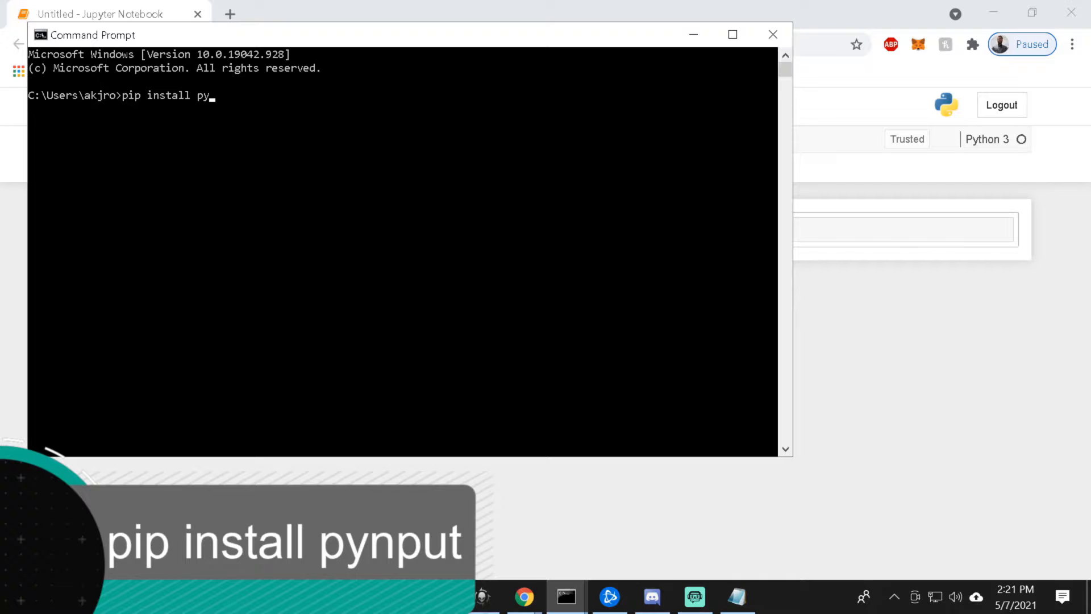
key(Return)
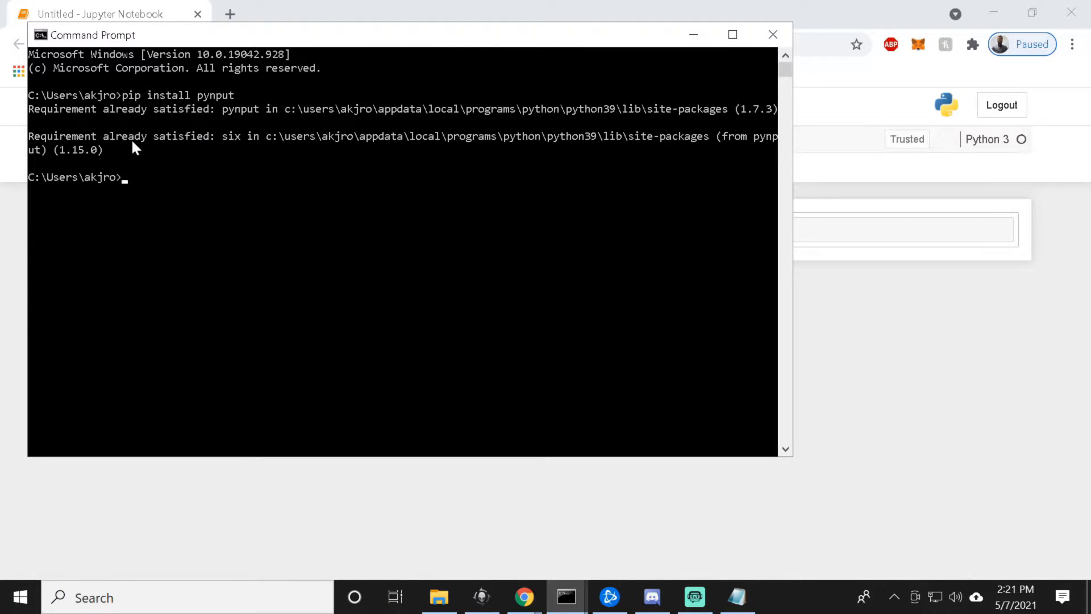
mouse_move(146, 179)
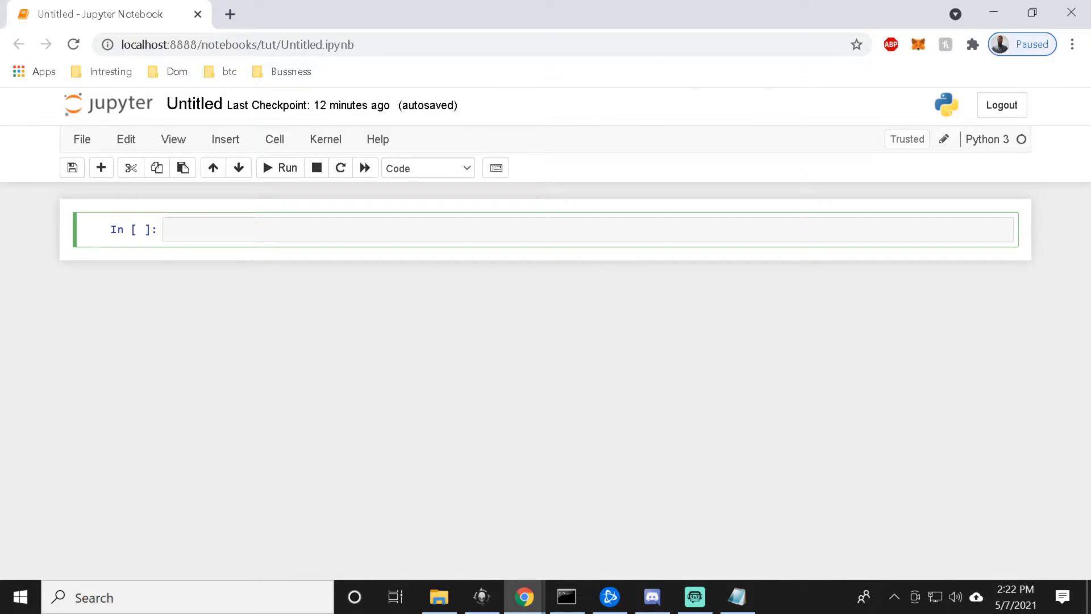
Write 'import pynput' as the first line of the first cell.
text(i)
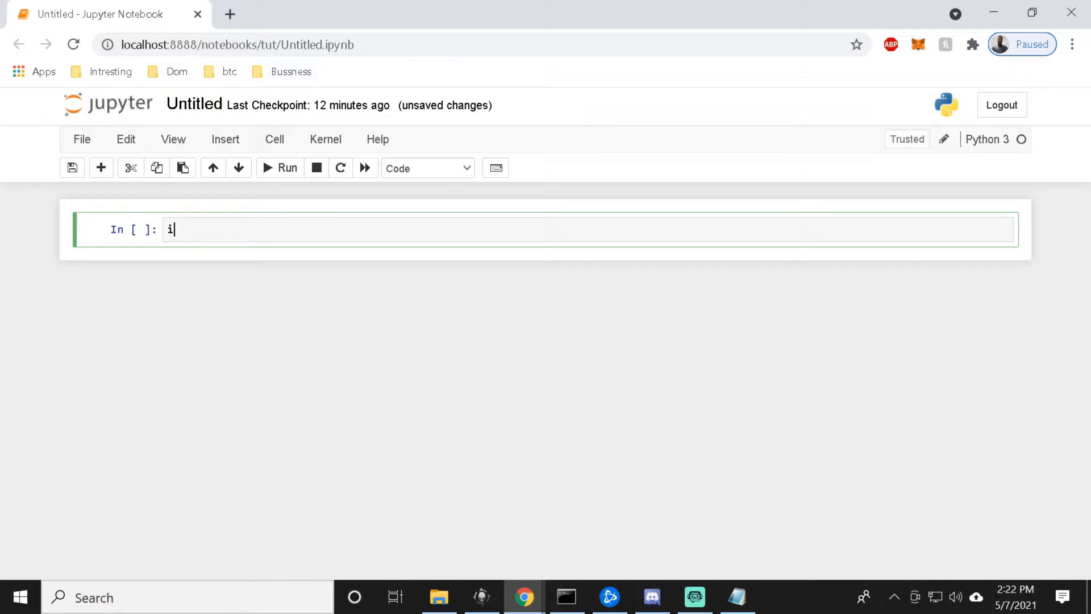
text(mp)
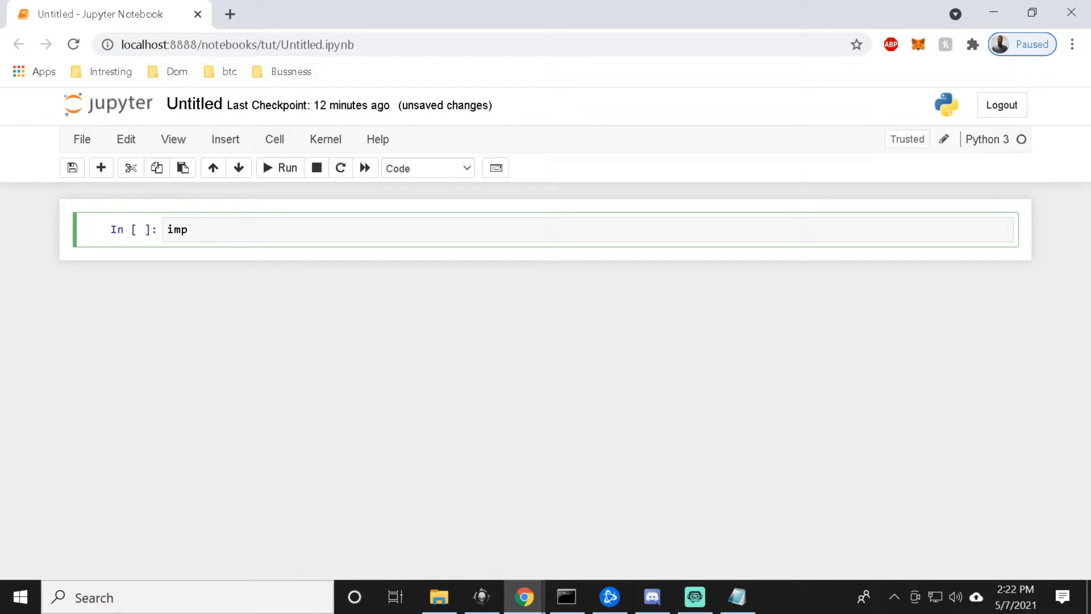
text(ort)
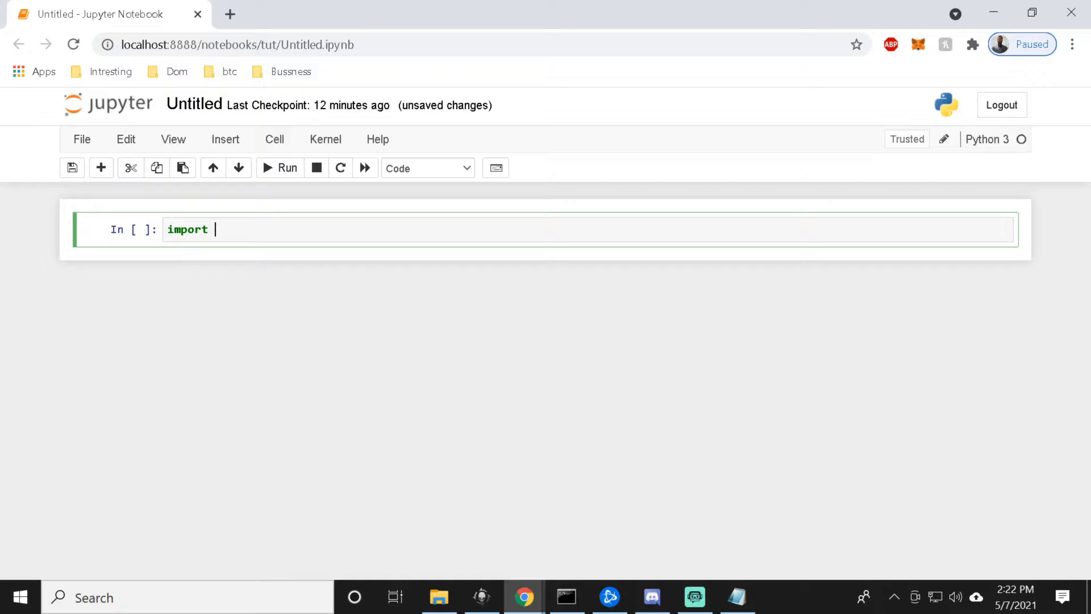
text(pynput)
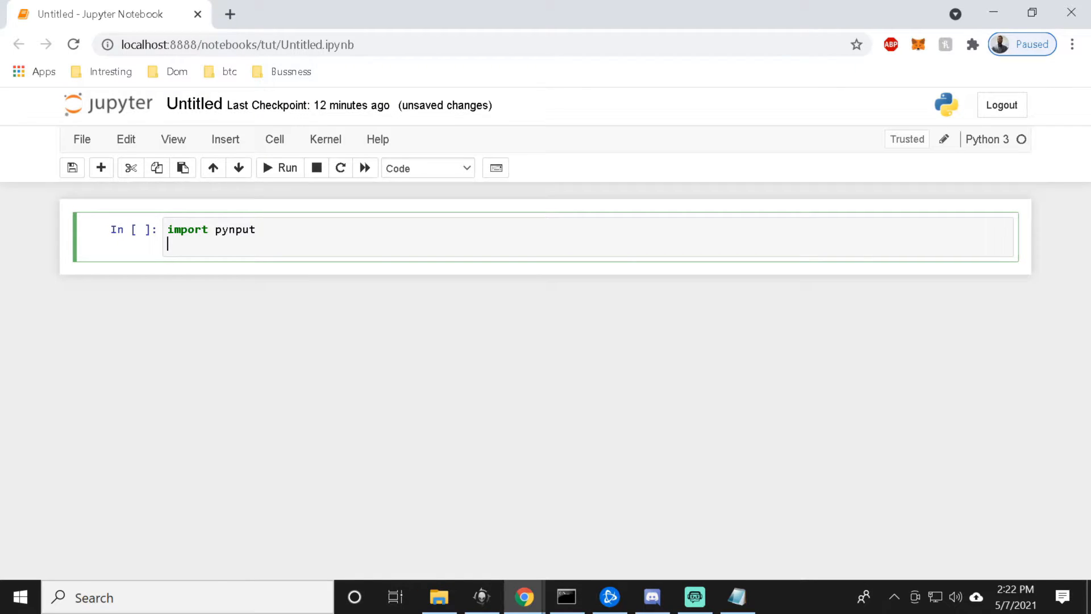
Add 'from pynput.keyboard import Key, Listener' and insert an empty cell below.
text(for)
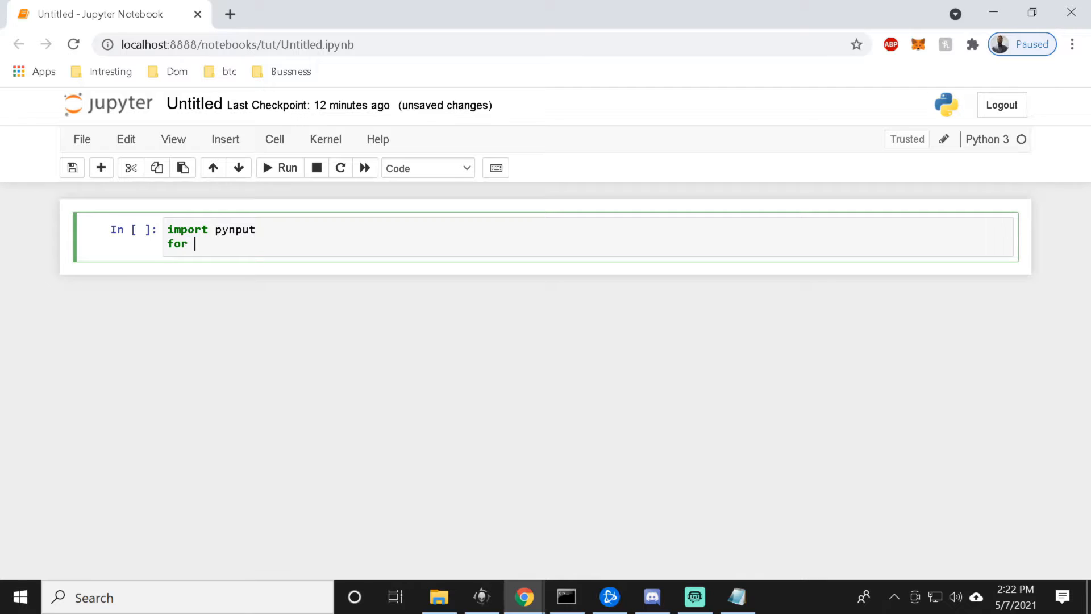
text(pynput)
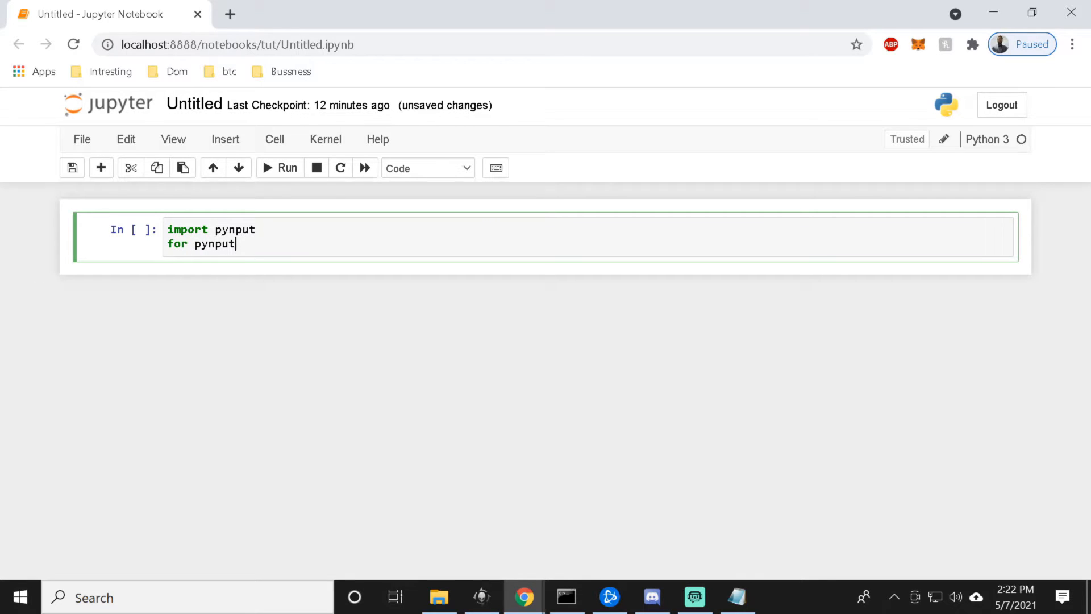
text(.k)
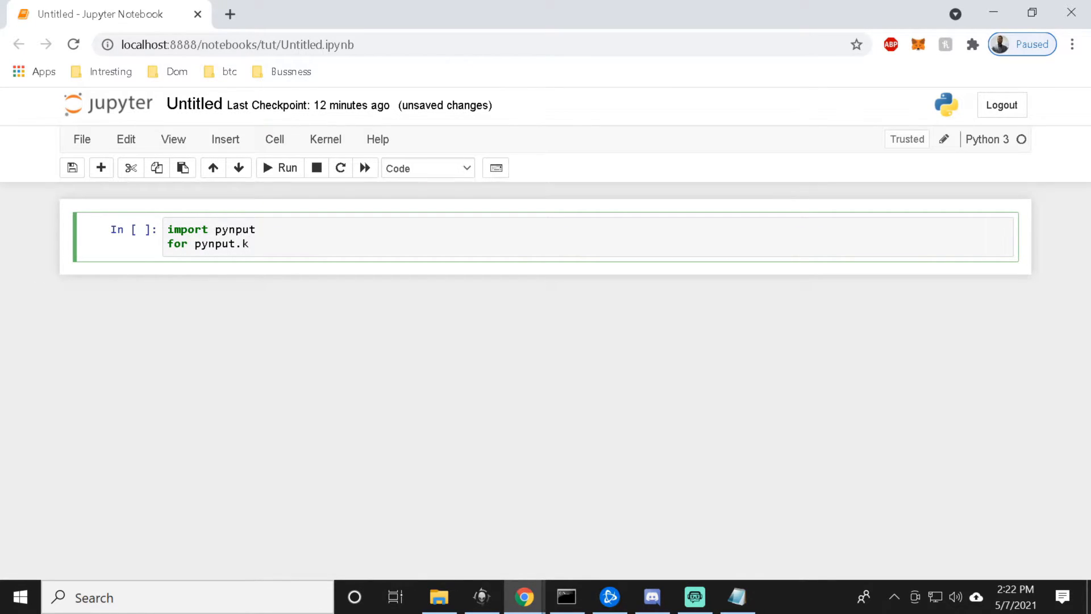
text(eybo)
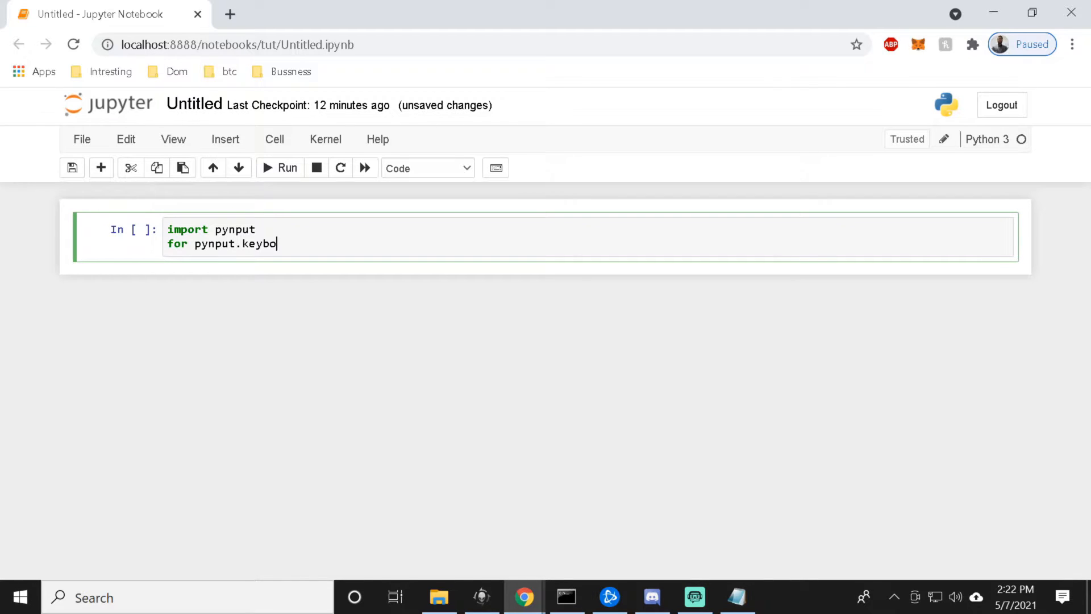
text(ard imp)
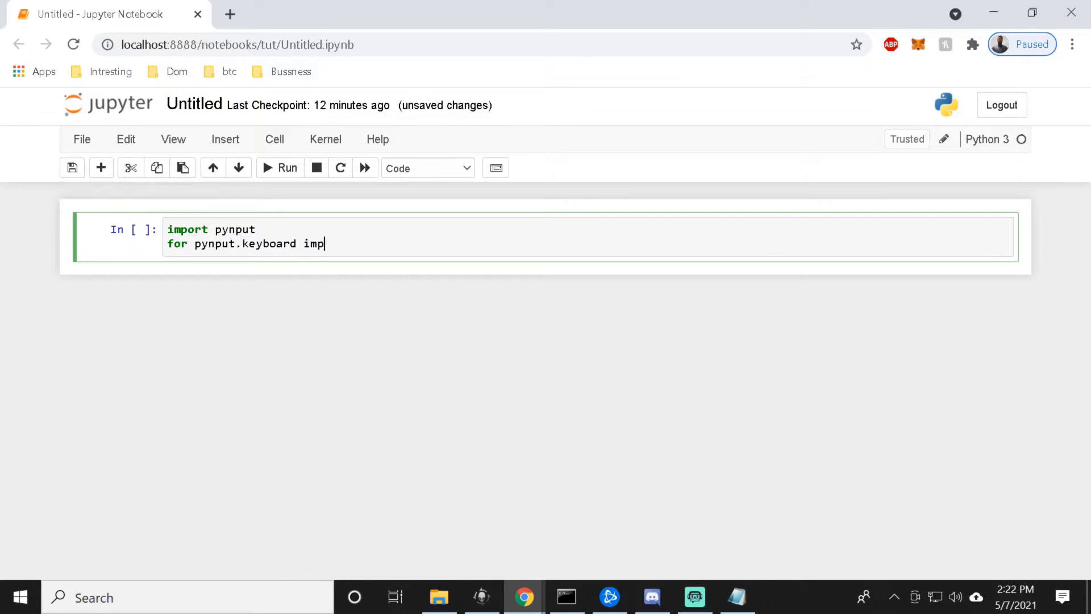
text(rto)
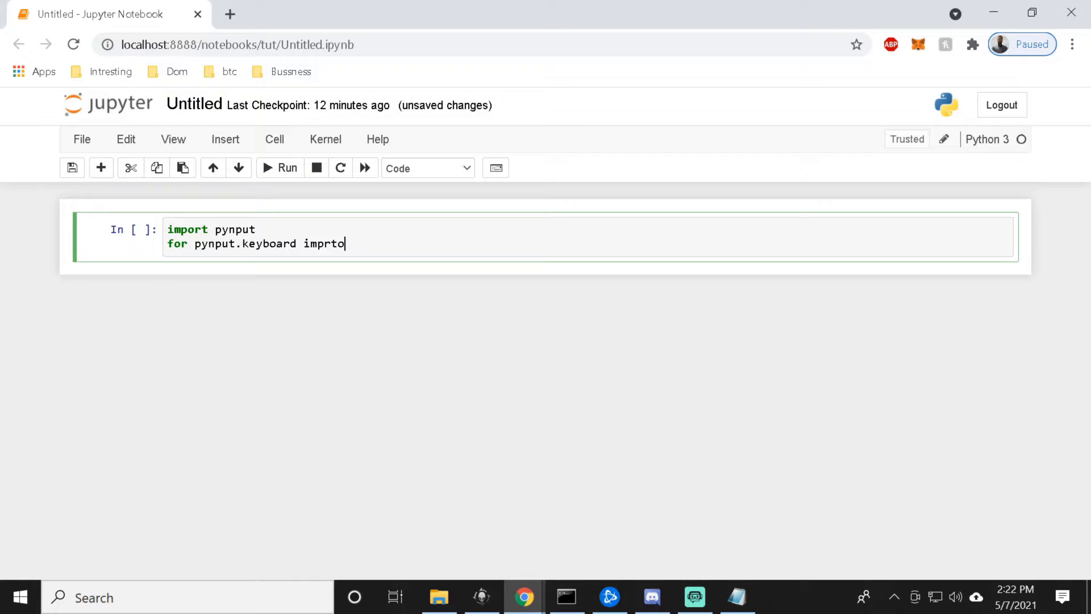
text(import)
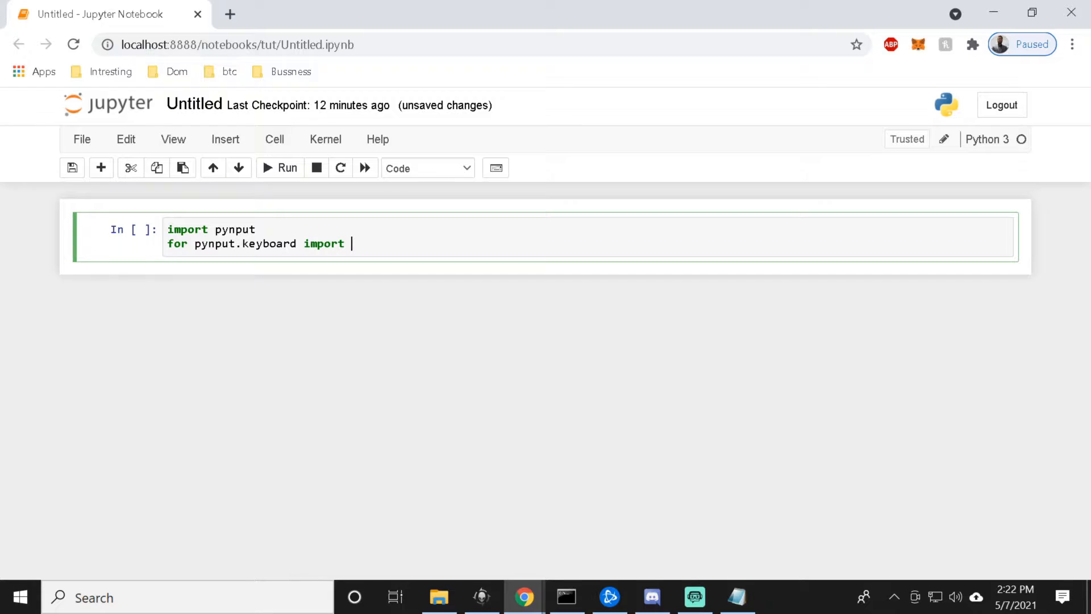
text(Ke)
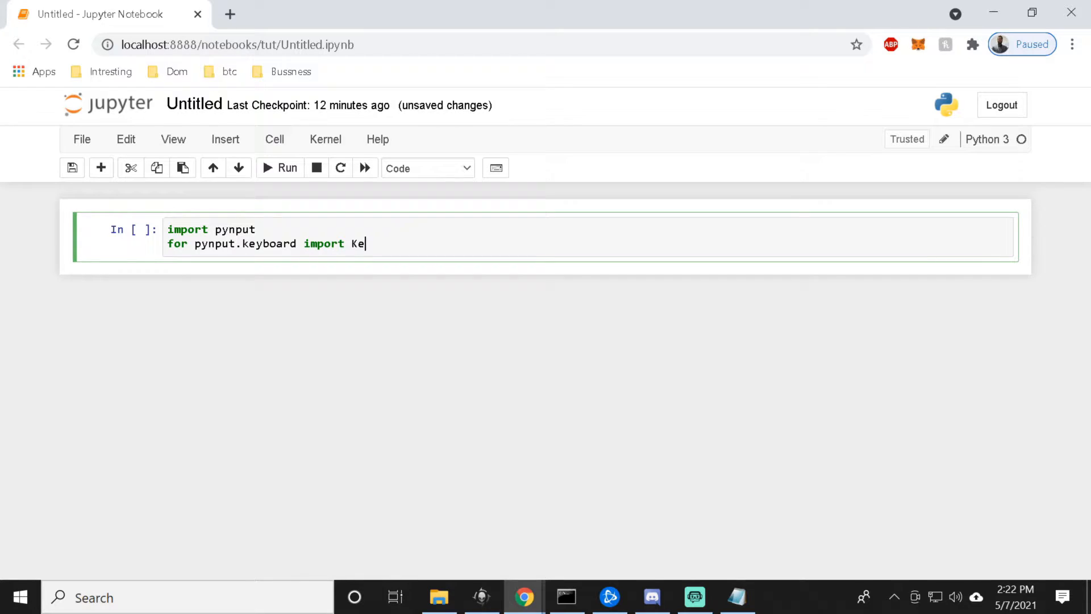
text(y, L)
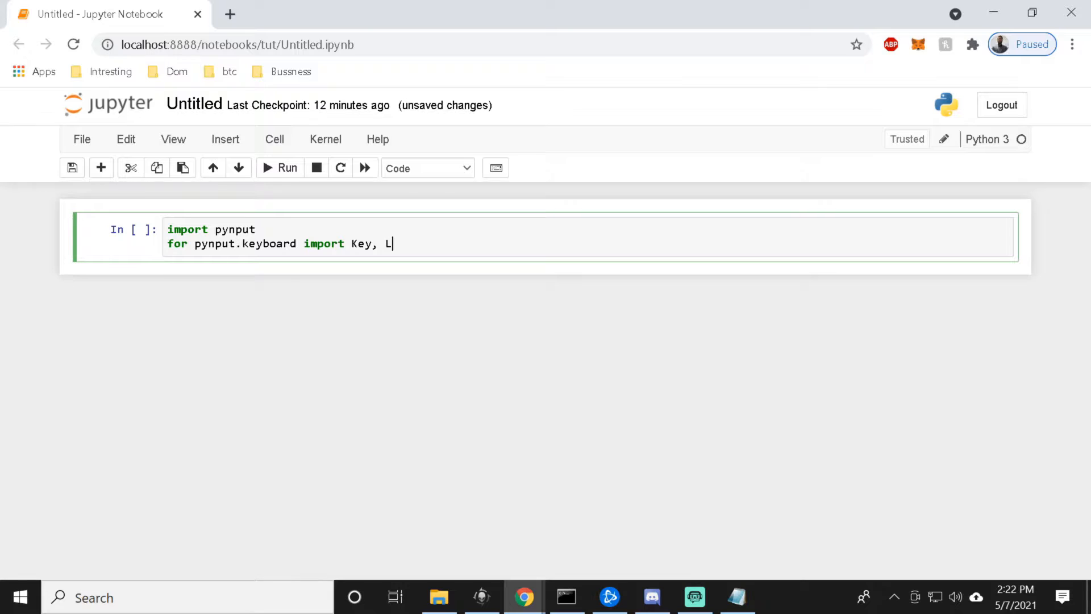
text(istn)
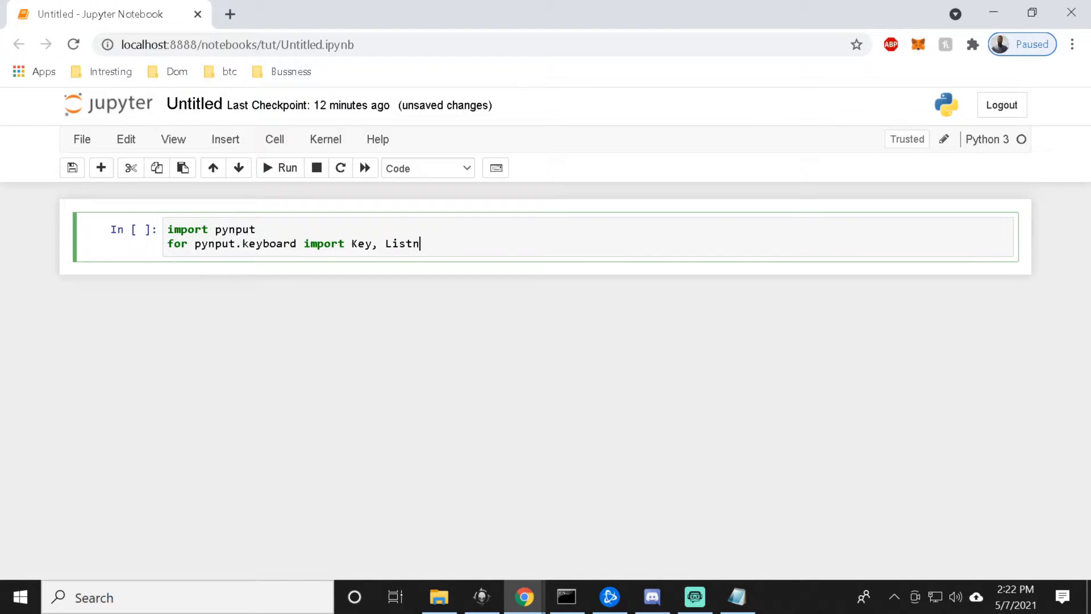
key(Backspace)
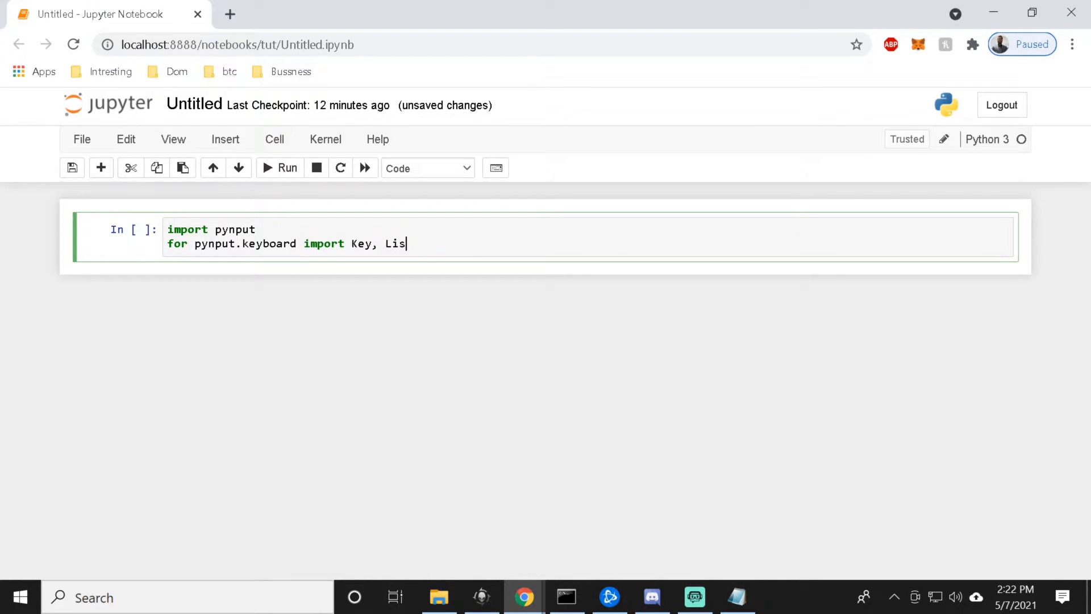
text(ener)
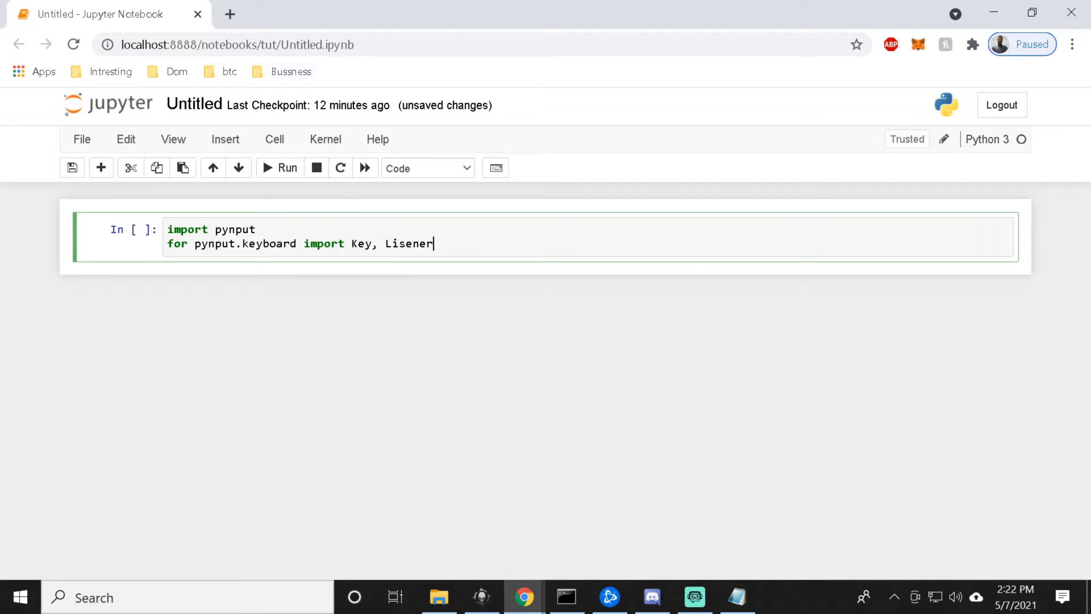
mouse_move(156, 168)
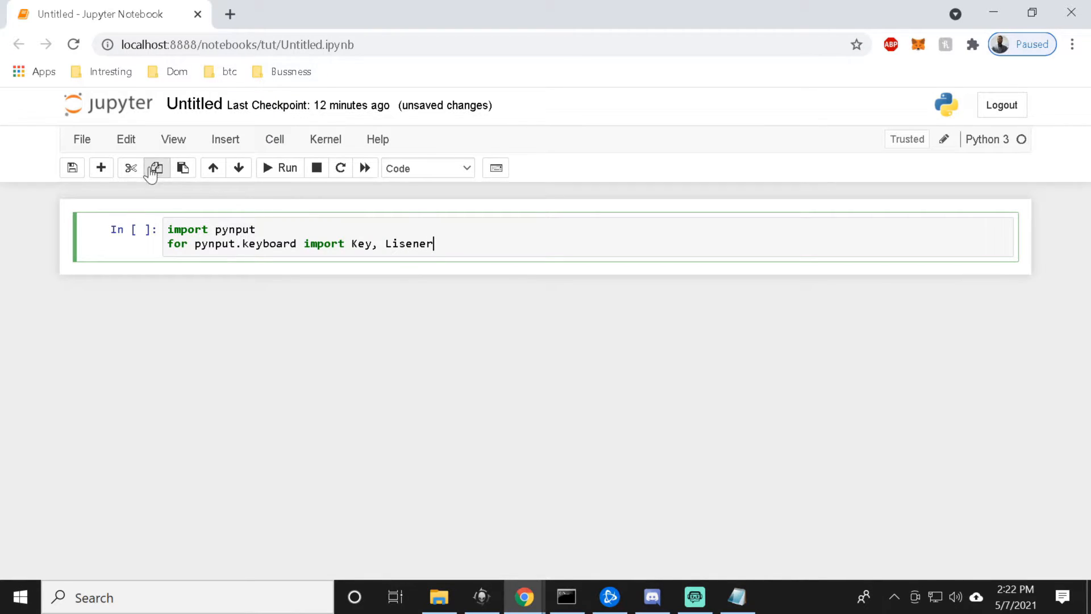
click(102, 169)
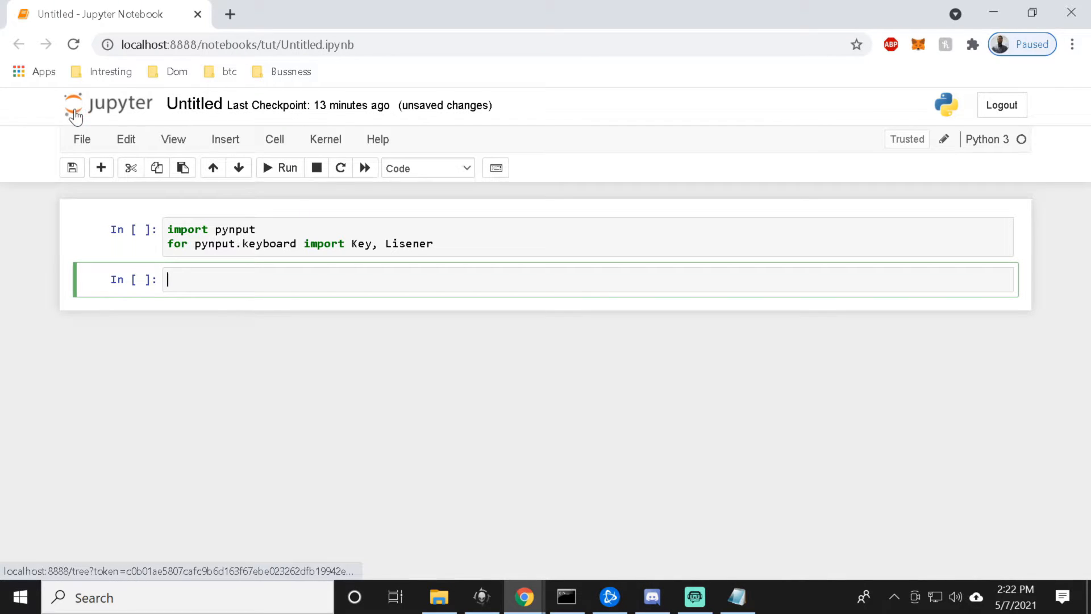
mouse_move(108, 105)
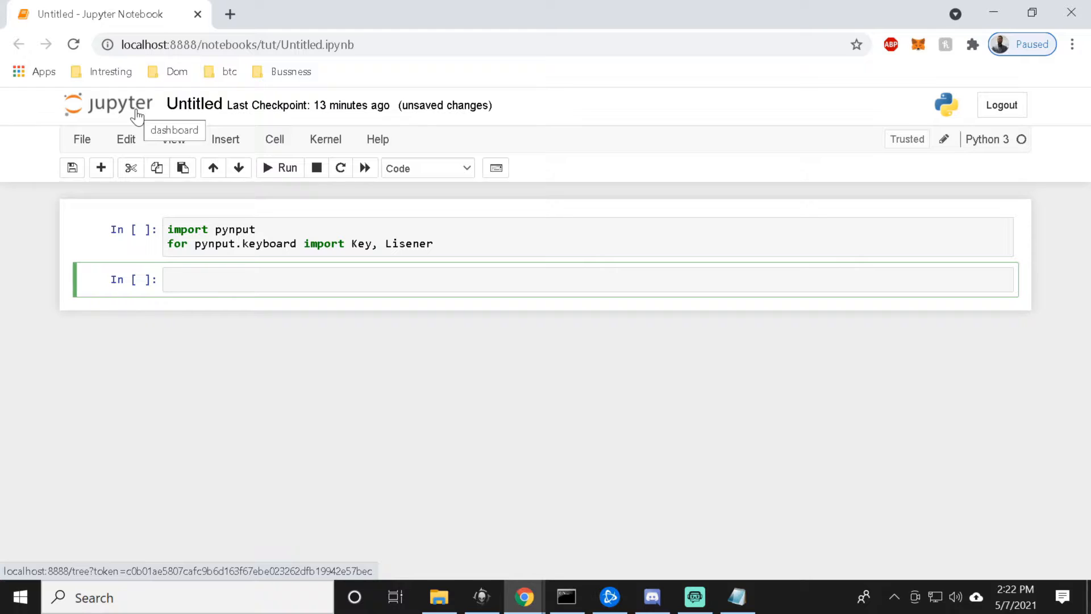
mouse_move(274, 329)
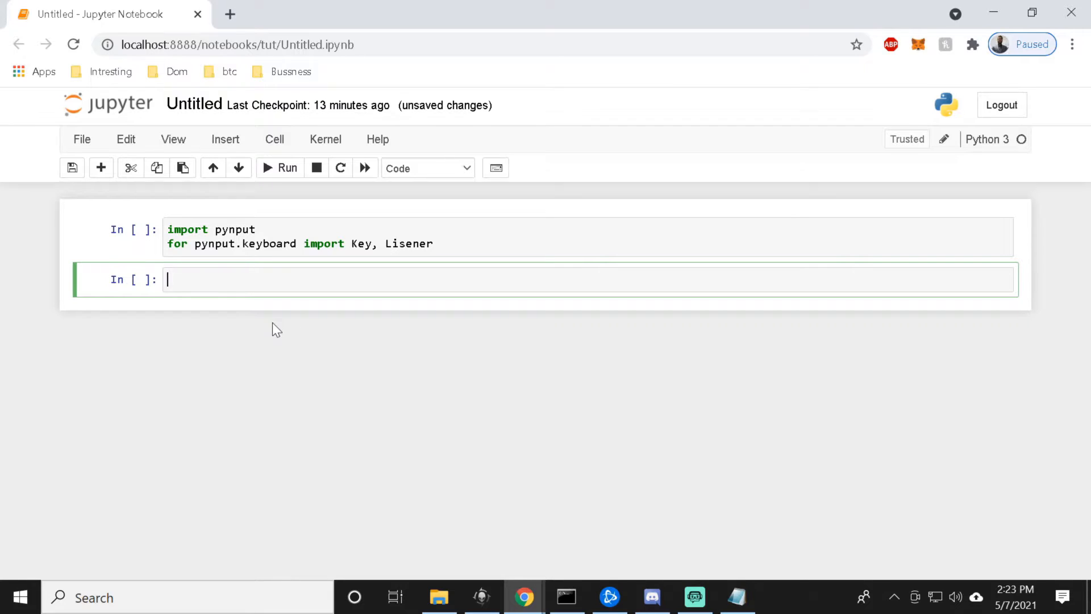
Write 'count = 0' and 'keys = []' in the second cell.
text(cout)
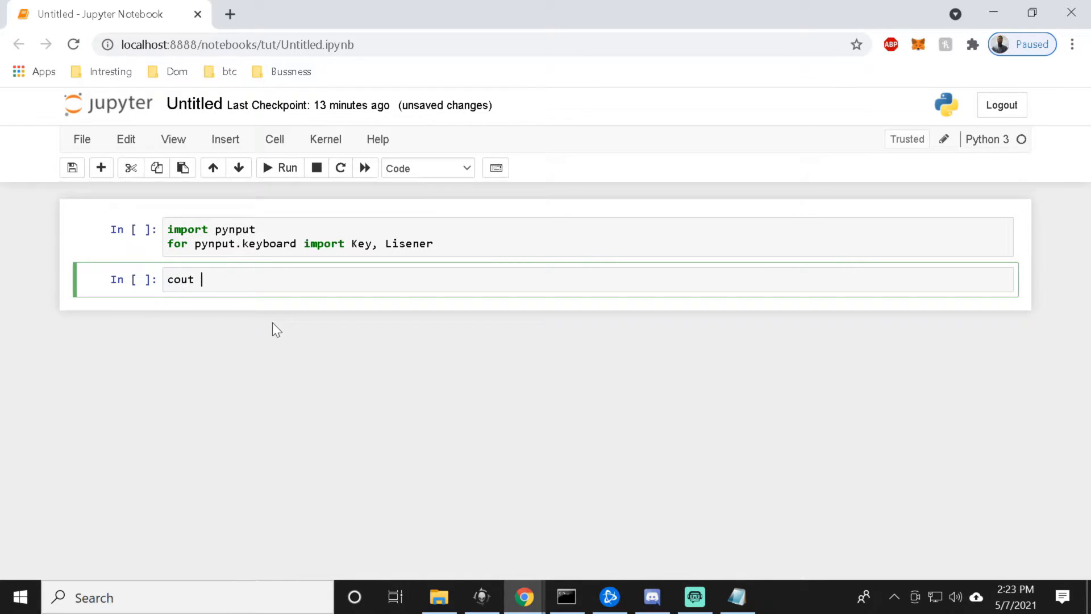
key(Backspace)
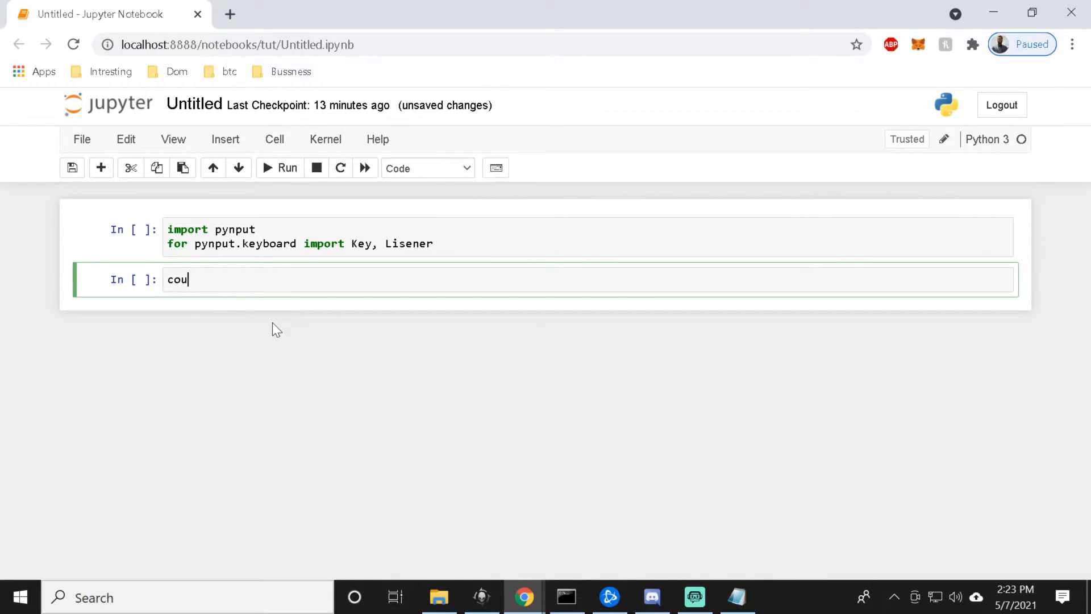
text(nt =)
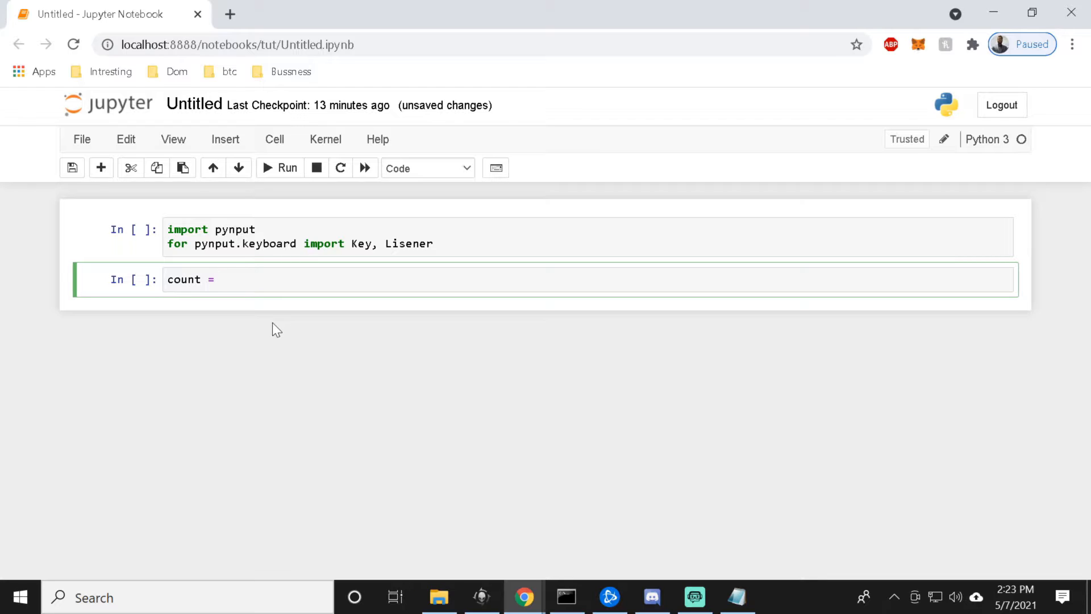
text(0)
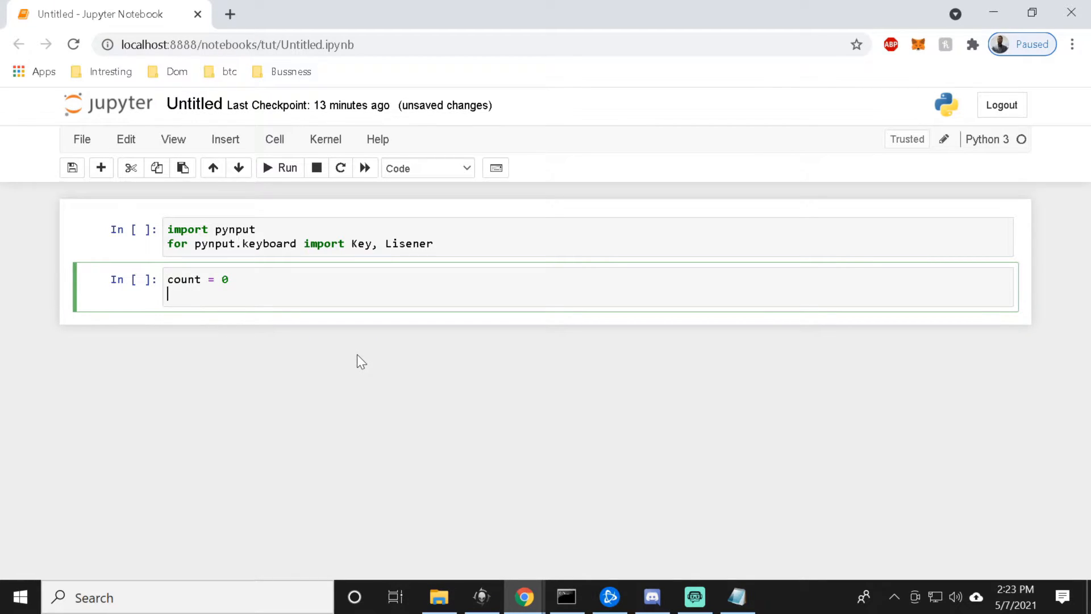
text(ke)
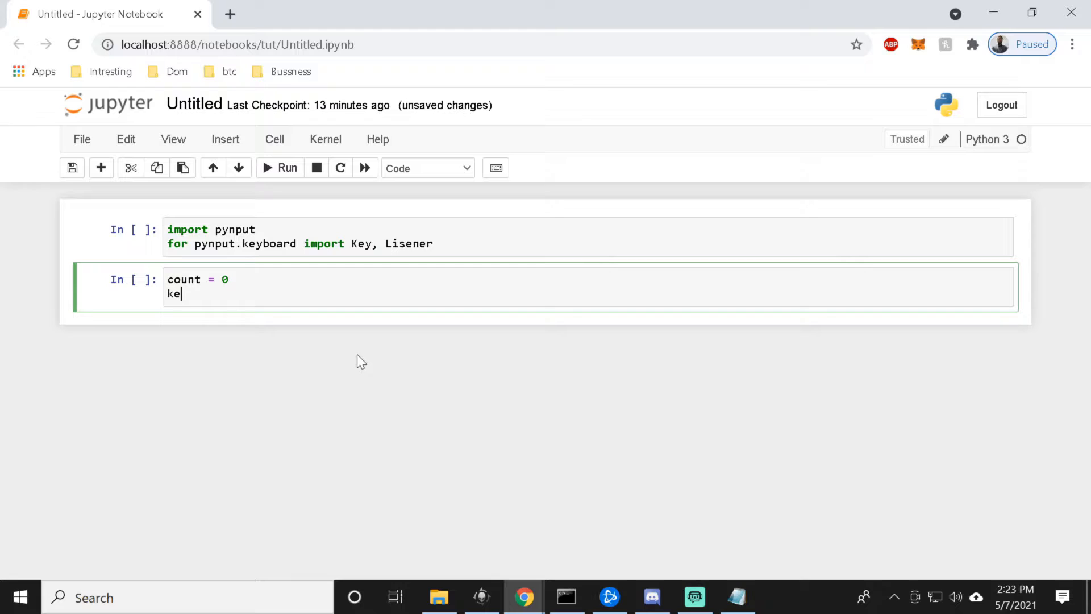
text(ys =)
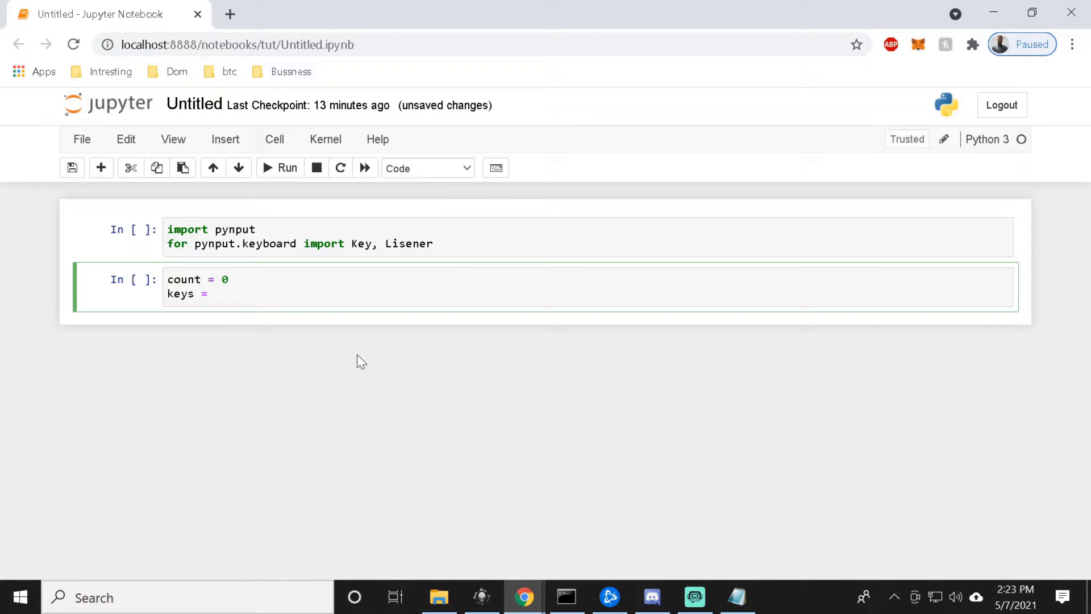
text([])
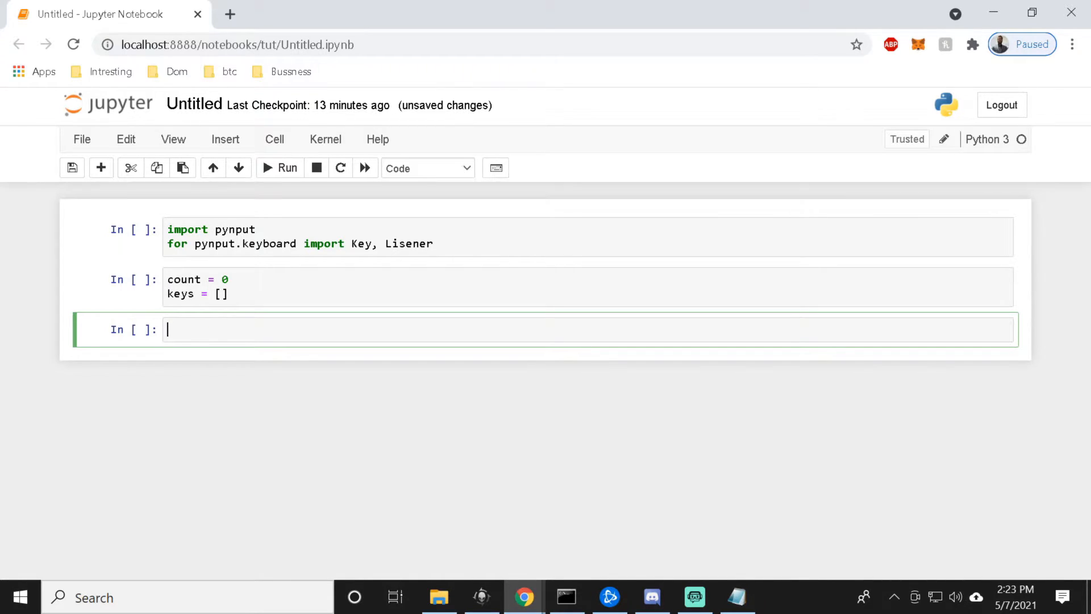
Begin the third cell with 'def on_press(key):'.
text(d)
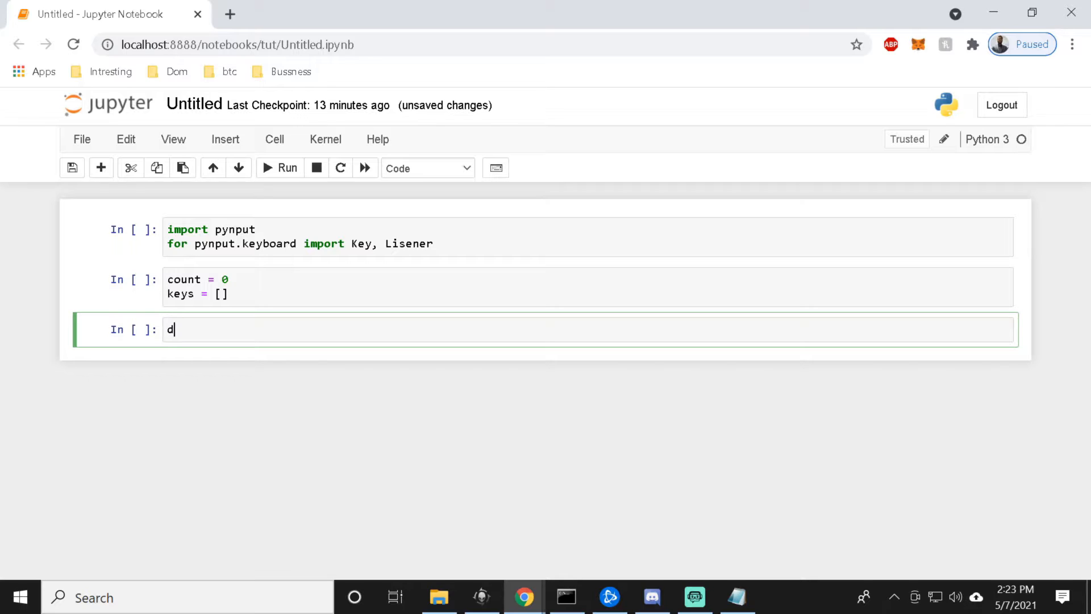
text(ef on)
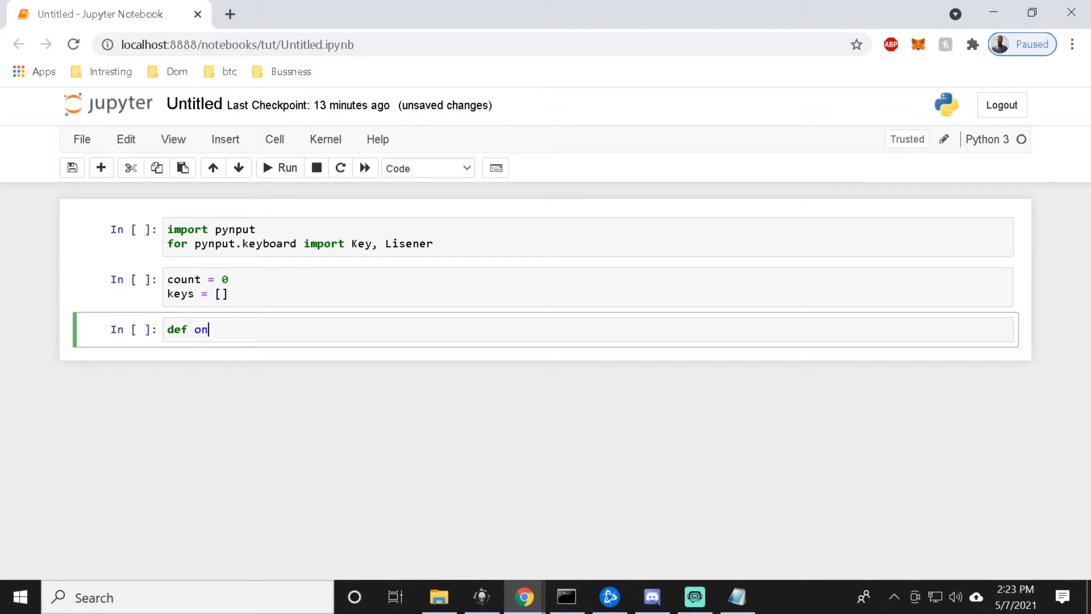
text(_pre)
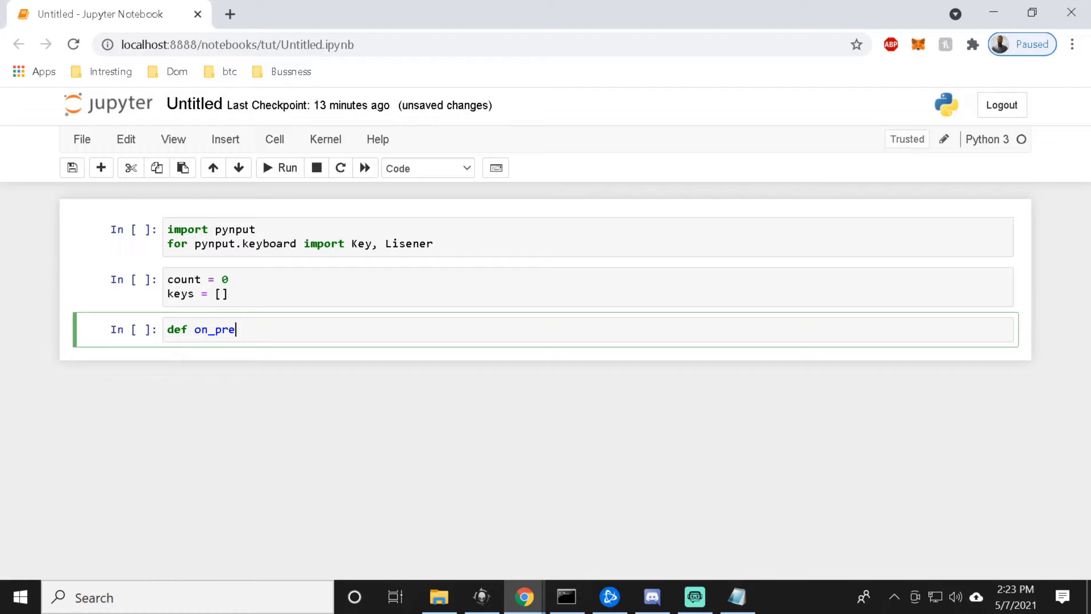
text(ss)
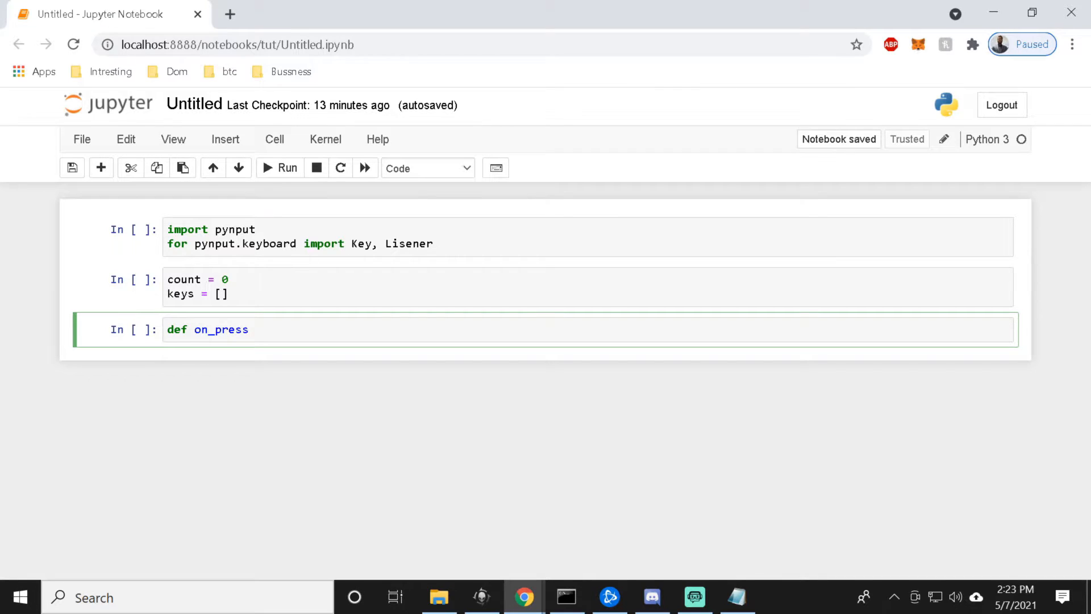
text(())
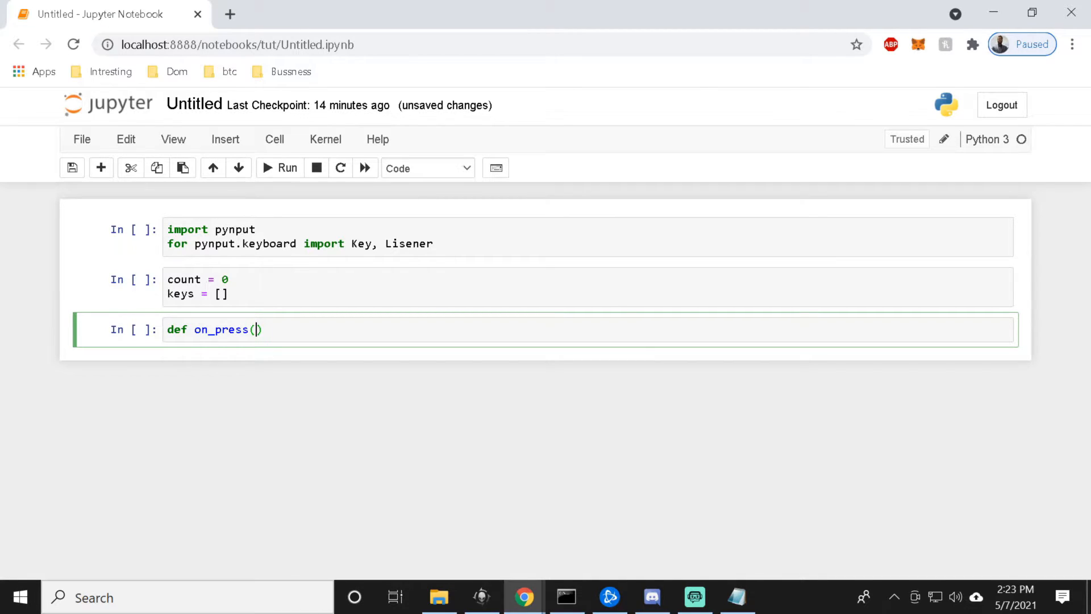
text(key))
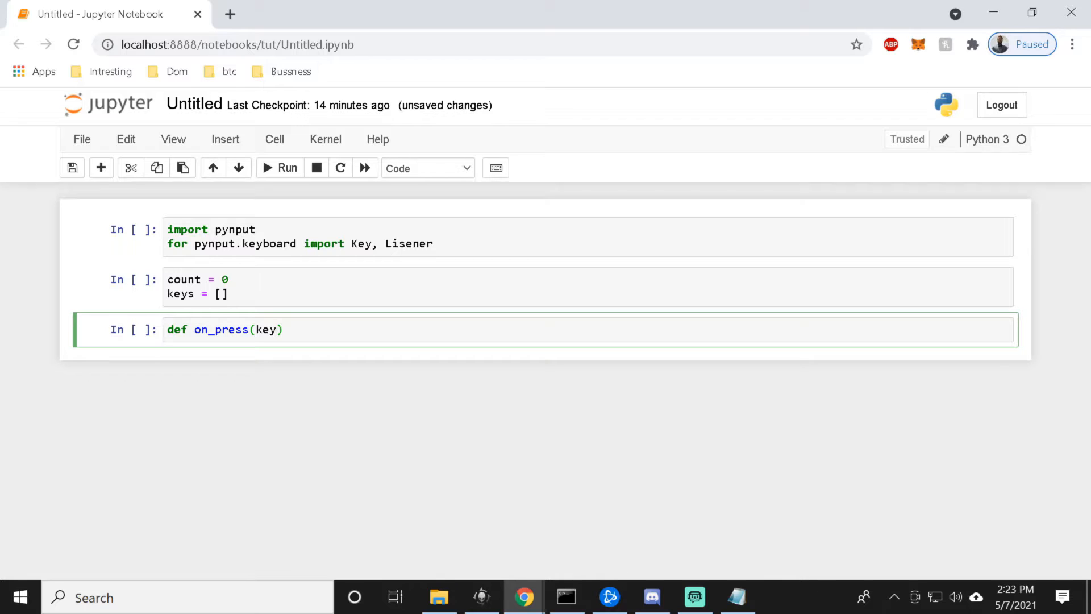
text(:)
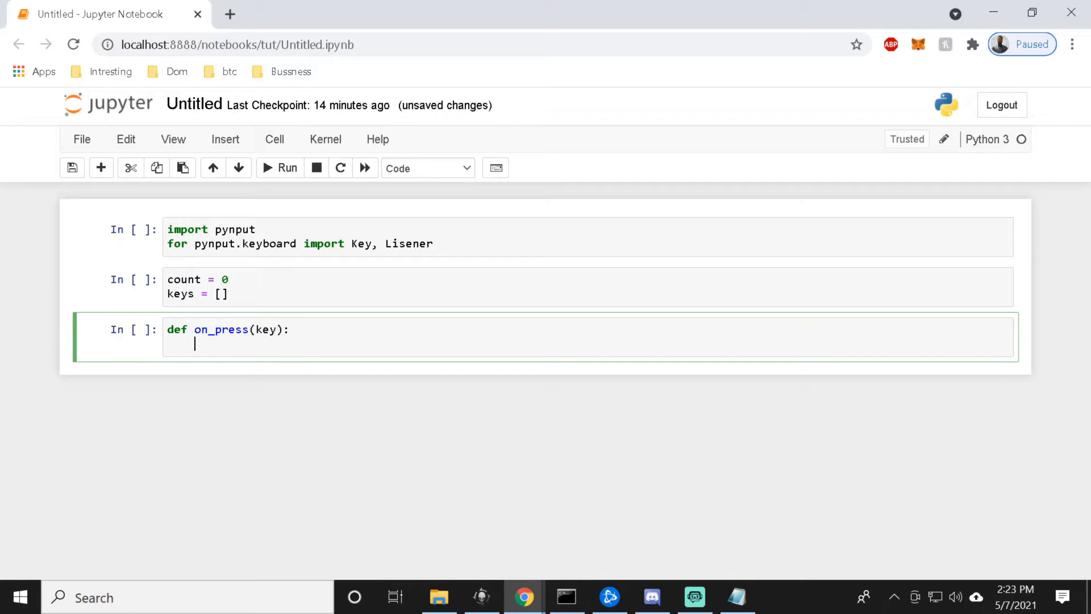
mouse_move(591, 433)
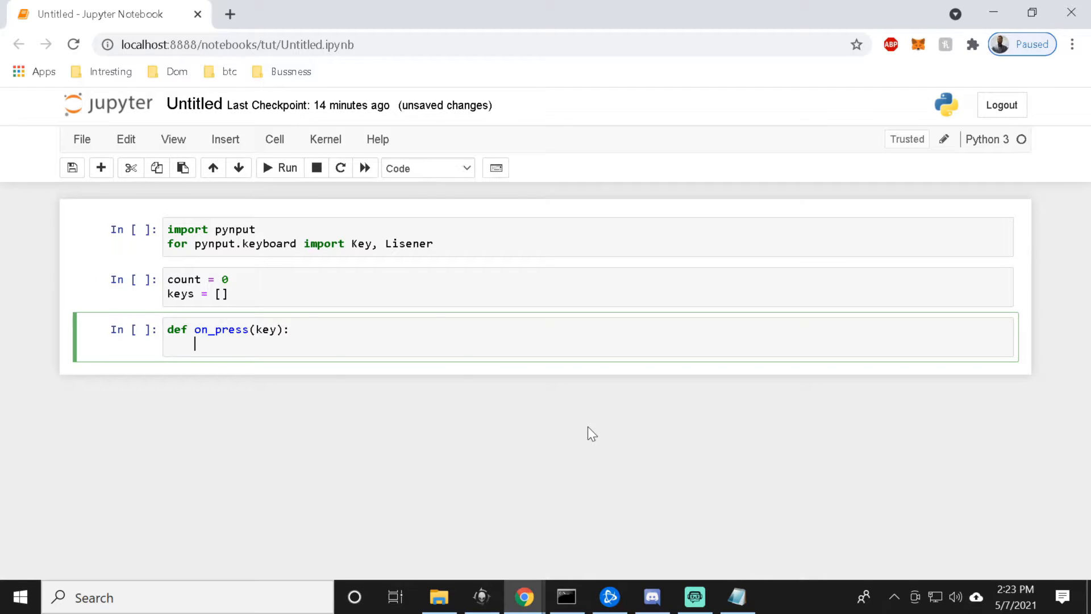
Inside on_press, declare 'global keys, count' and add 'keys.append(key)'.
text(glo)
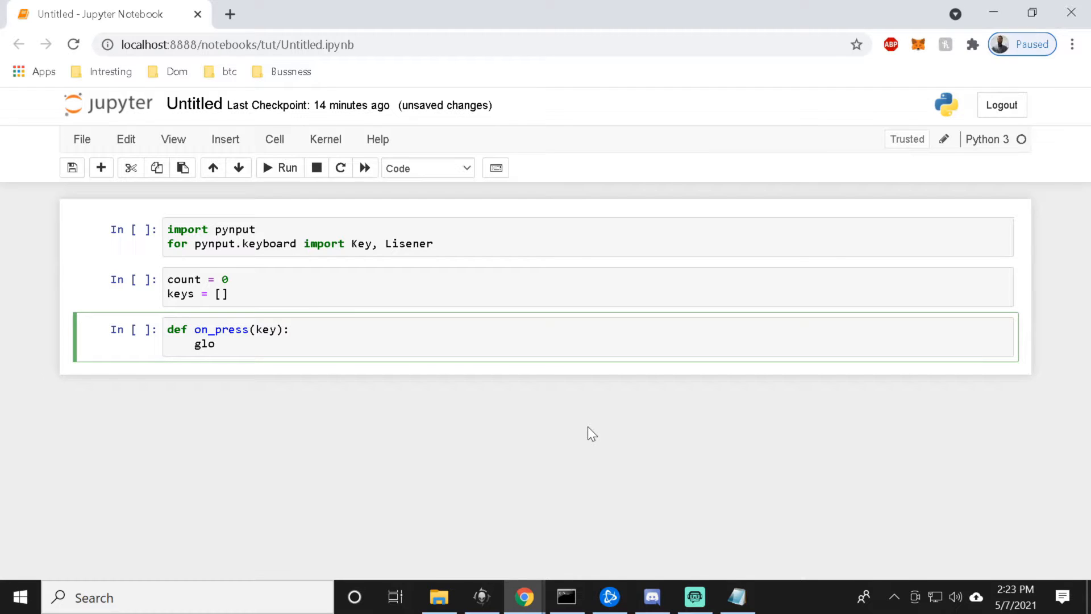
text(bal)
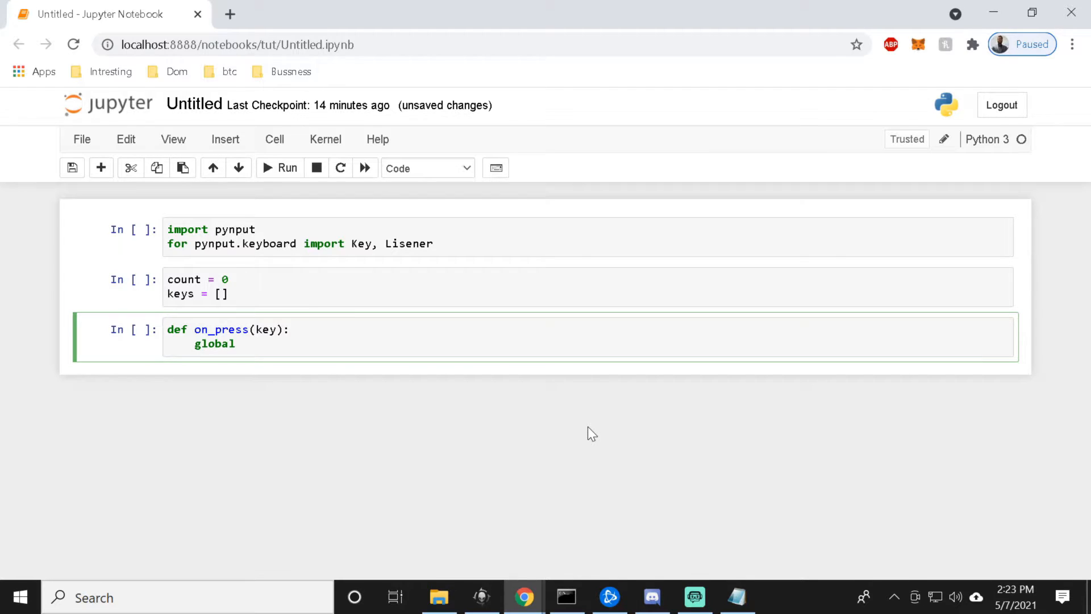
text(keys, count)
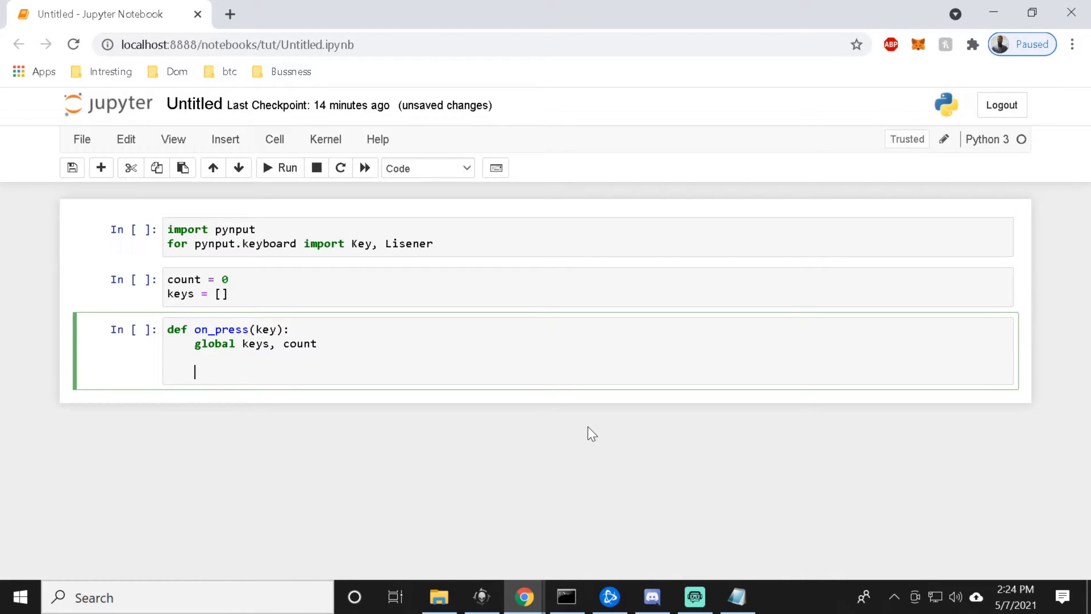
text(keys)
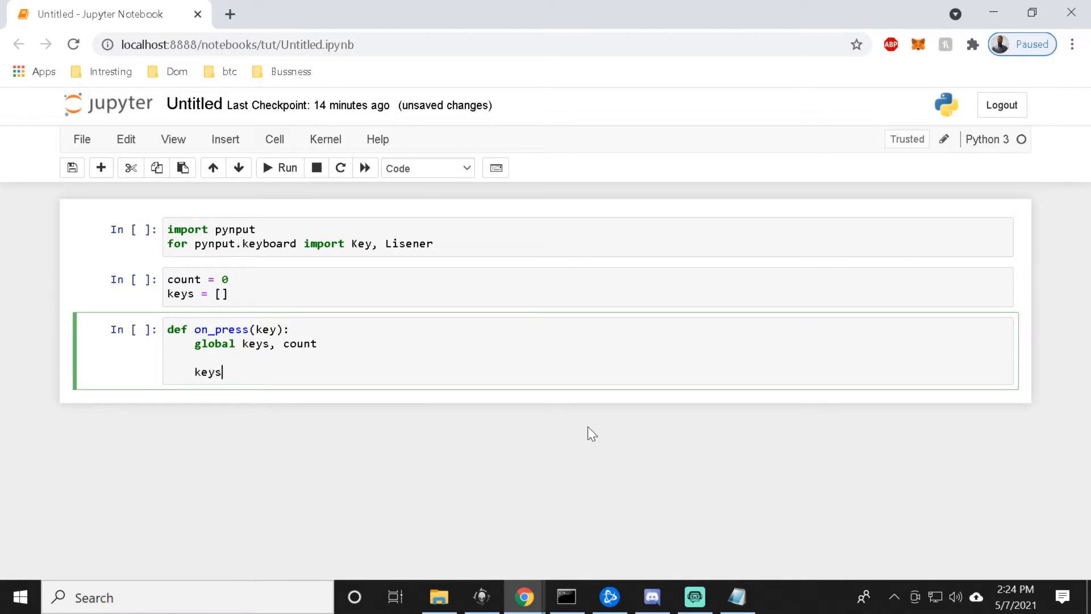
text(.appe)
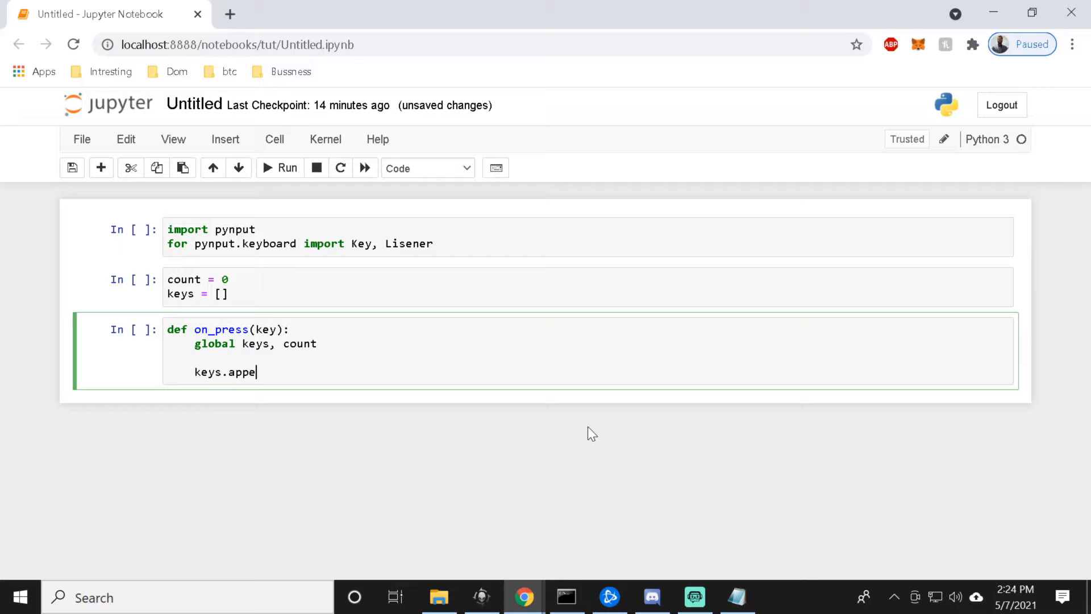
text(nd)
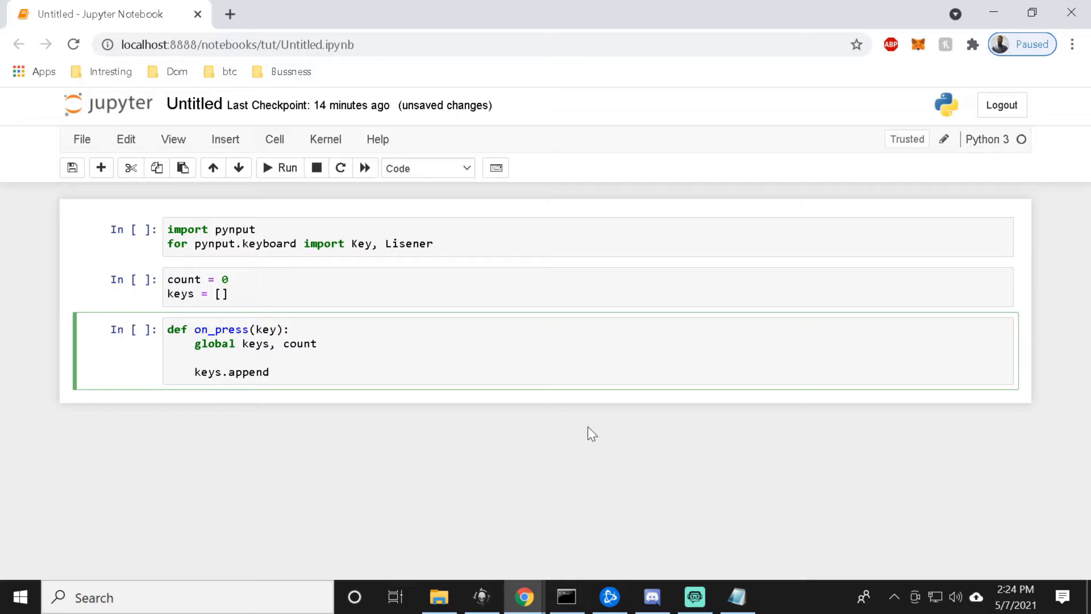
text((key))
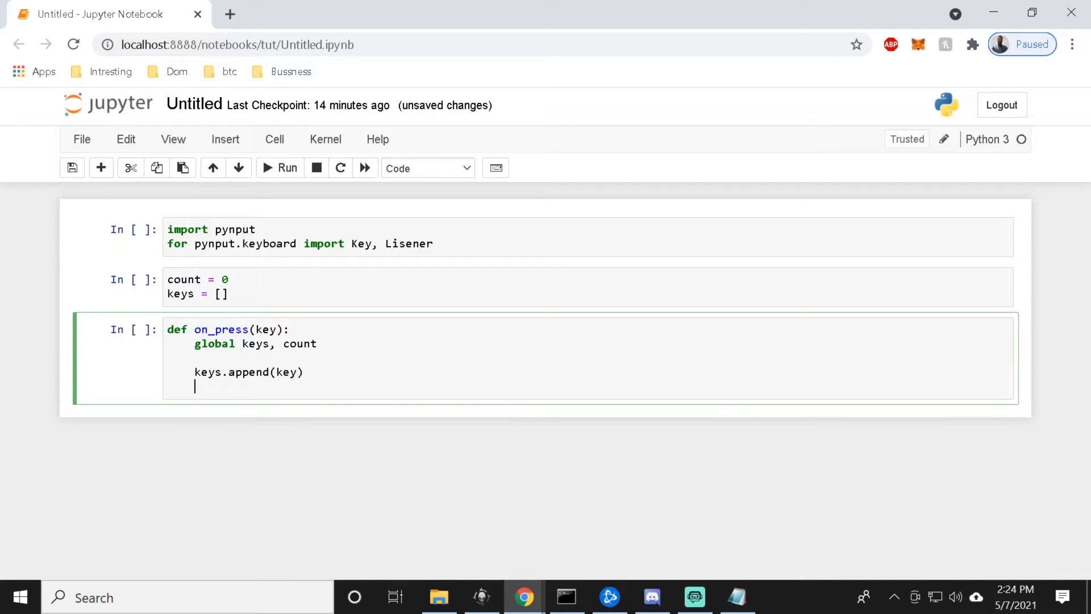
Add 'count += 1' to the on_press function.
text(cou)
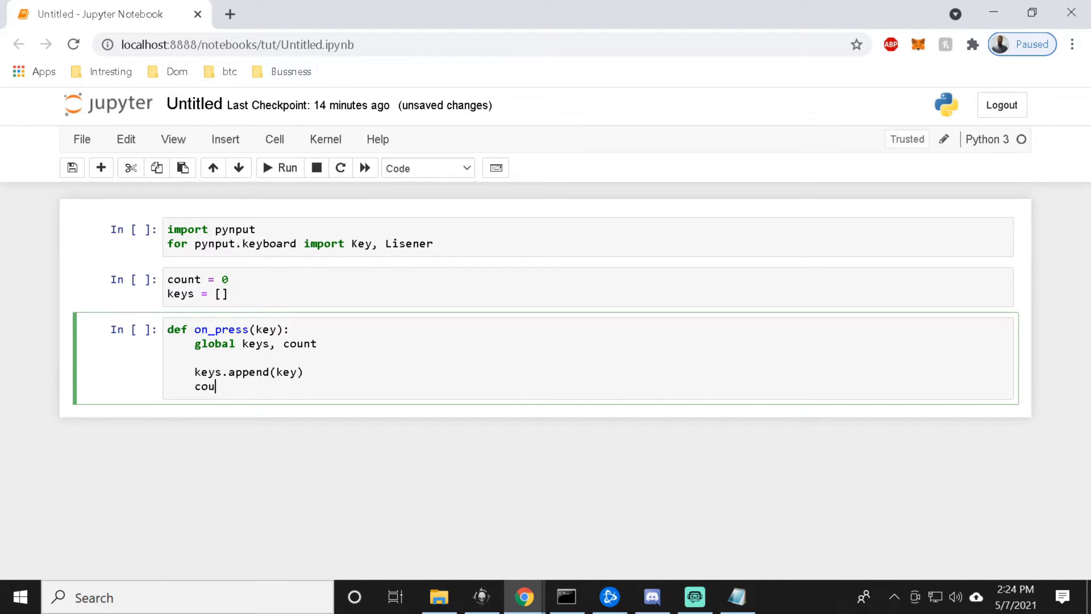
text(nt =)
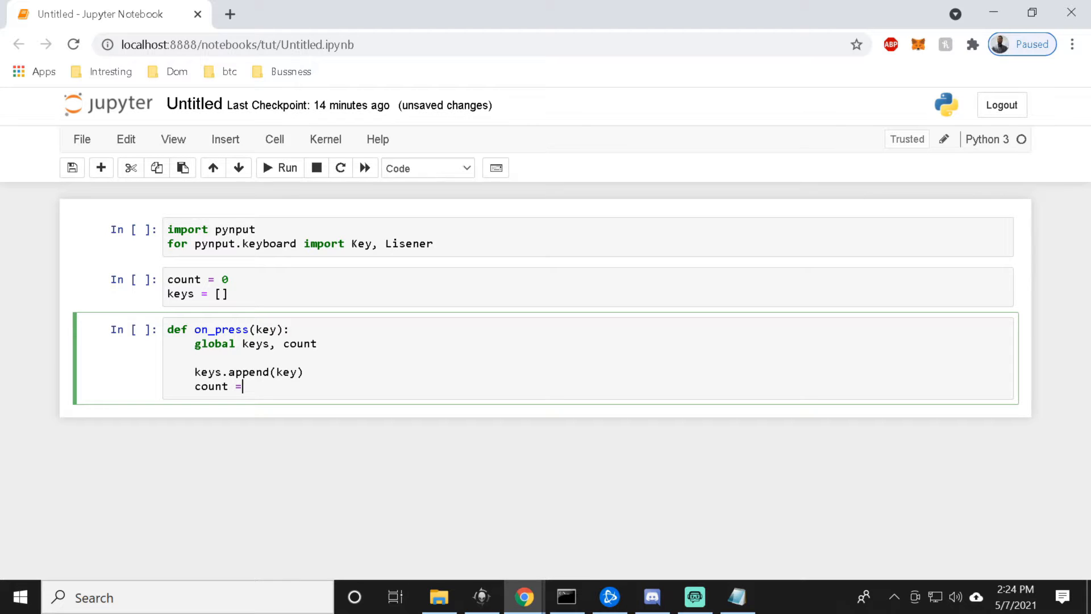
text(+=)
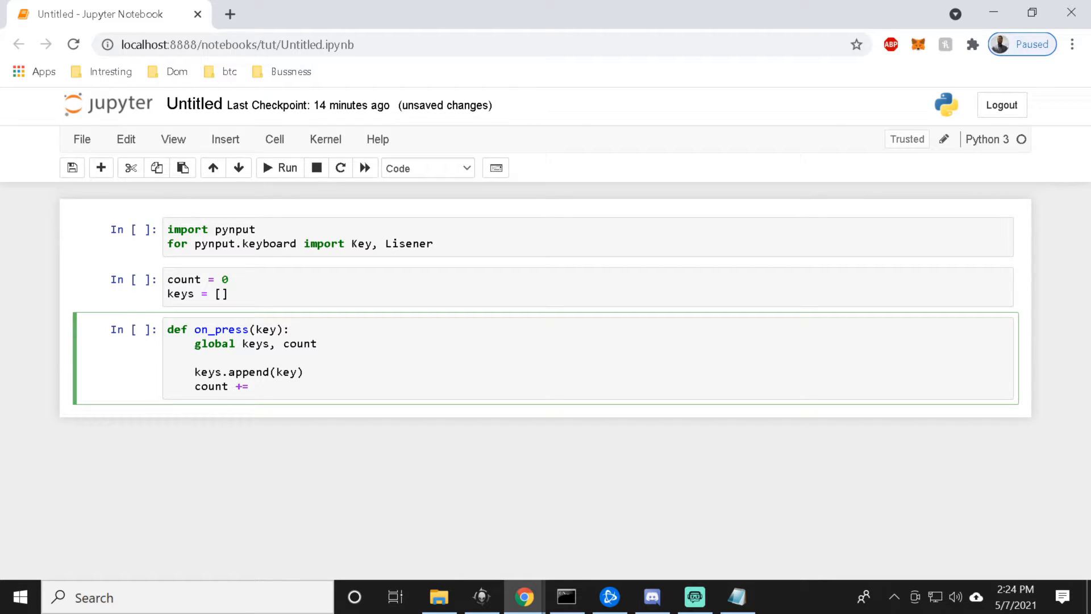
text(1)
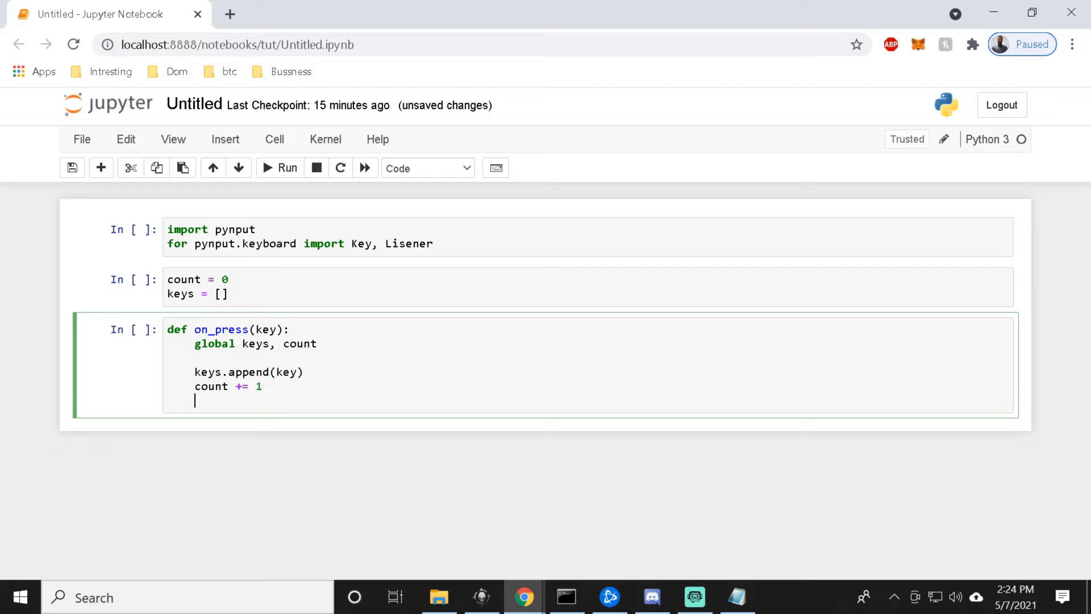
Add 'print("{0} pressed".format(key))' as the next line of on_press.
text(p)
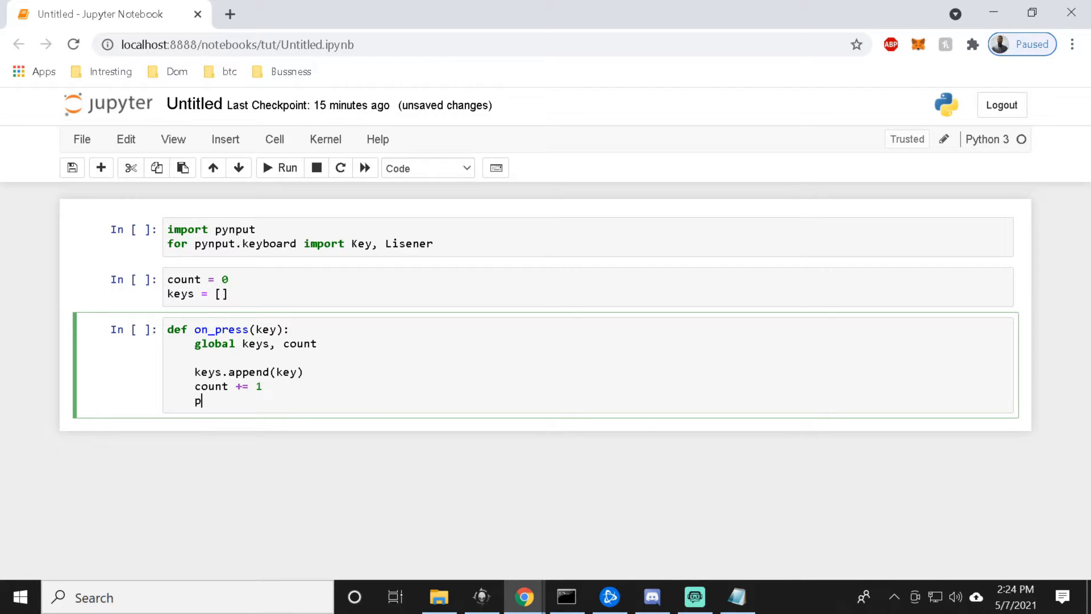
text(rint)
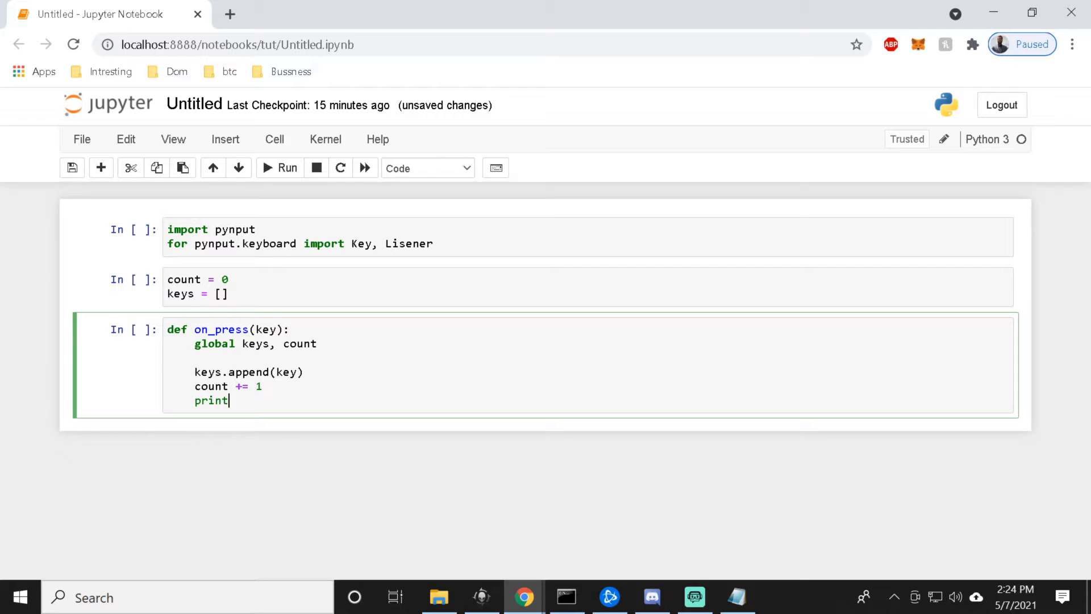
text((""))
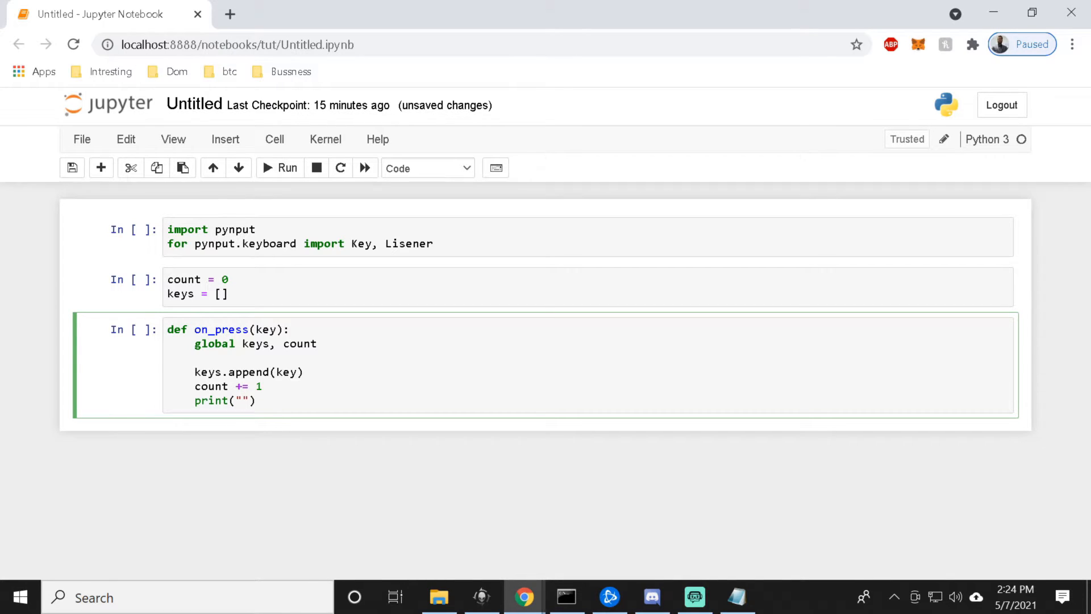
text([])
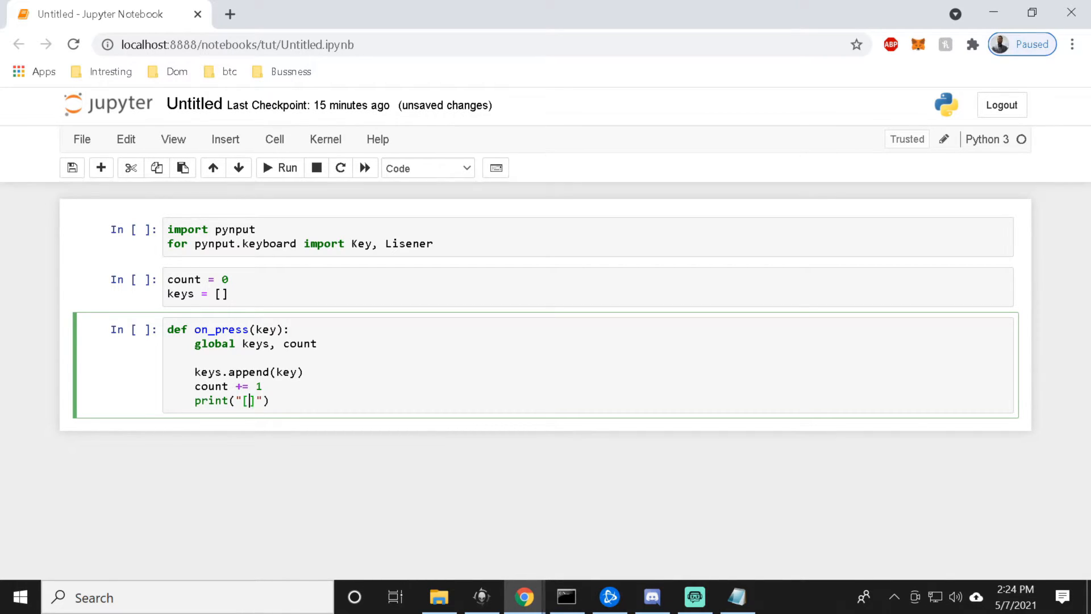
text({0})
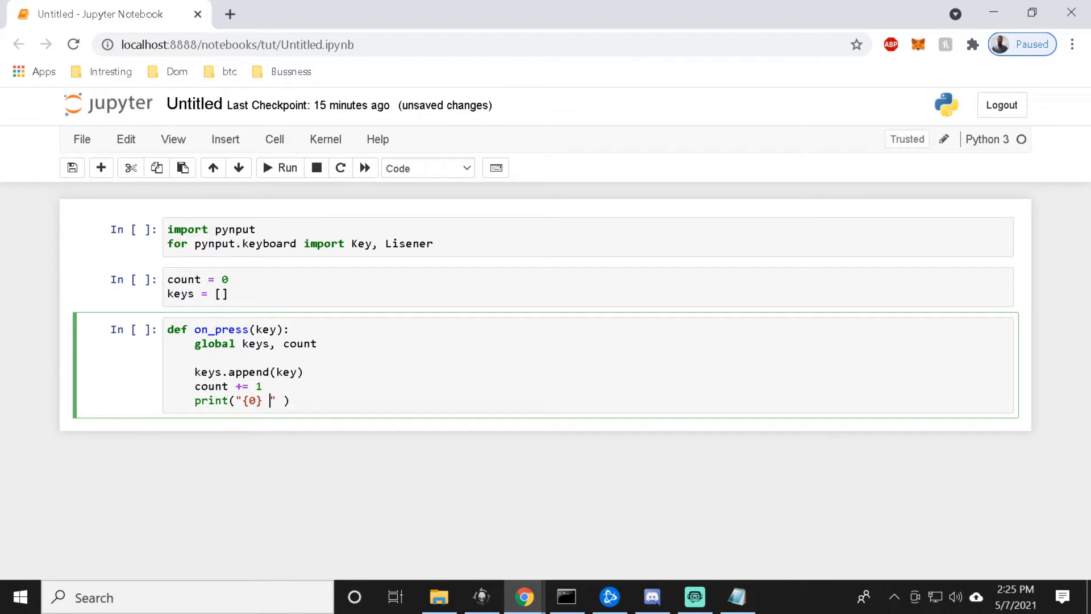
text(pres)
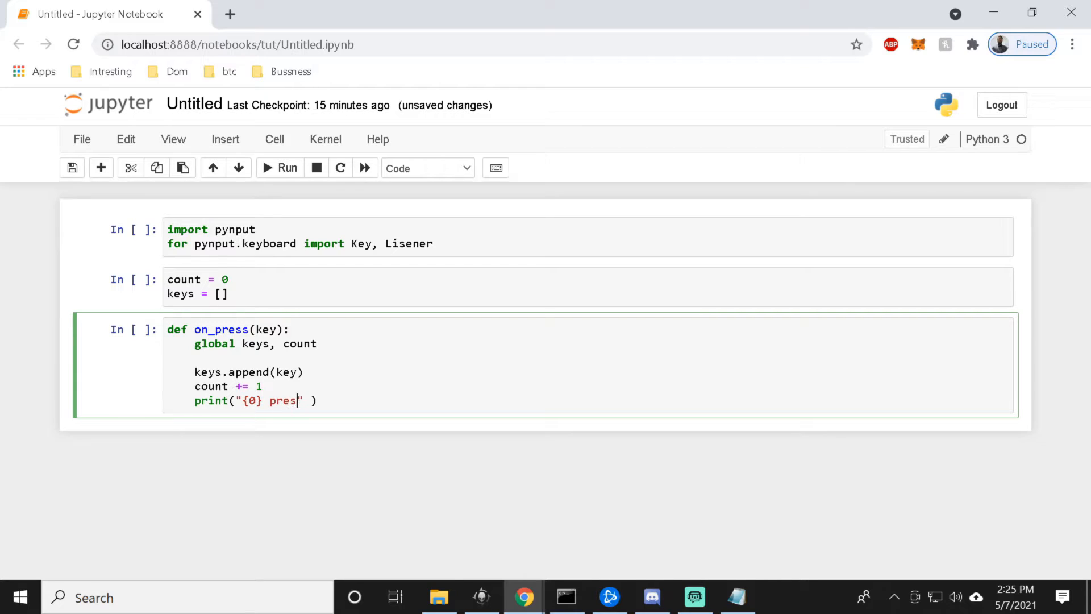
text(sed)
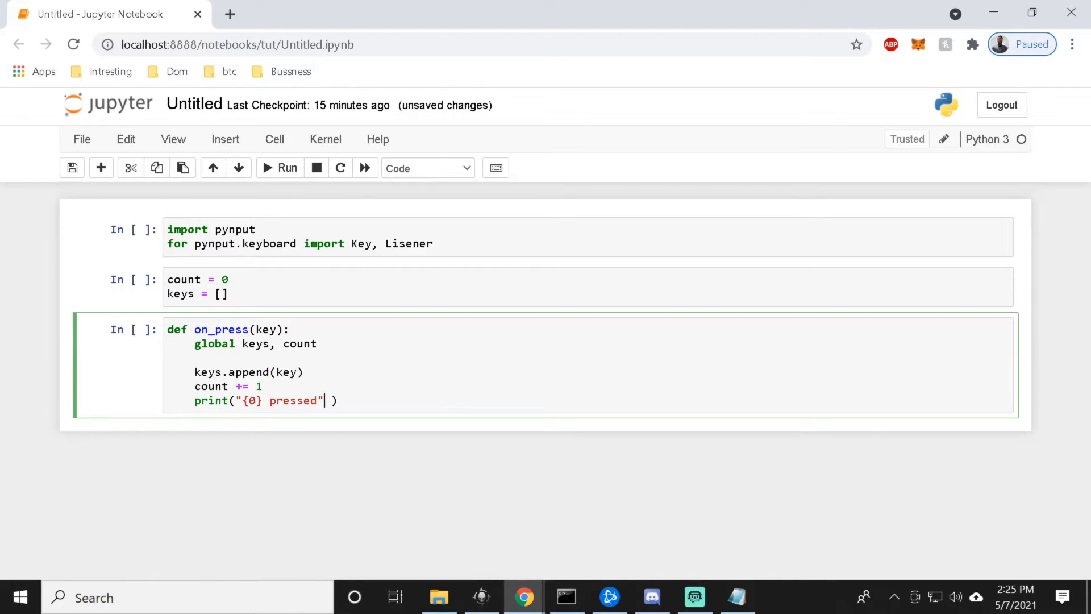
text(.format)
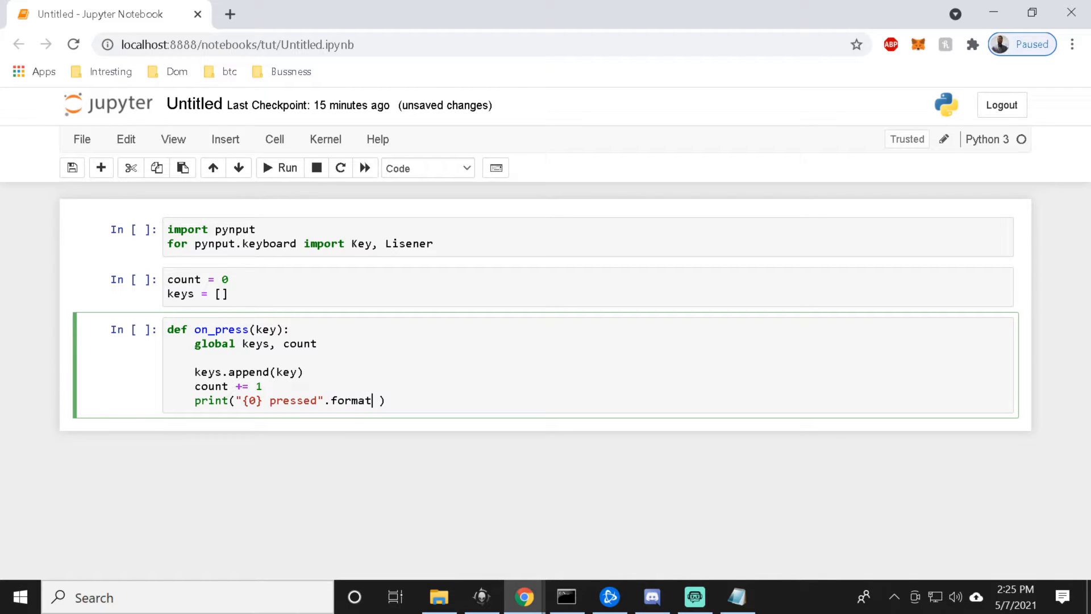
text(())
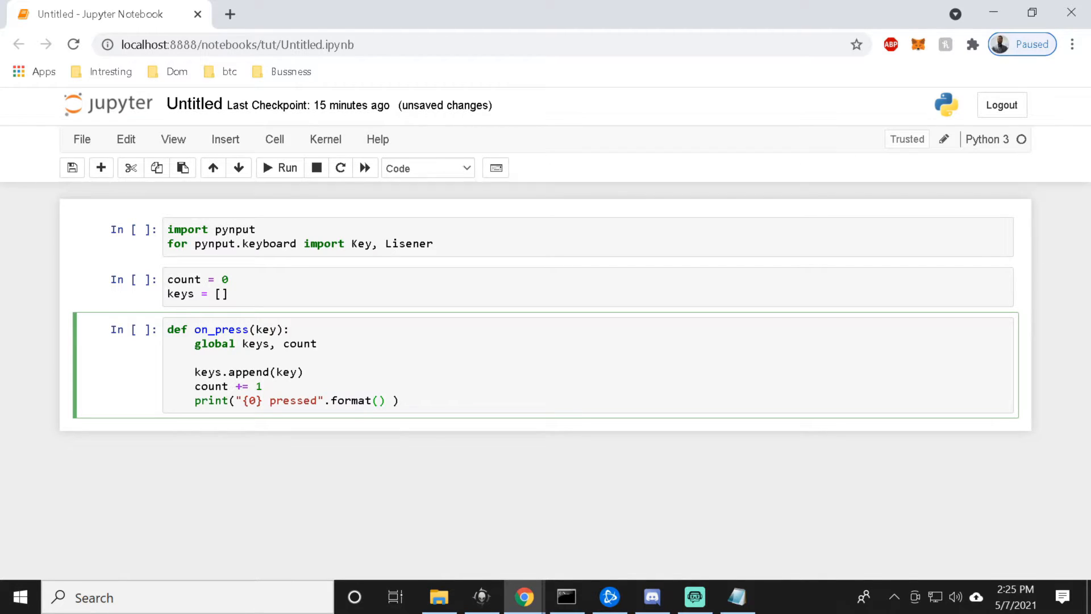
text(key)
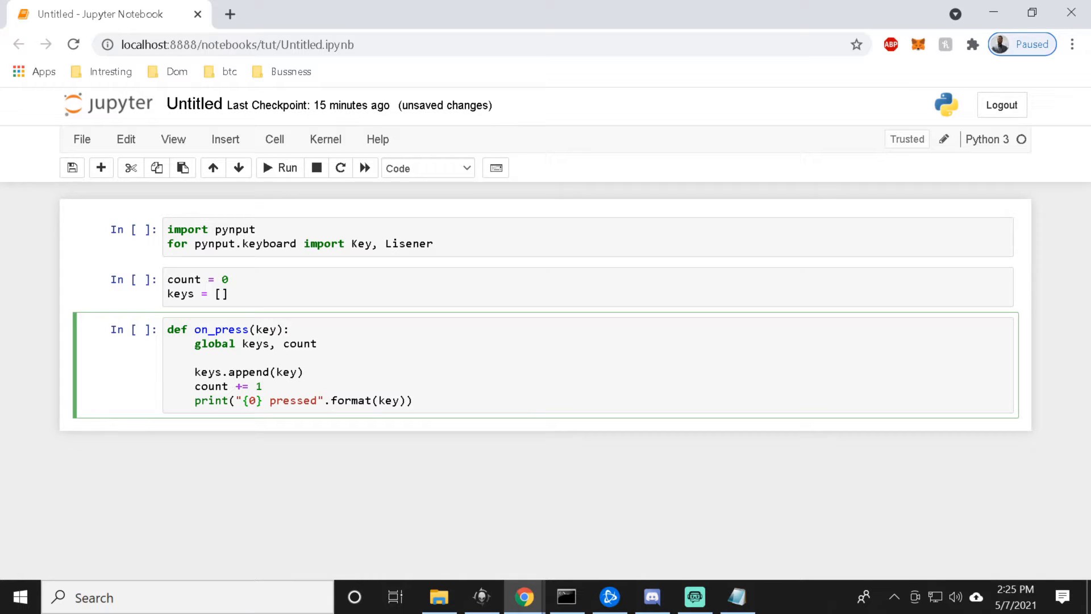
click(412, 401)
text(fi)
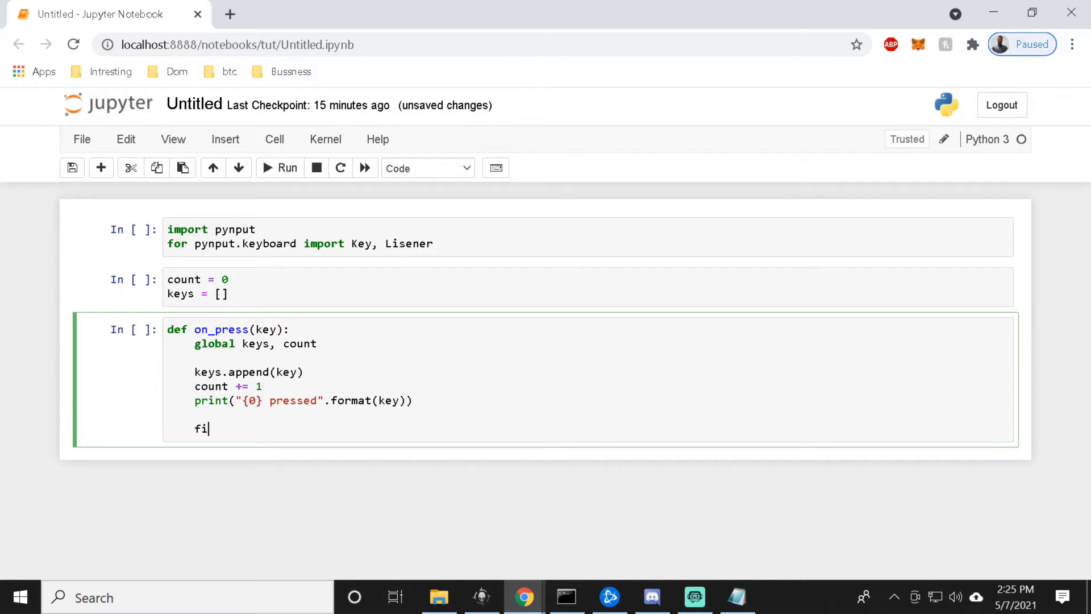
Add 'if count >= 10:' with 'cout = 0' indented beneath it.
text(f)
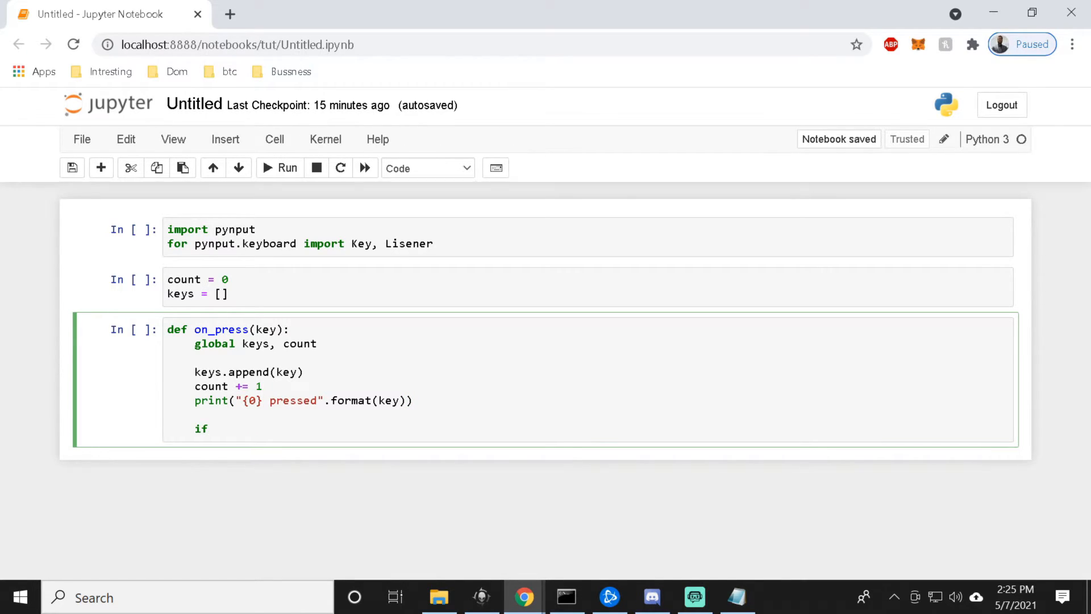
text(cout)
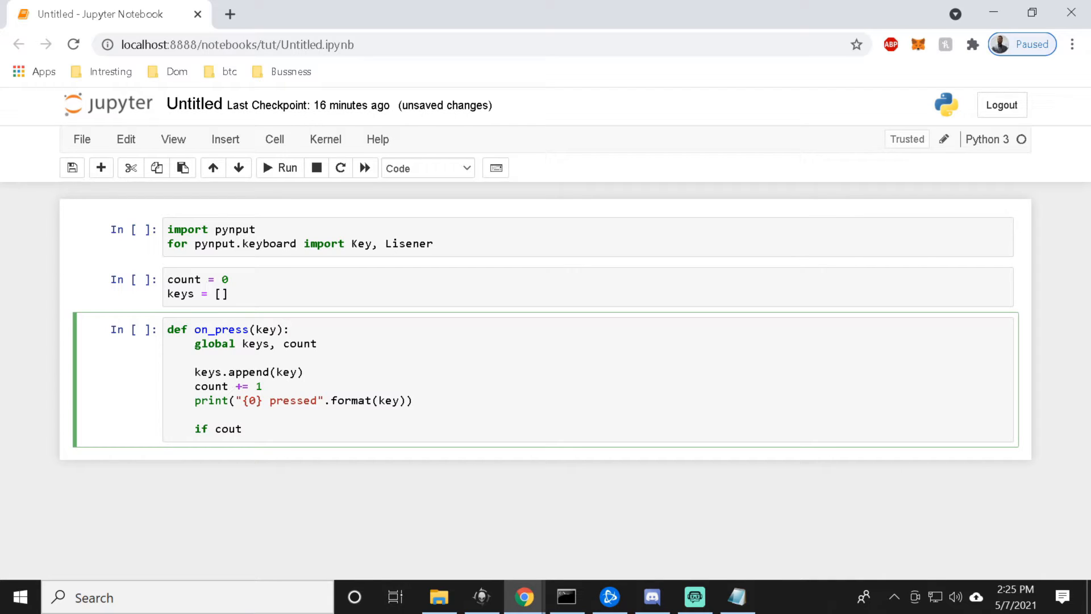
key(Backspace)
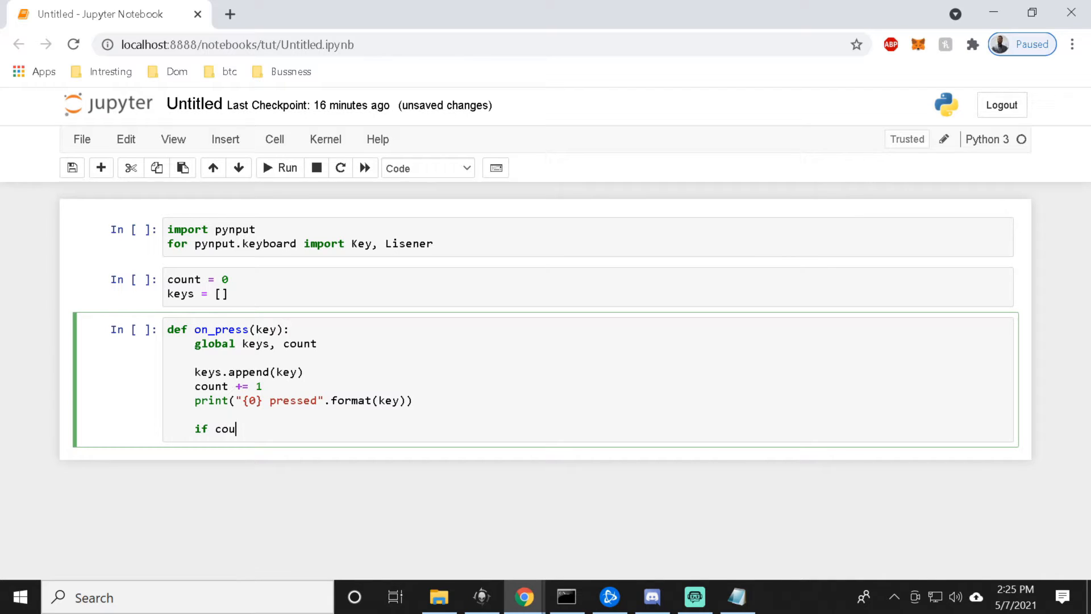
text(nt)
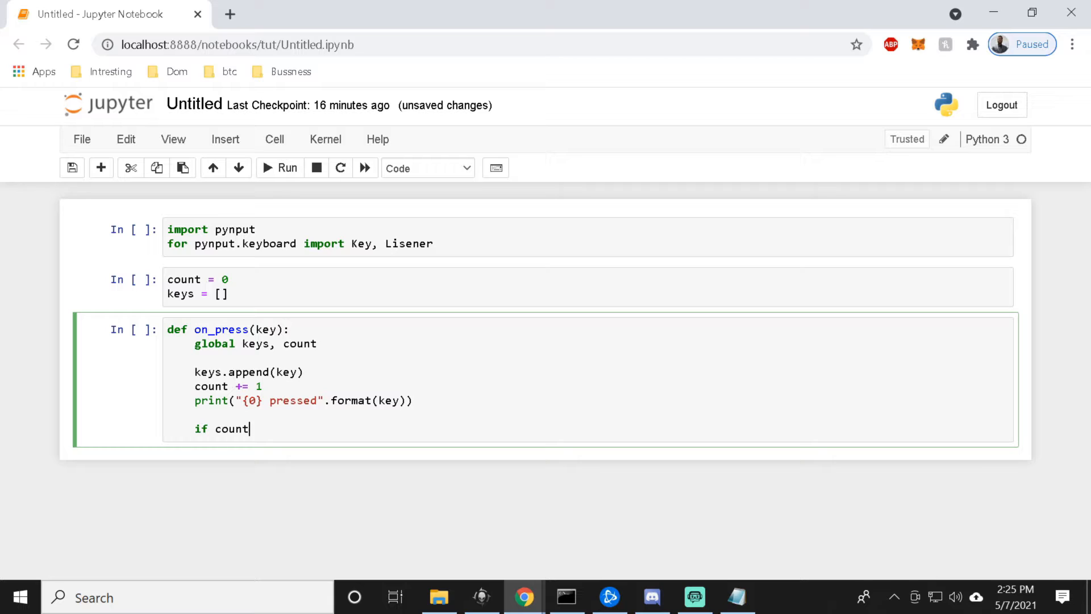
text(>)
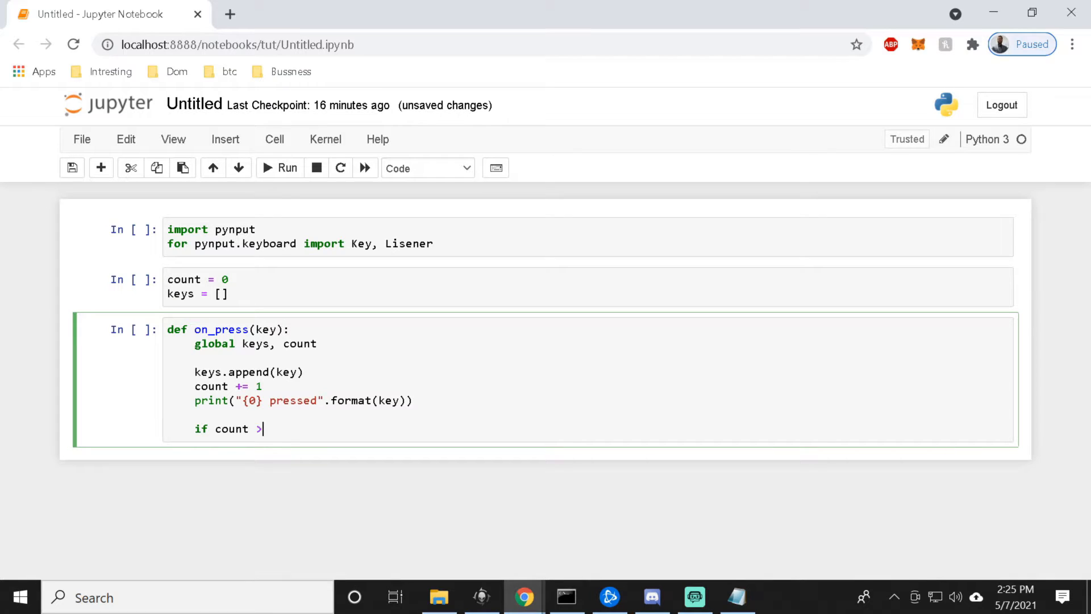
text(= 10)
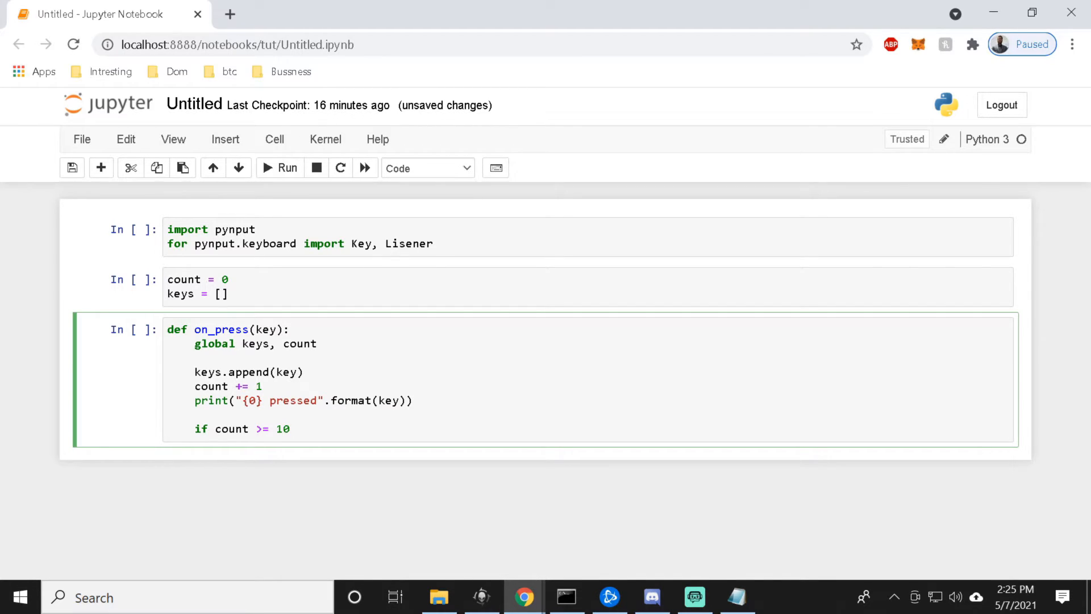
click(285, 429)
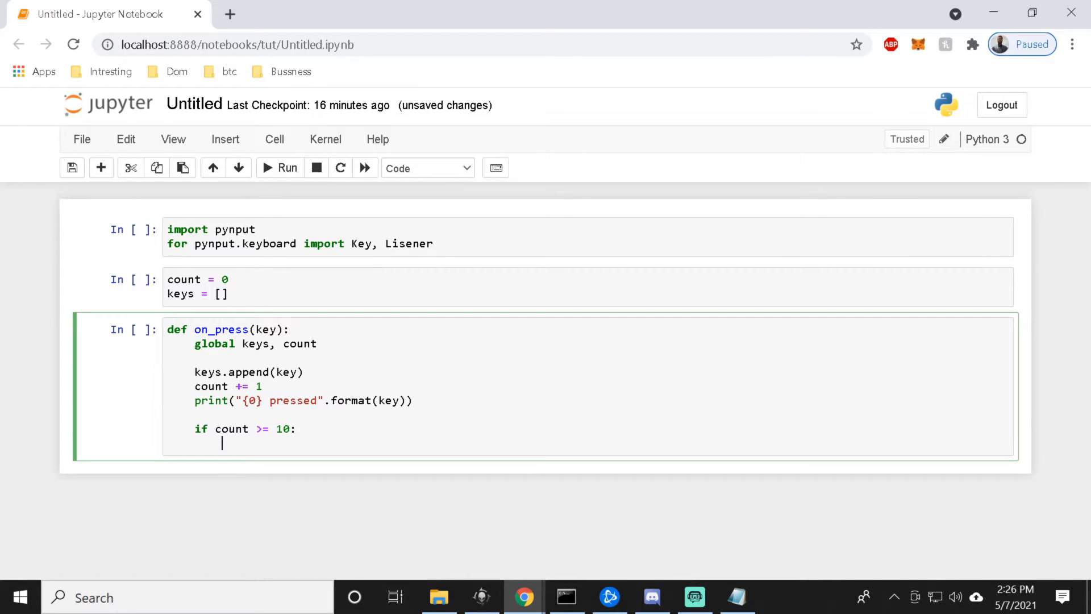
text(cout)
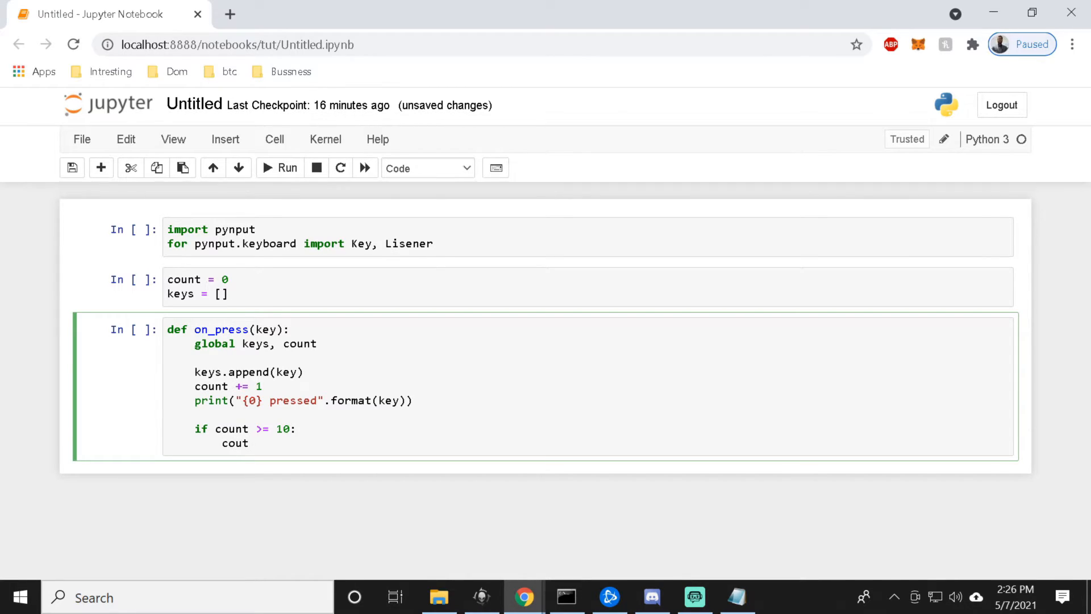
text(= 0)
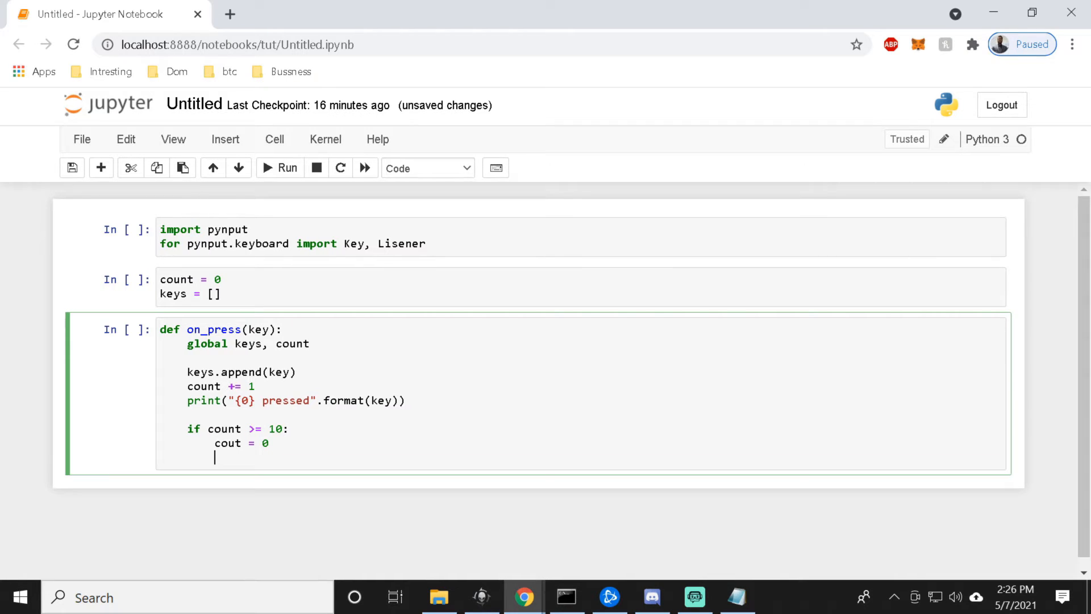
Inside the if block call 'write_file(keys)' and reset 'keys = []', then begin a new def.
text(wr)
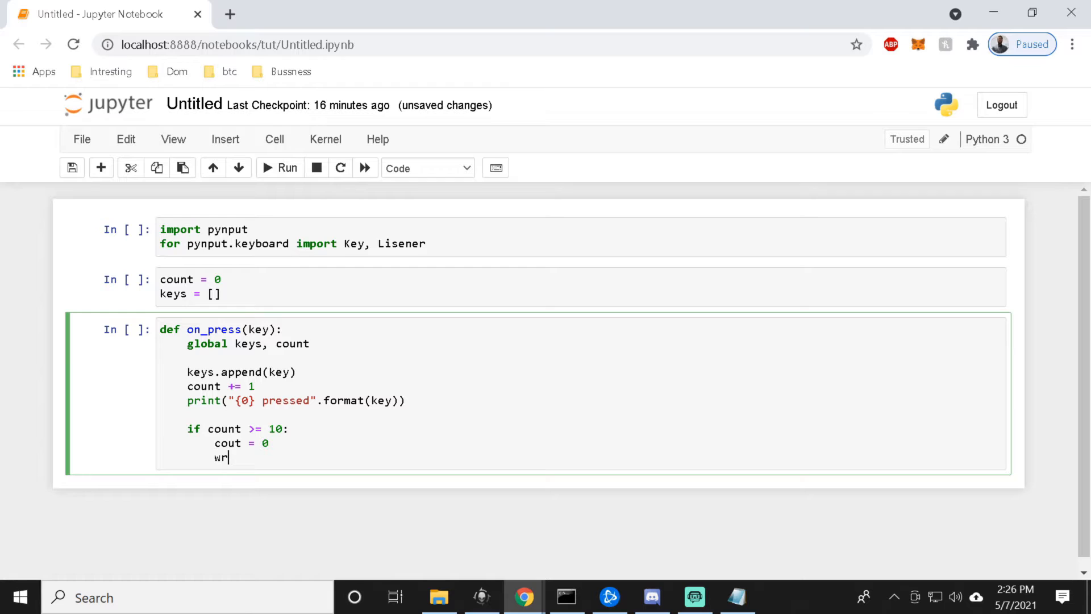
text(ite_)
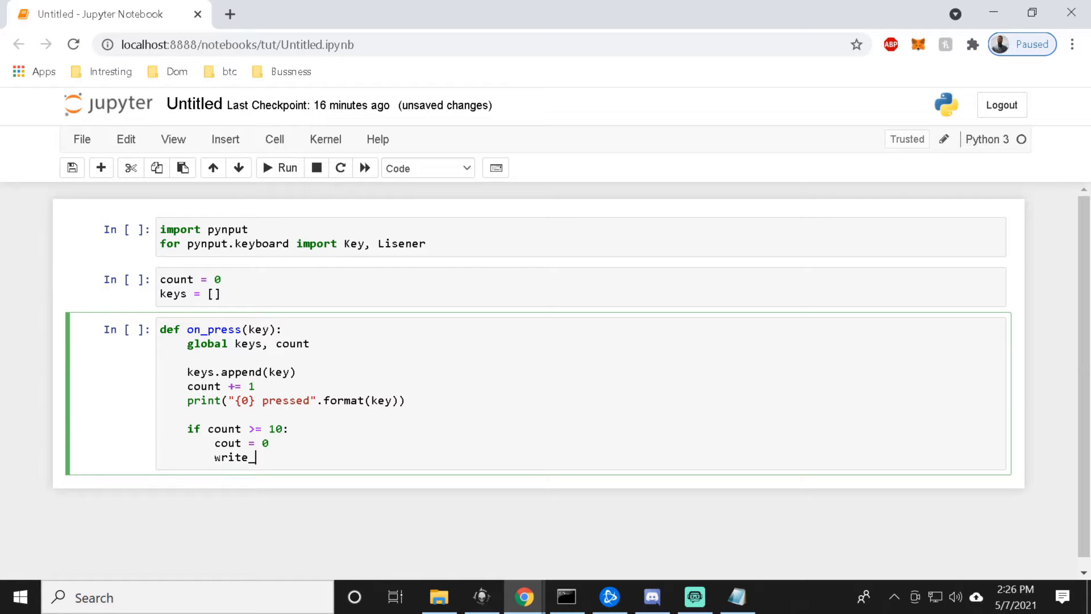
text(file)
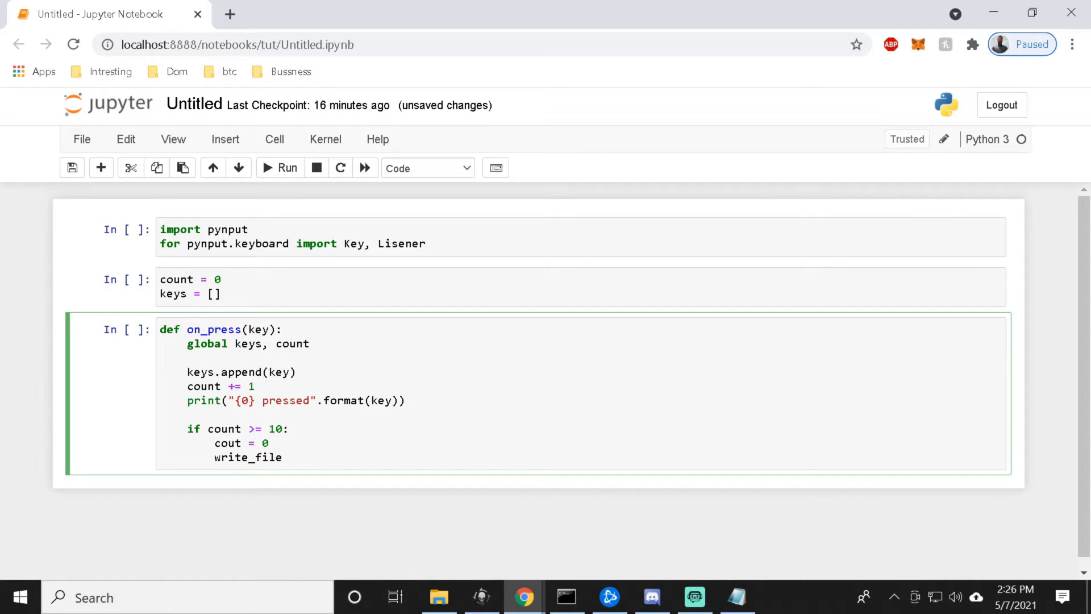
text(())
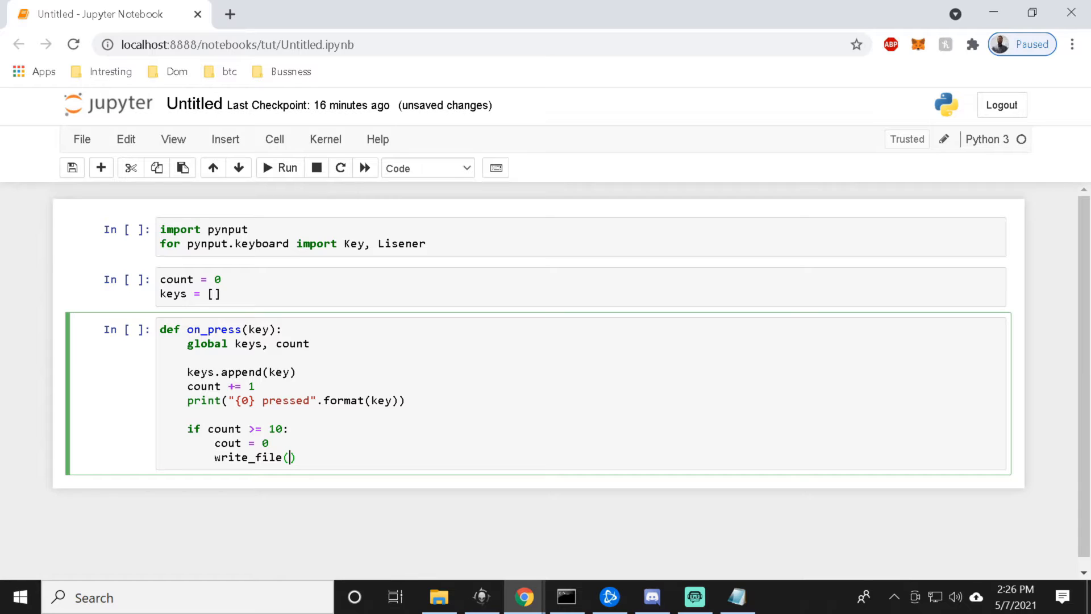
text(keys)
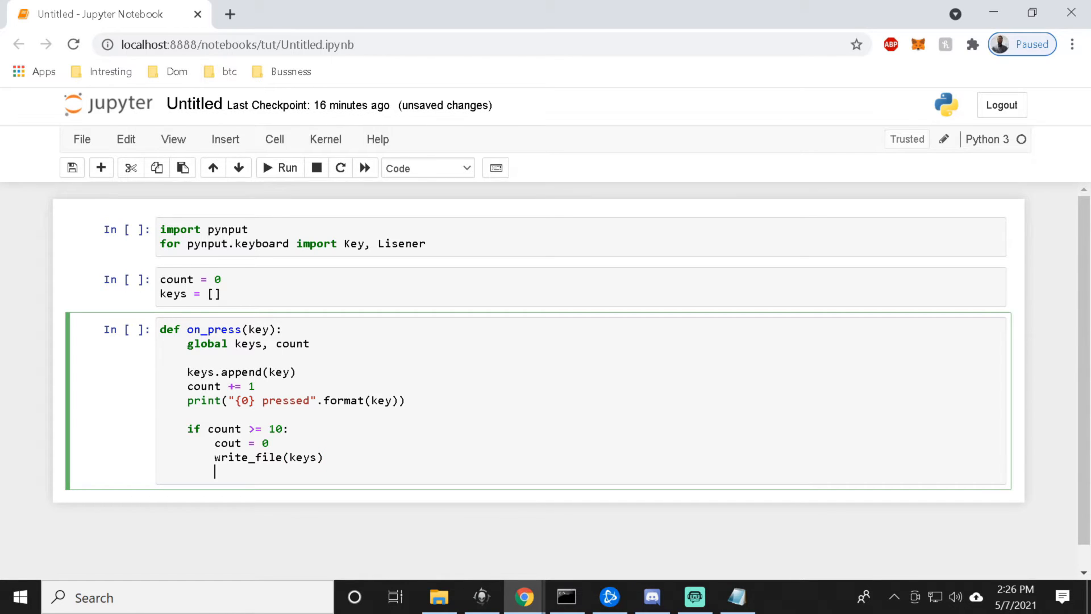
text(keys)
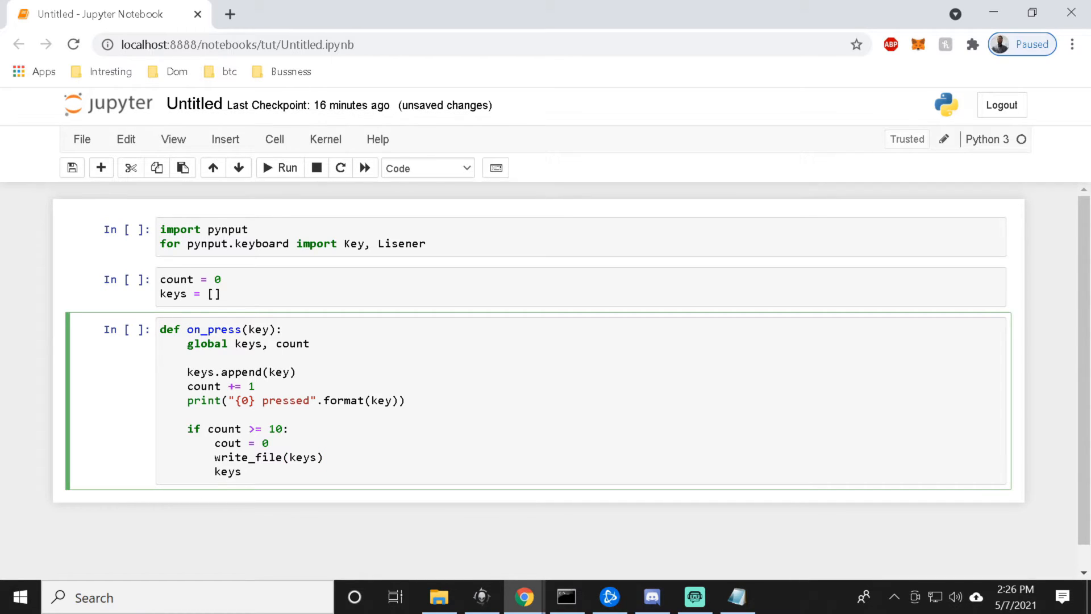
click(241, 471)
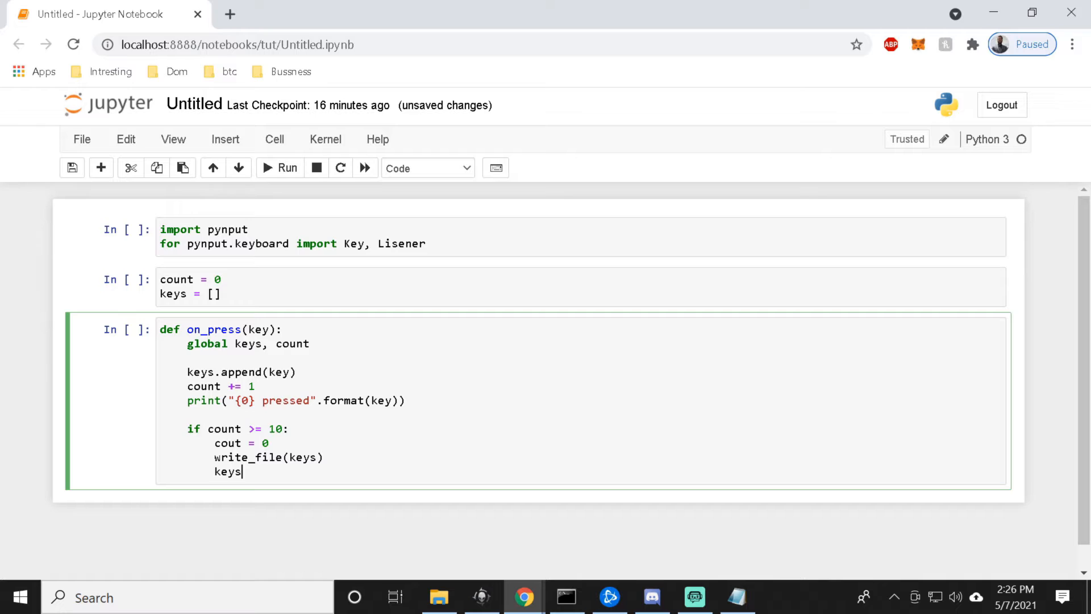
text(=)
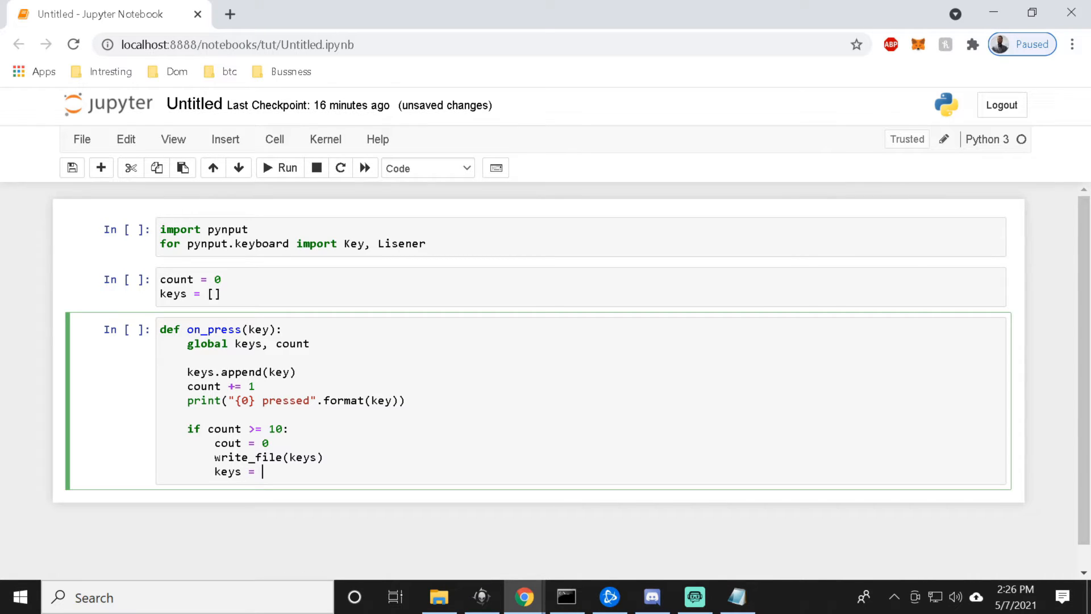
text([])
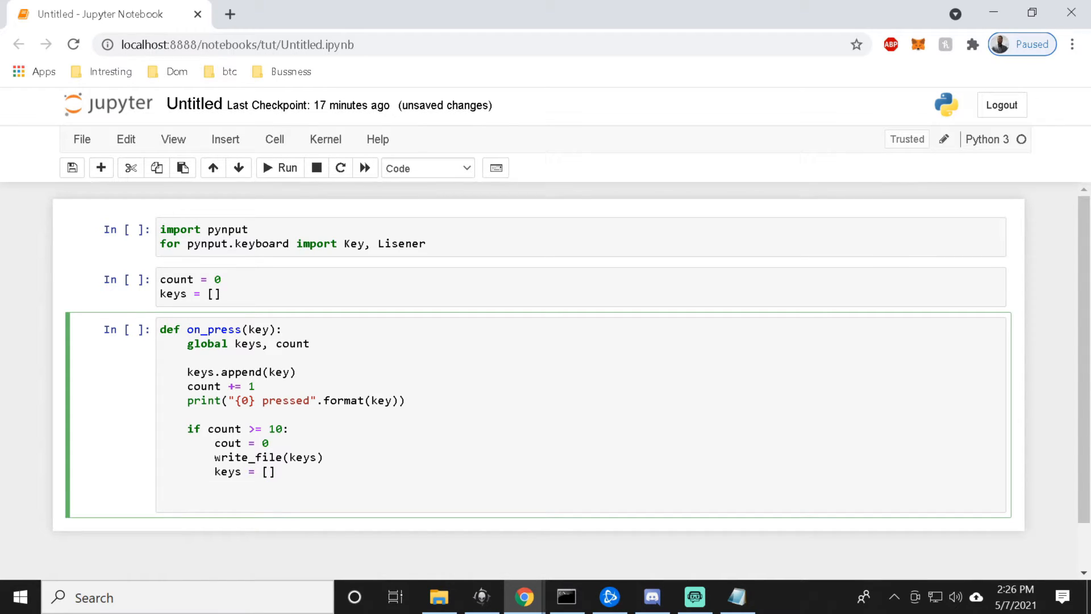
text(def)
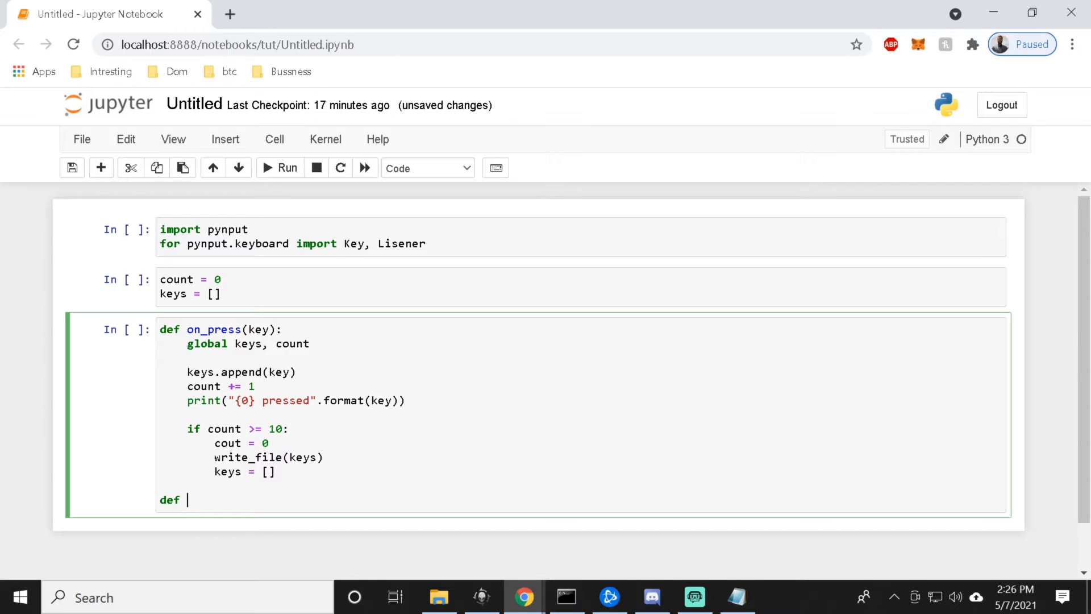
Complete the 'def write_file(keys):' signature.
text(write)
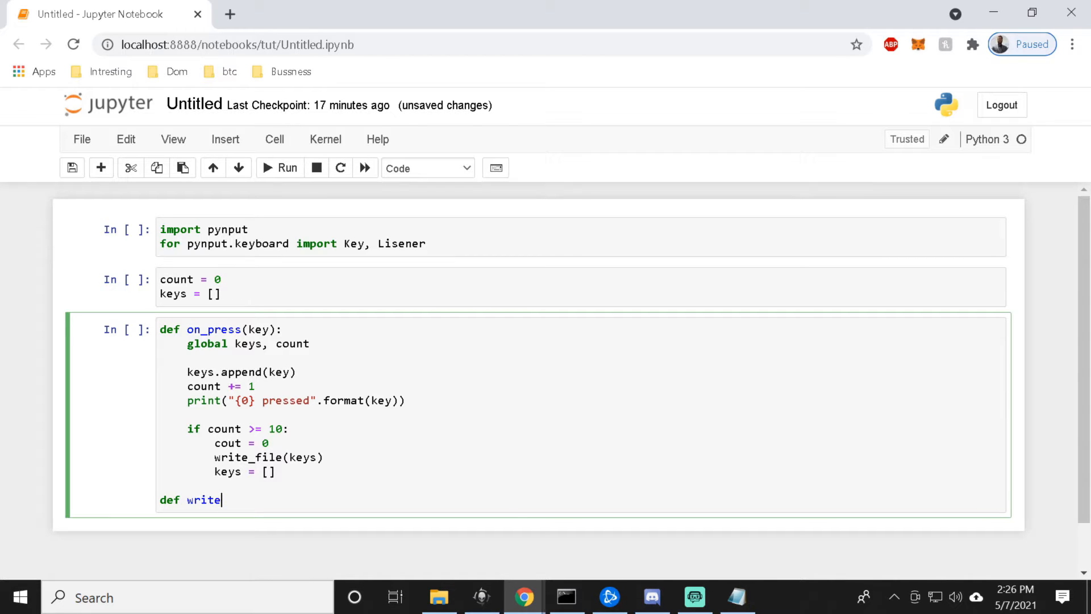
text(_f)
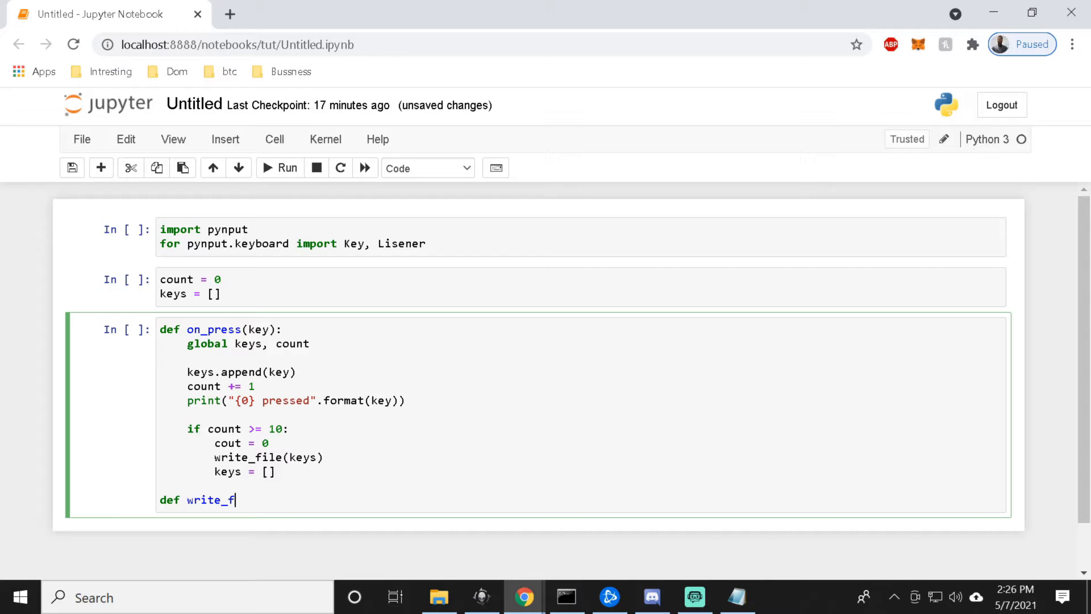
text(ile)
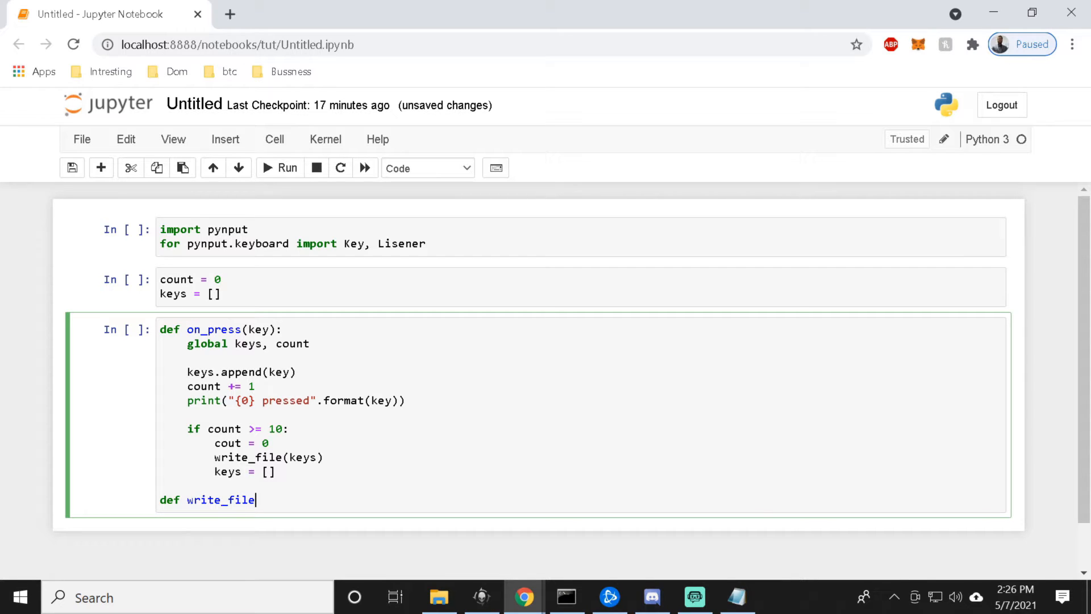
text(())
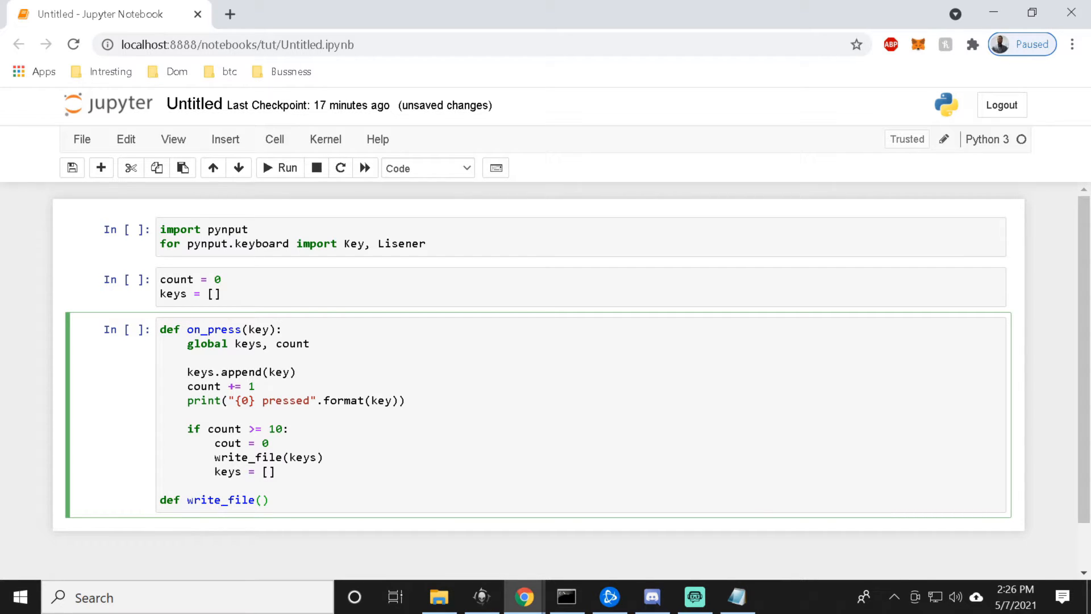
text(keys)
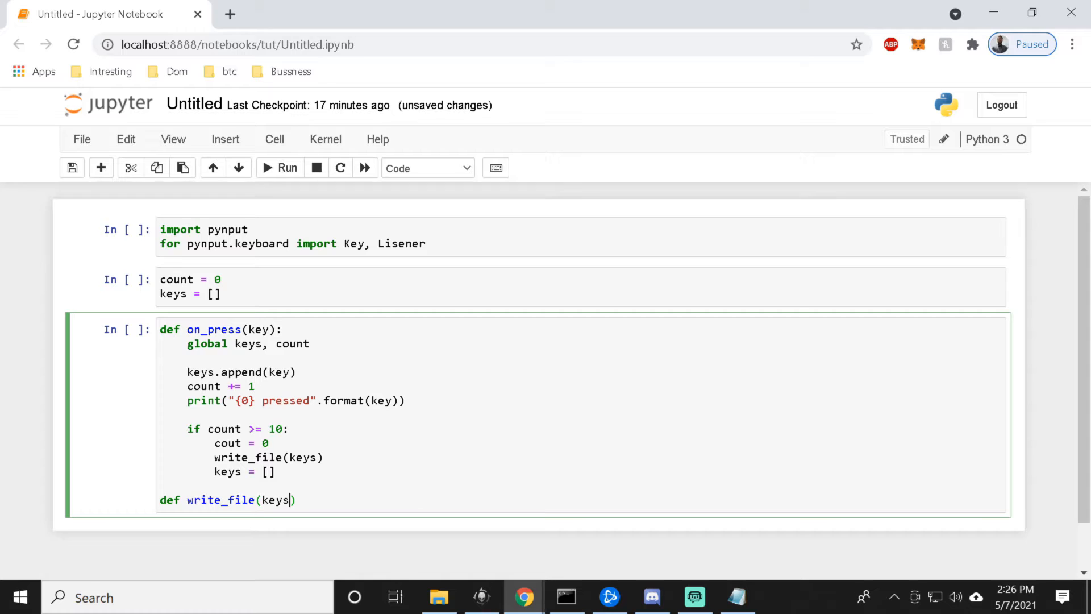
text(:)
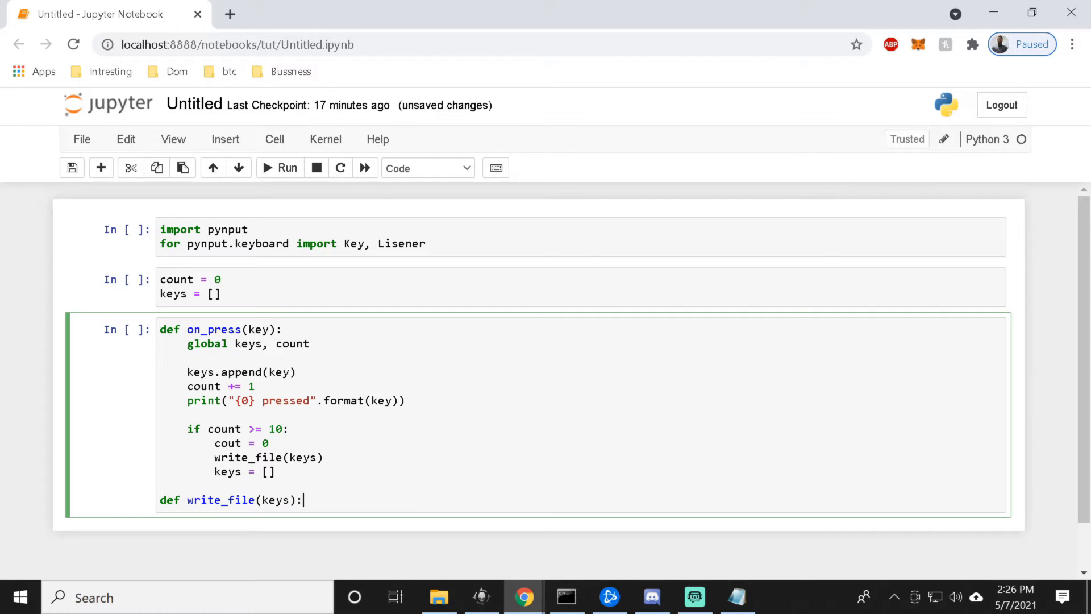
Add 'with open("log.txt", "a") as f:' inside write_file.
text(w)
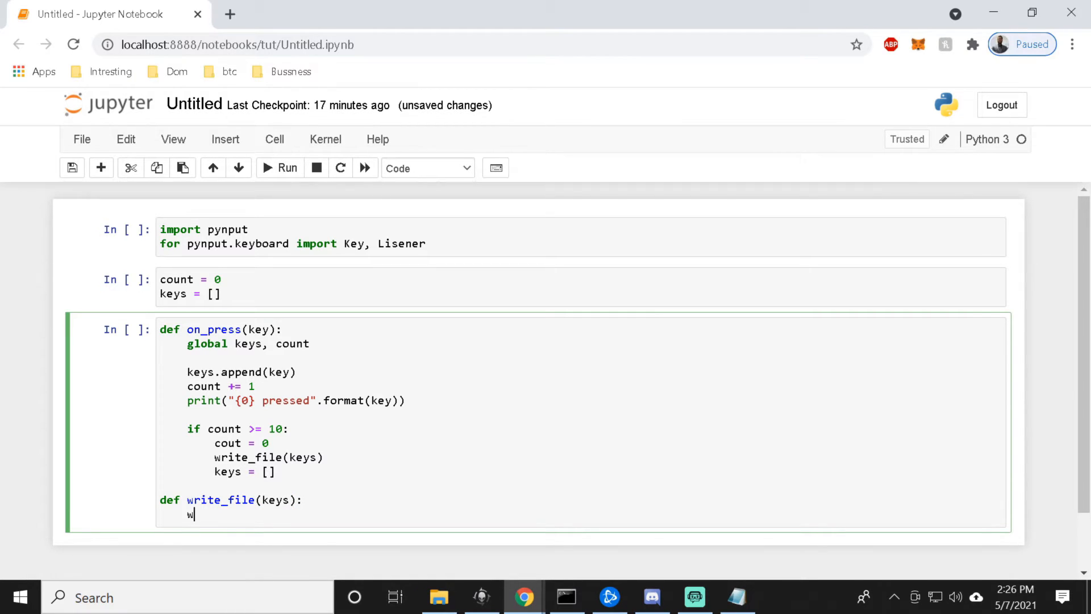
text(ith open)
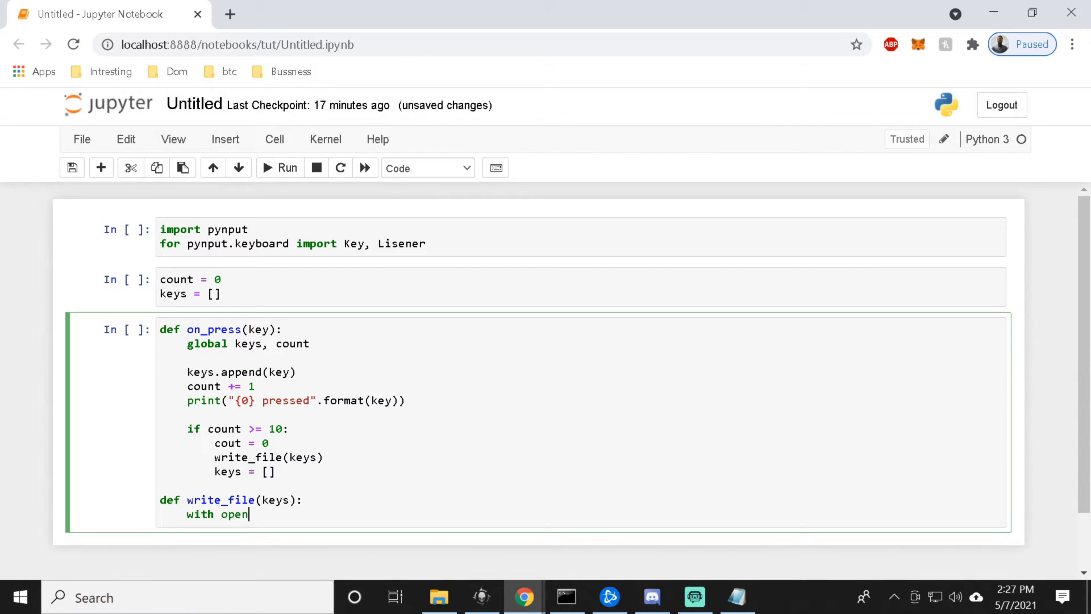
text((""))
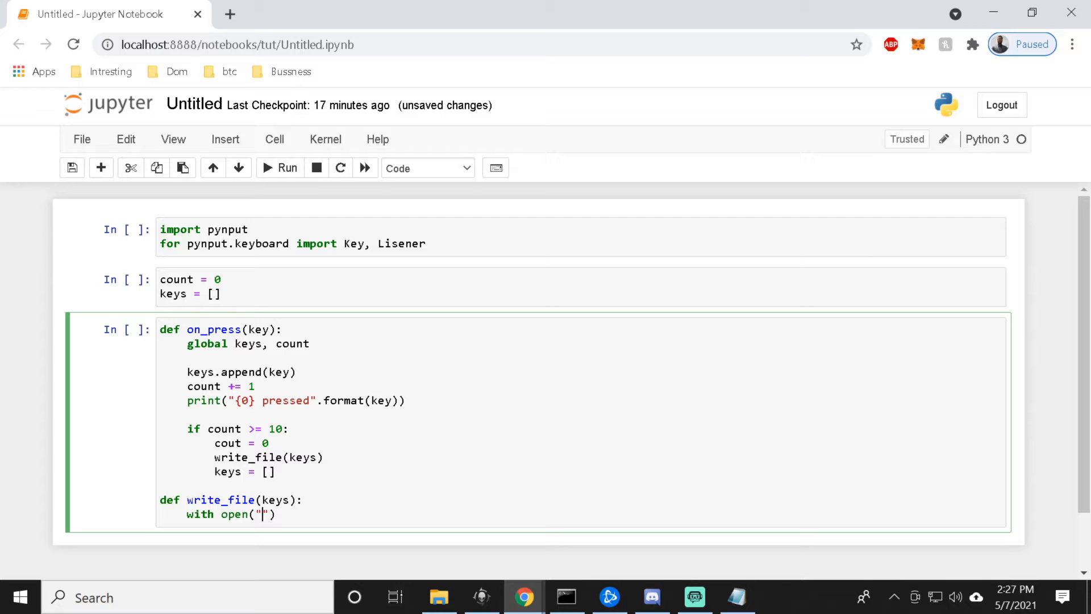
text(log.t)
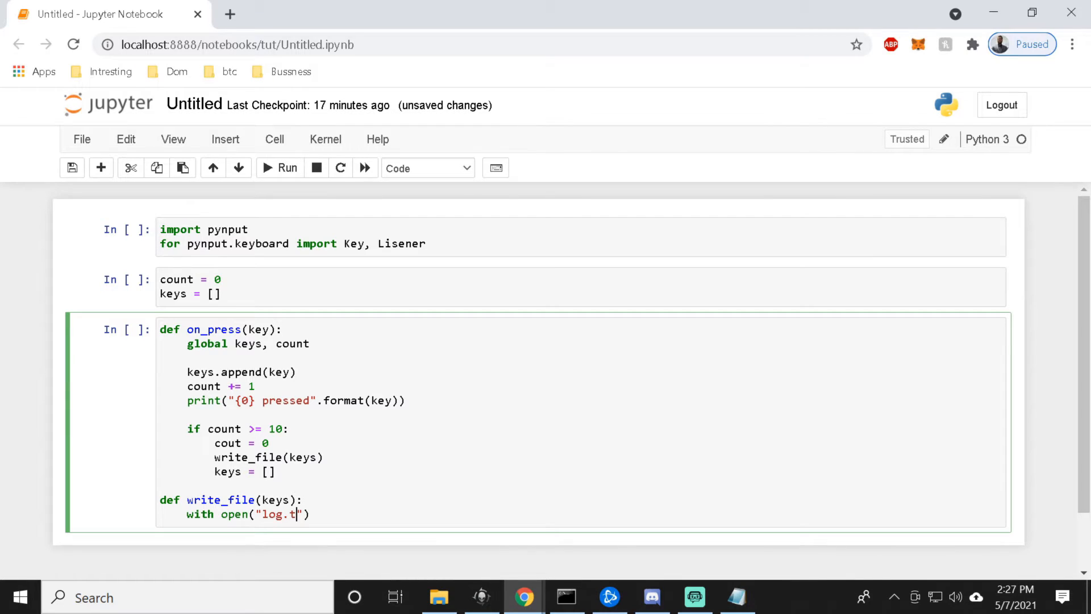
text(xt)
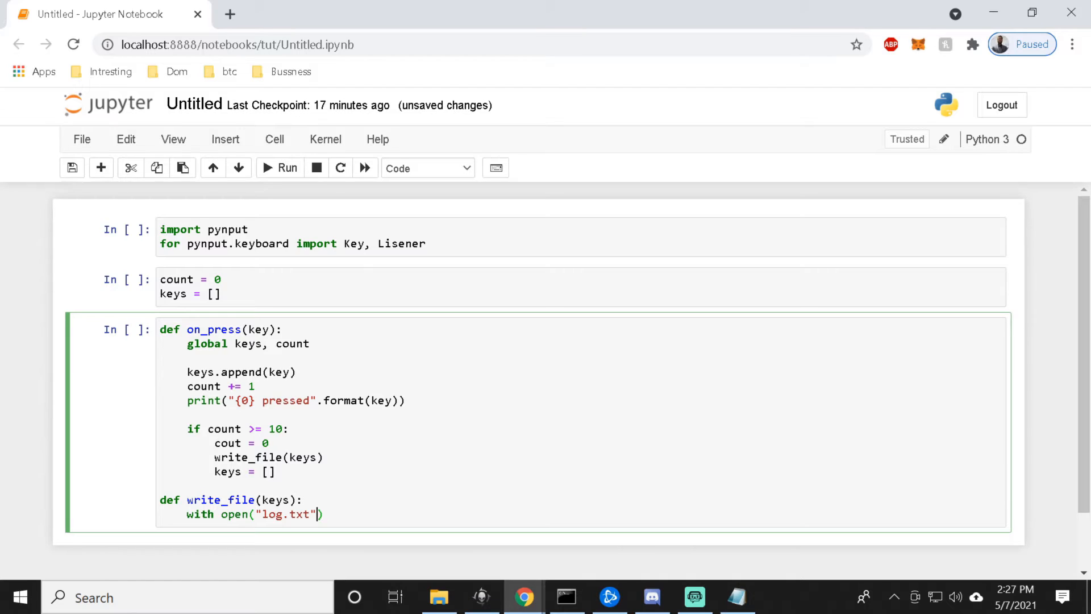
text(,)
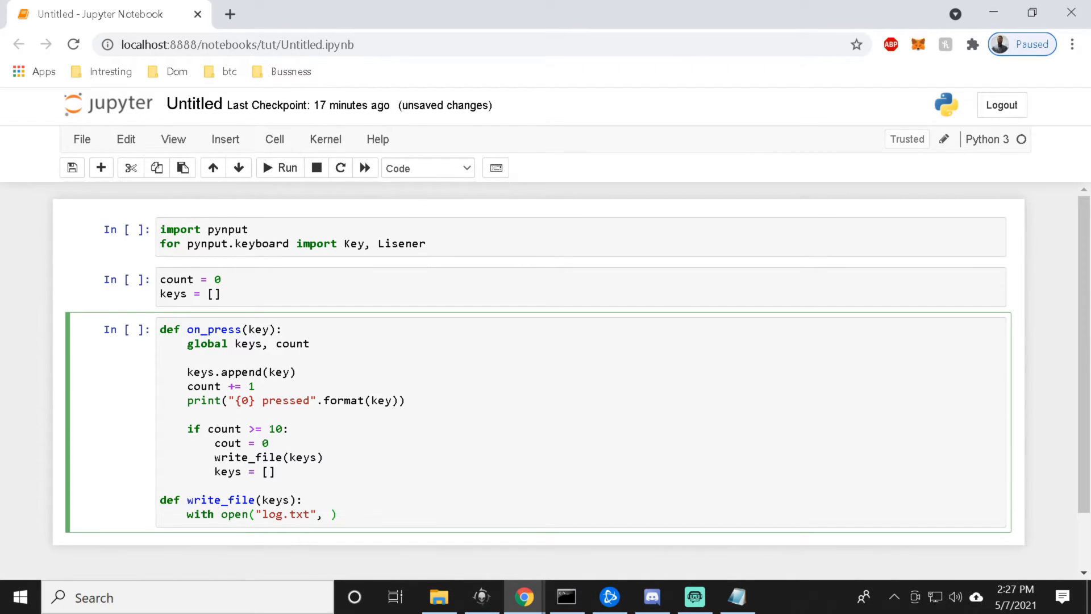
text("a")
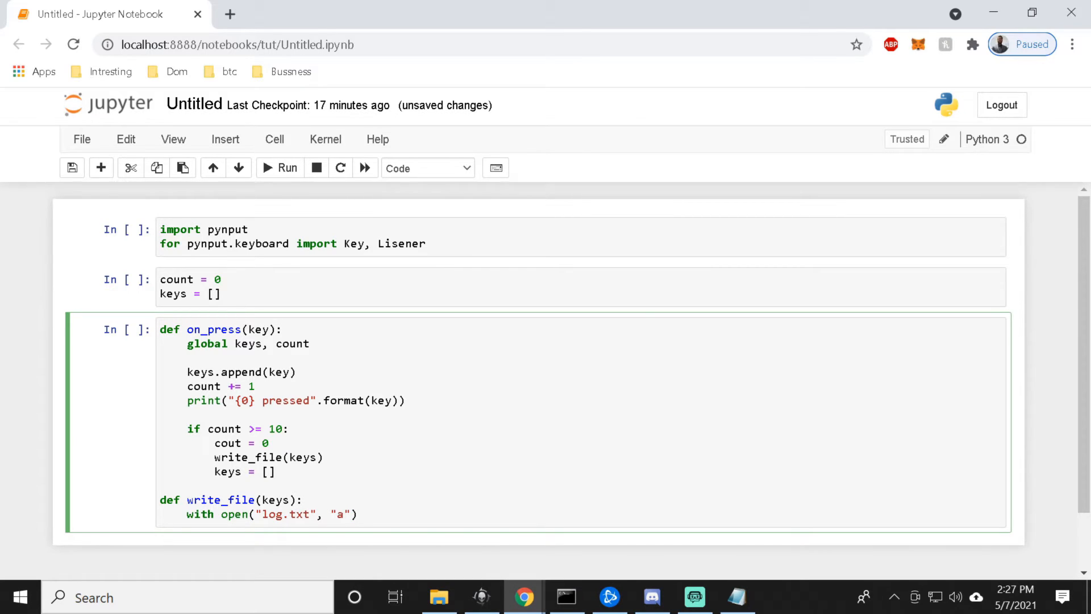
text(as f:)
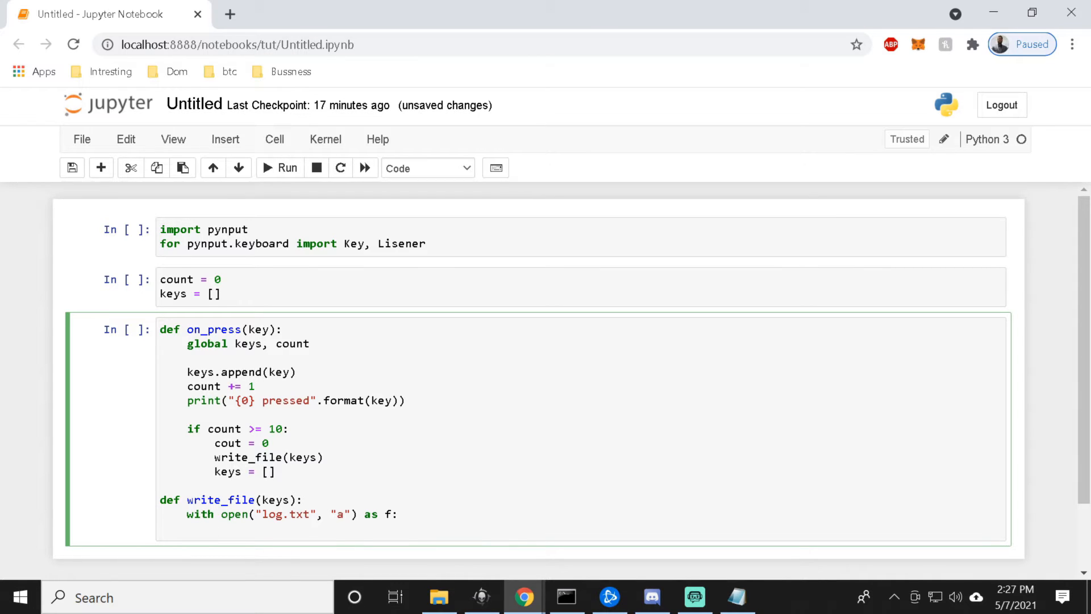
Add 'for key in keys:' with a 'try:' block inside the with statement.
text(for k)
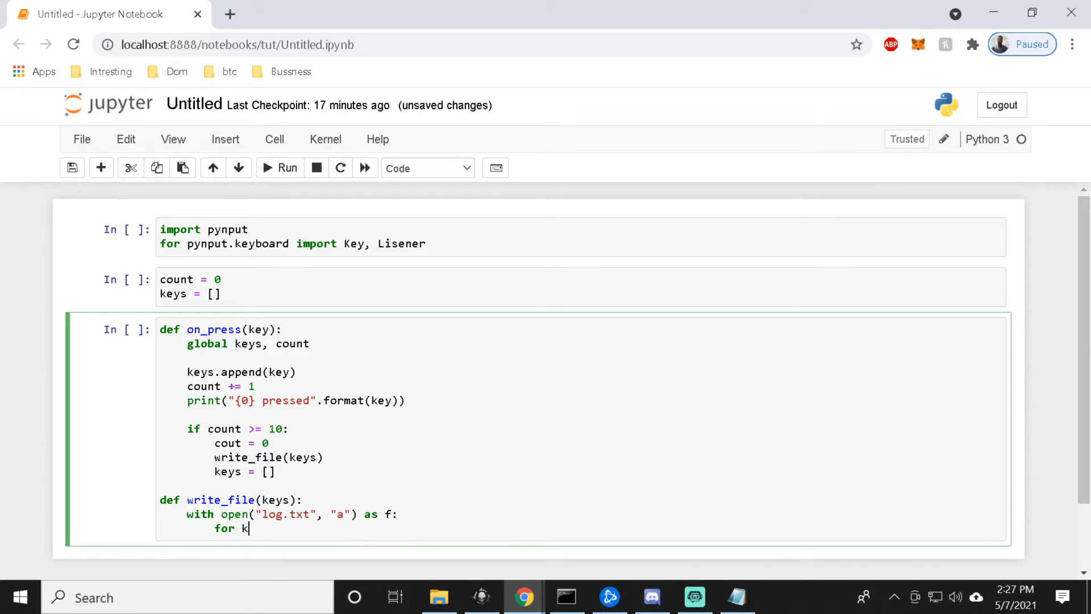
text(ey)
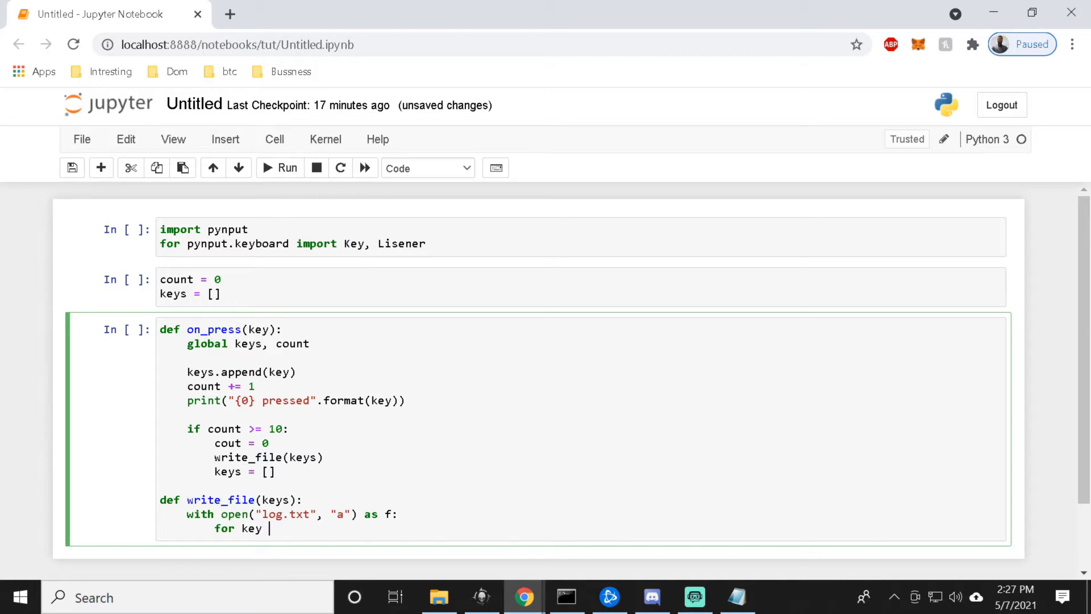
text(in keys:)
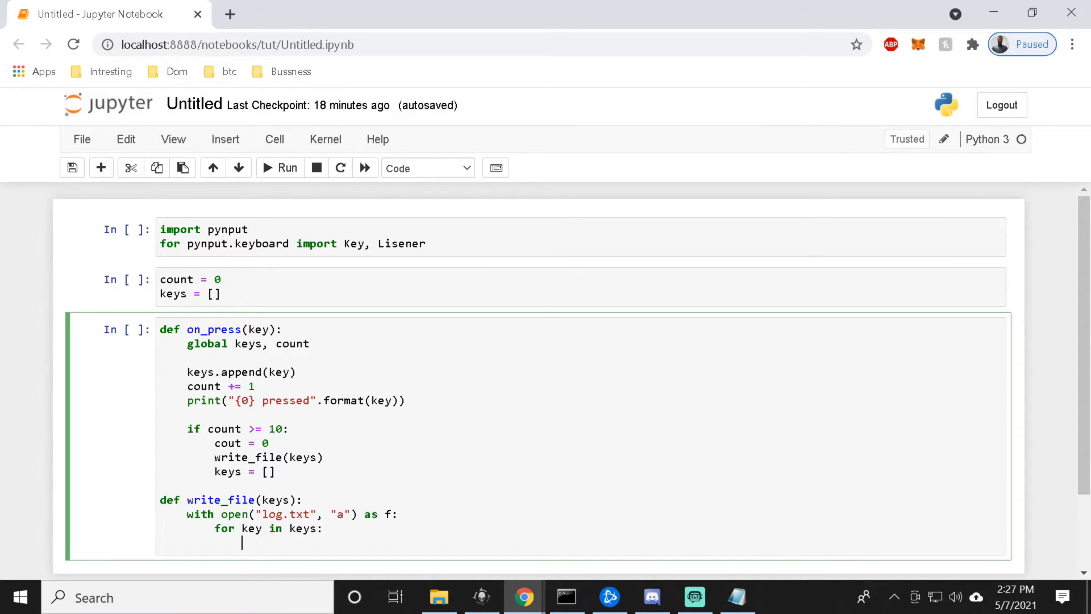
text(try:)
text(key)
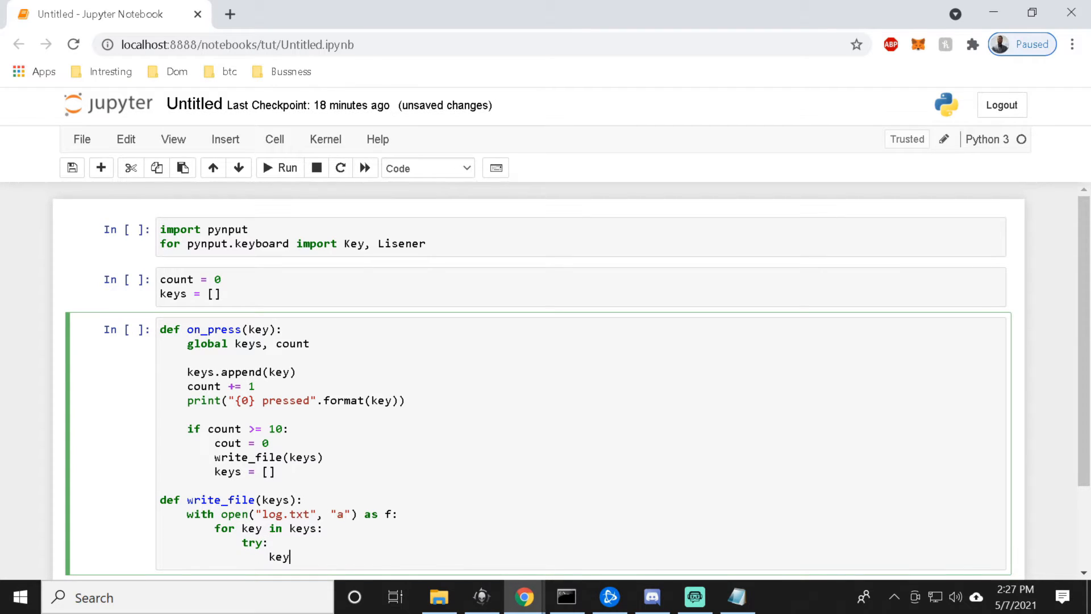
Inside try, set 'k = key.char' and write it with 'f.write(k)'.
key(Backspace)
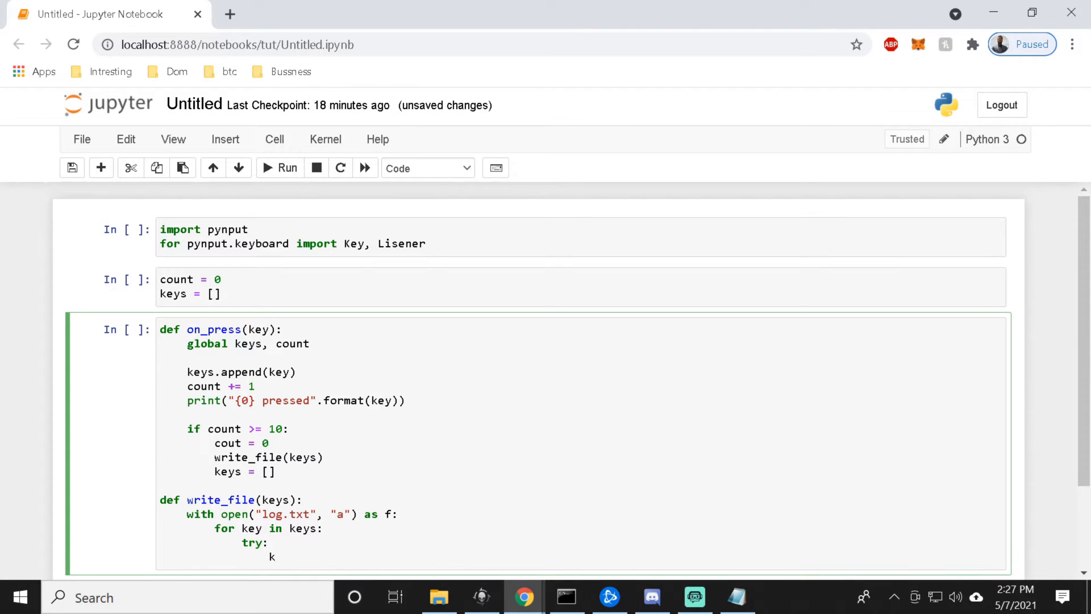
text(=)
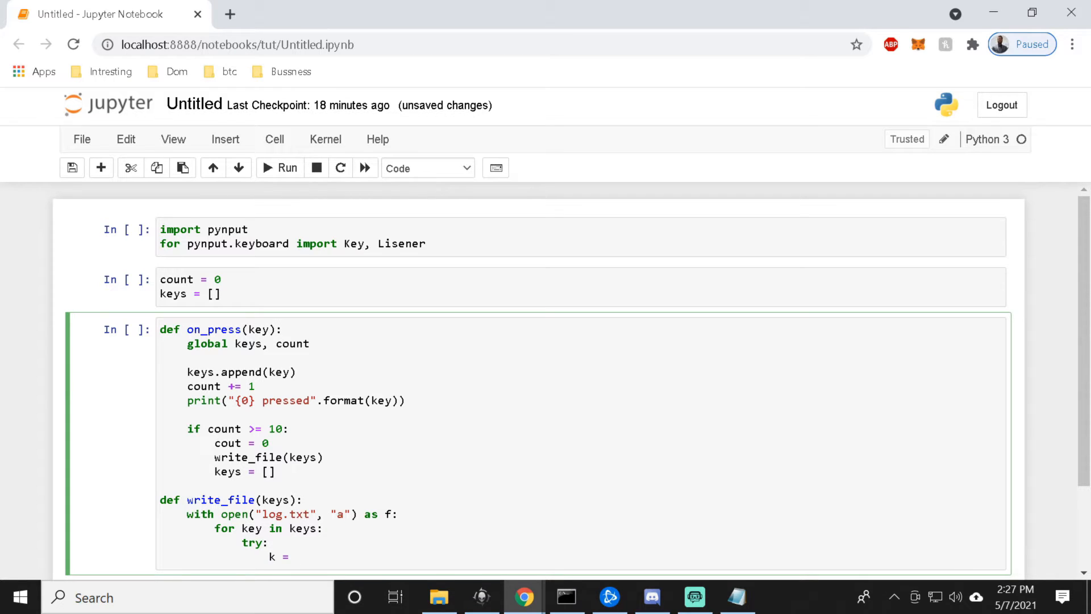
text(ke)
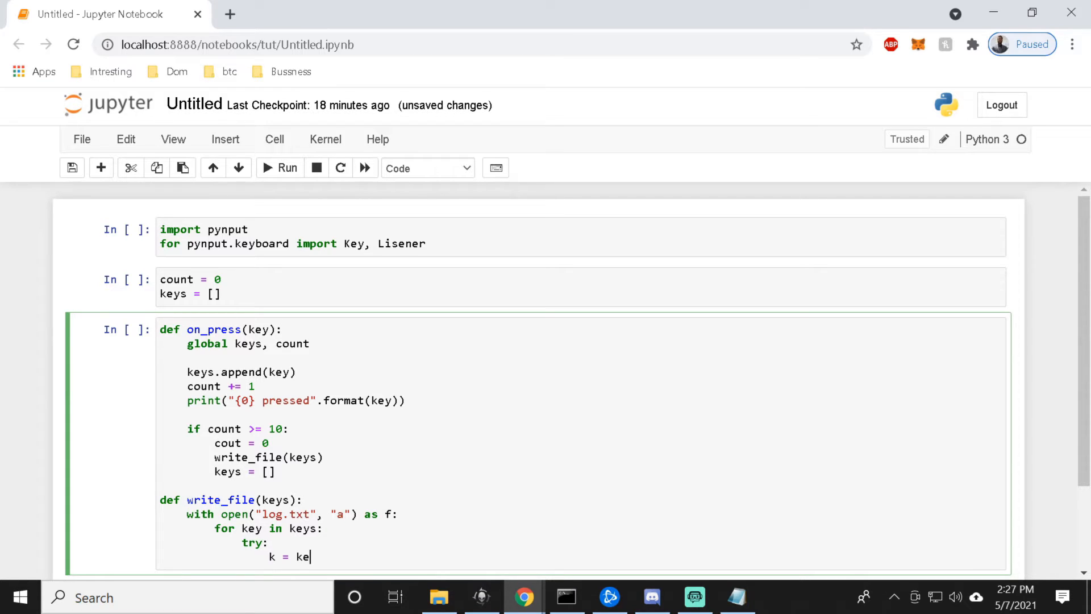
text(y.ch)
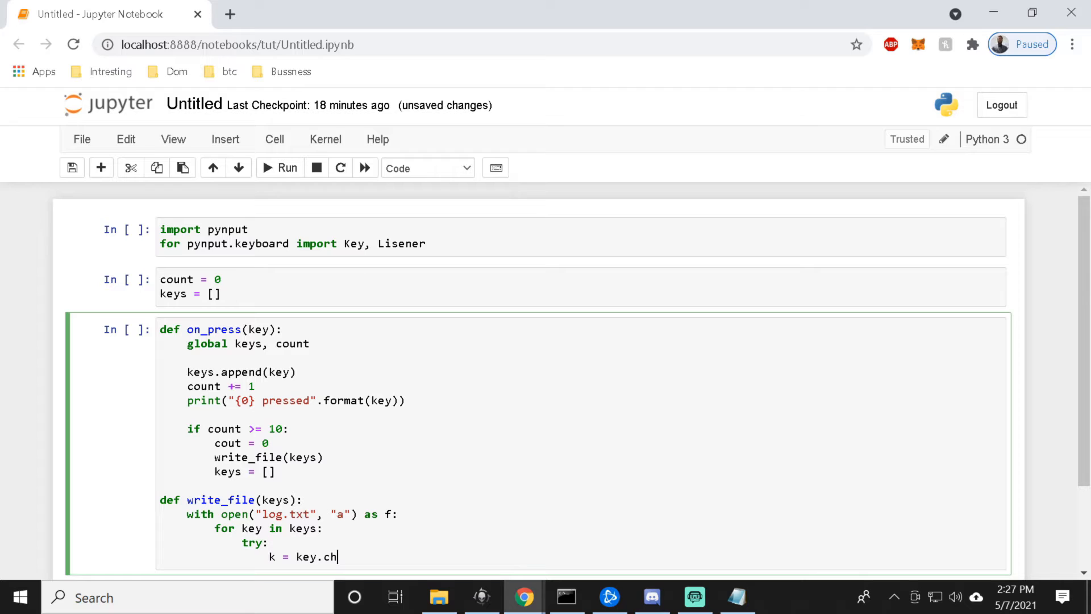
text(ar)
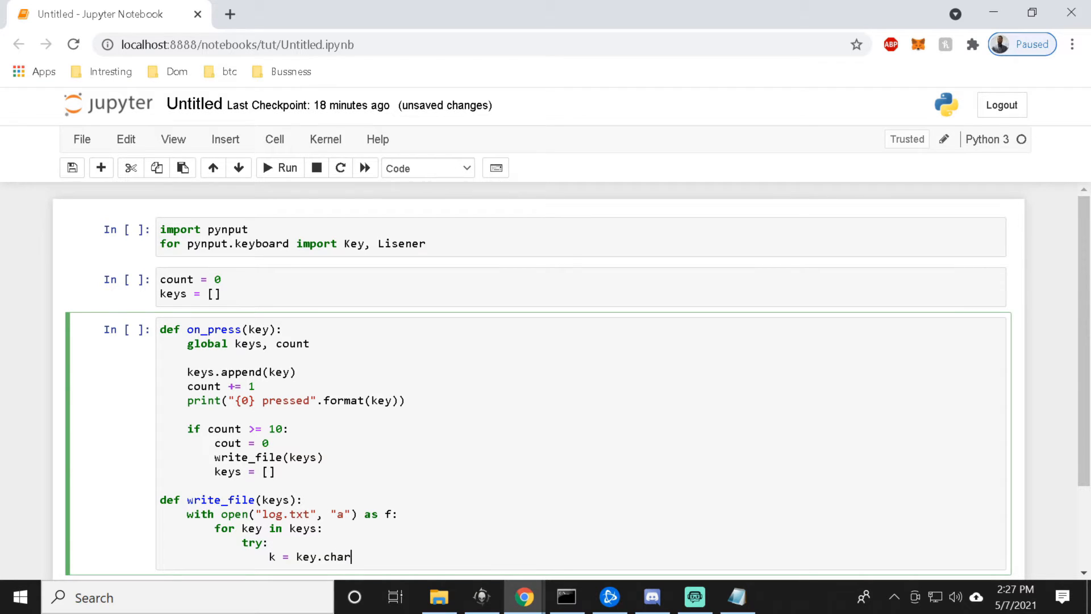
text(f)
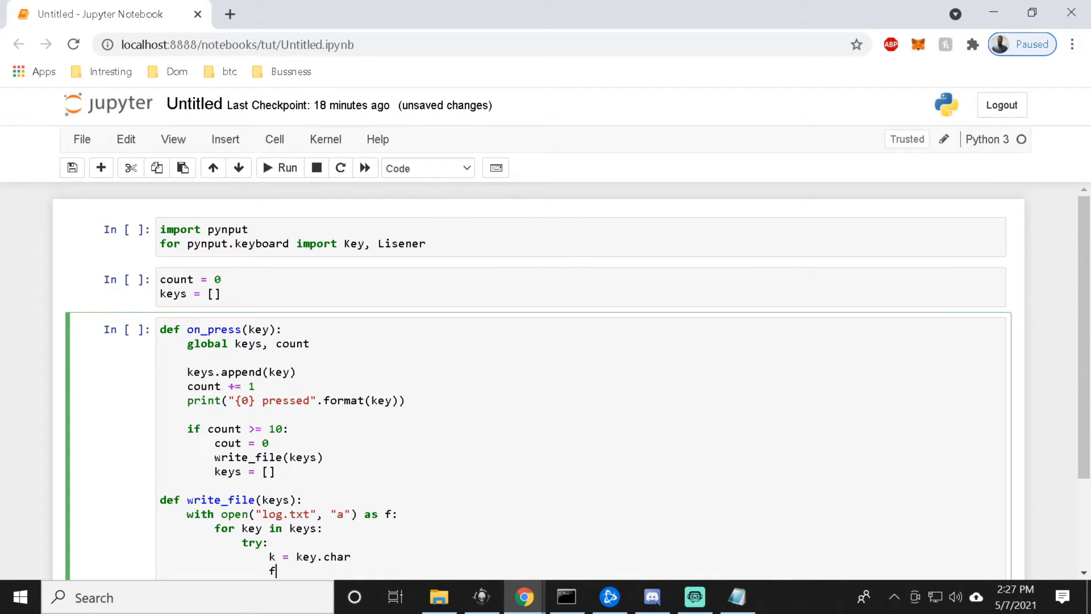
text(wr)
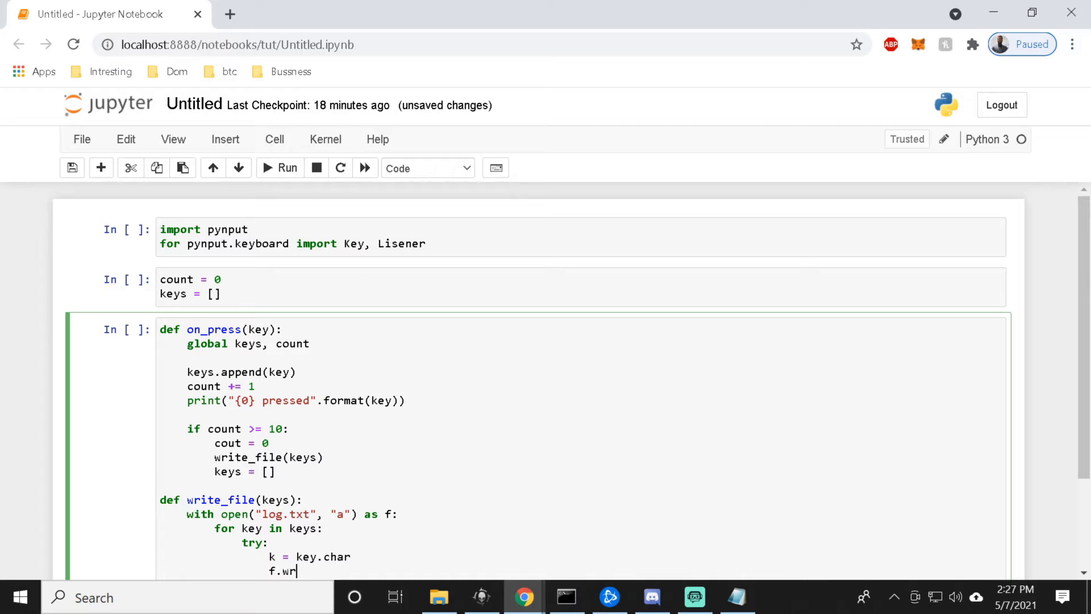
text(ite())
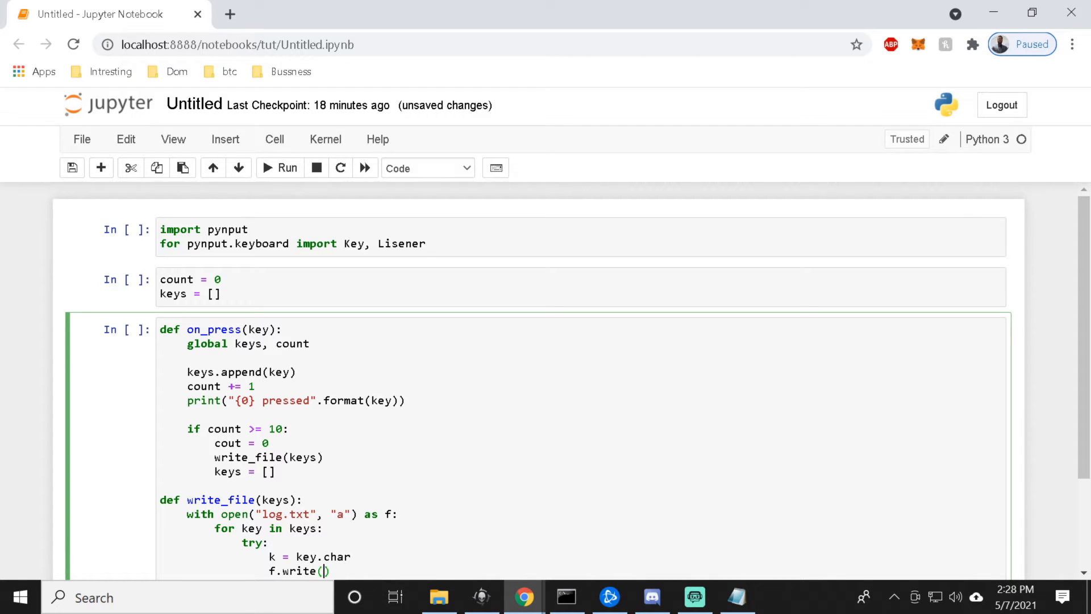
text(k)
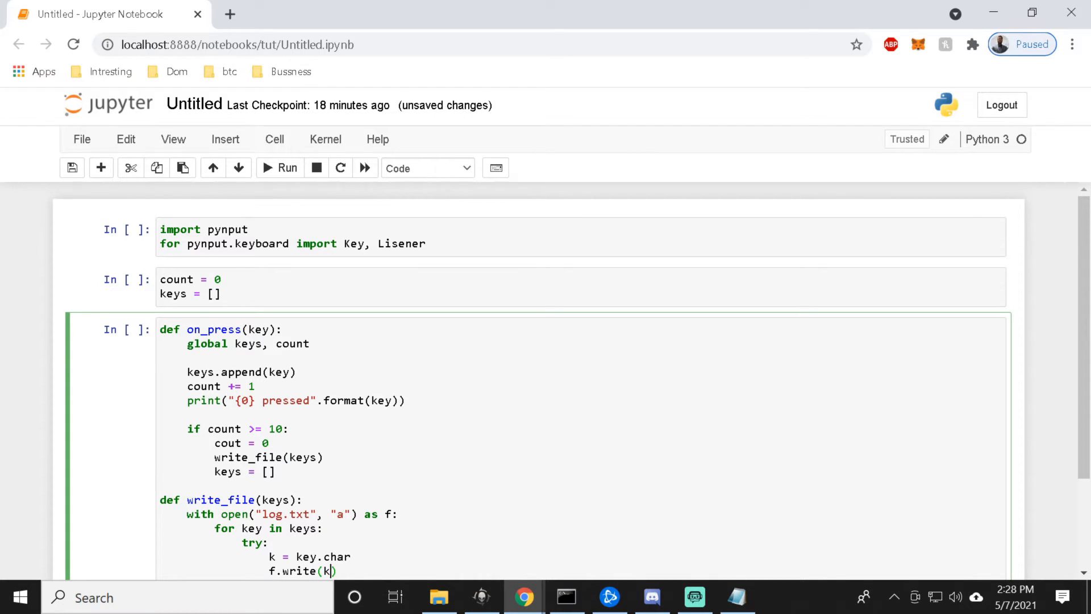
scroll(down, 3)
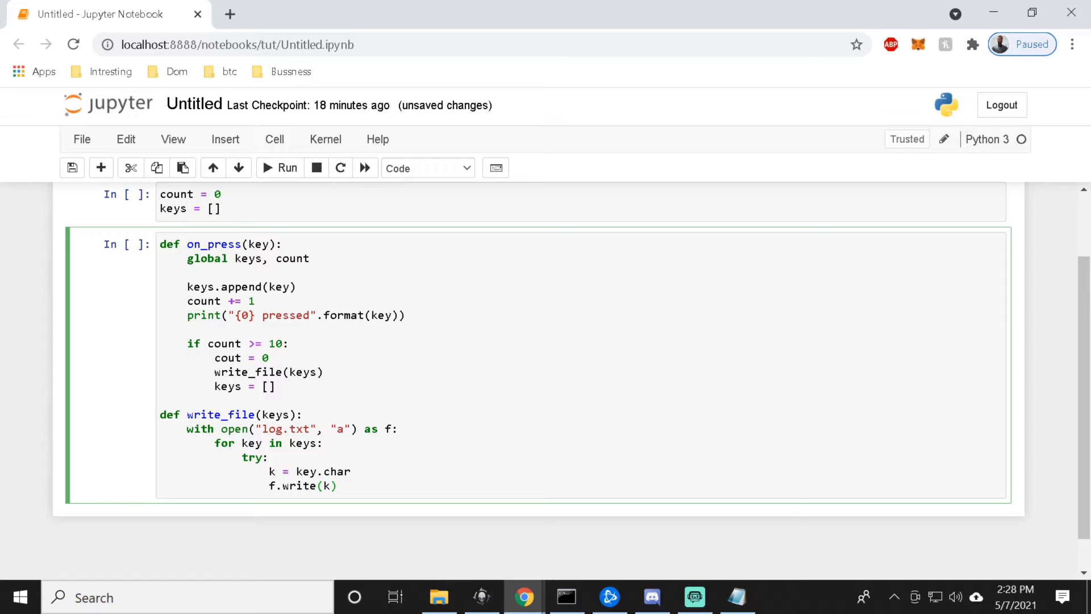
click(334, 485)
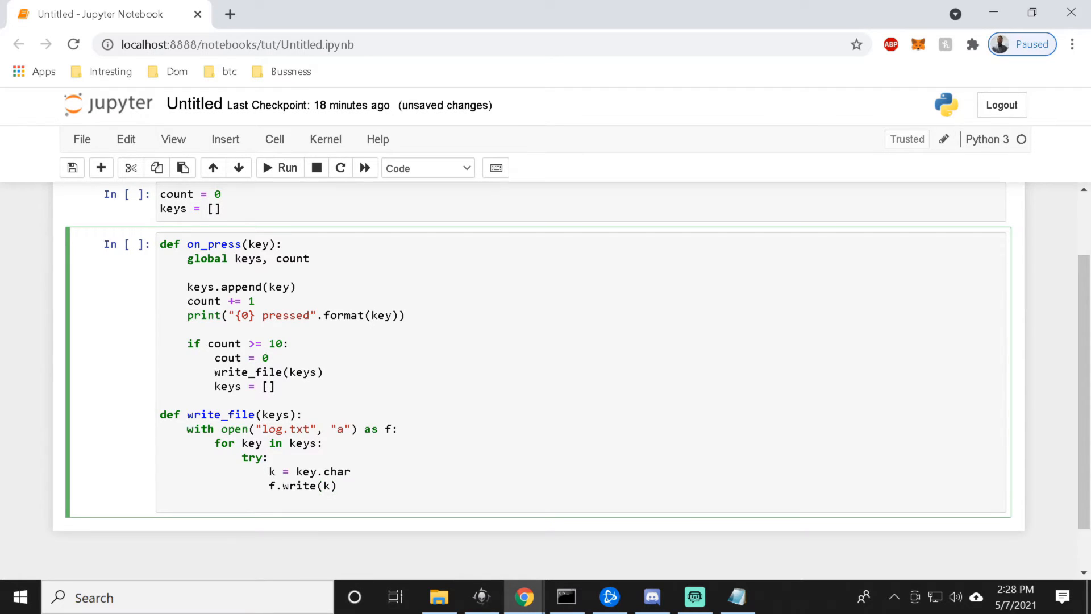
Add 'except AttributeError:' with an 'if key == Key.esc:' check beneath it.
text(e)
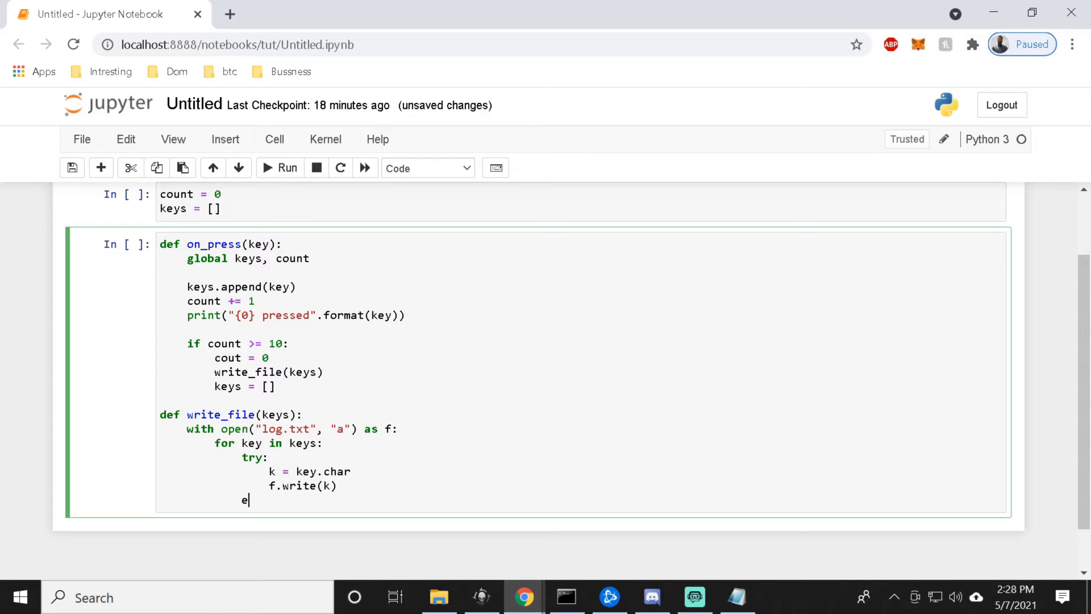
text(xce)
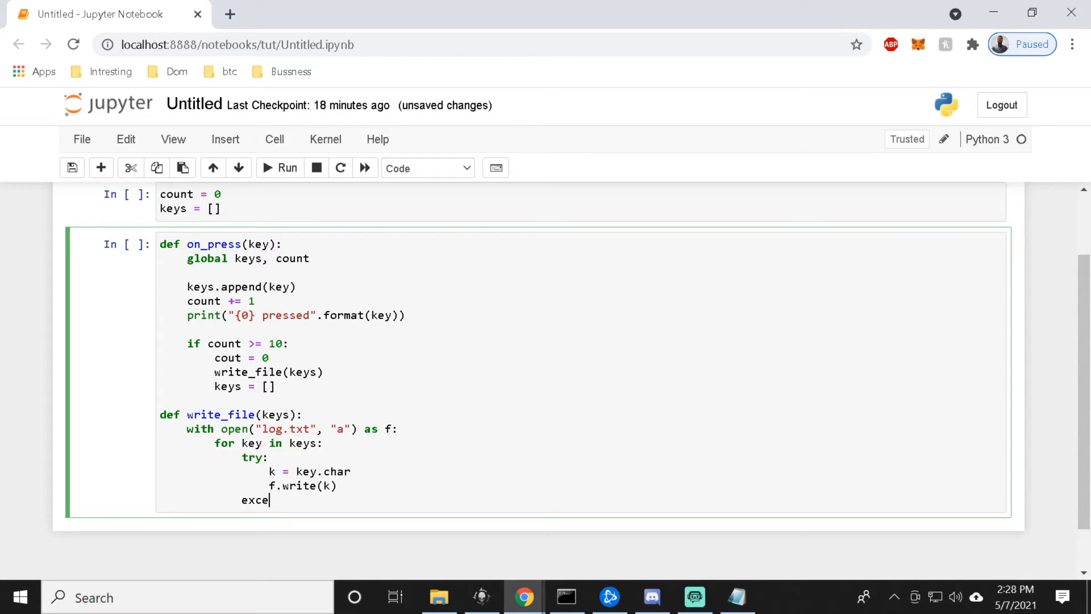
text(pt)
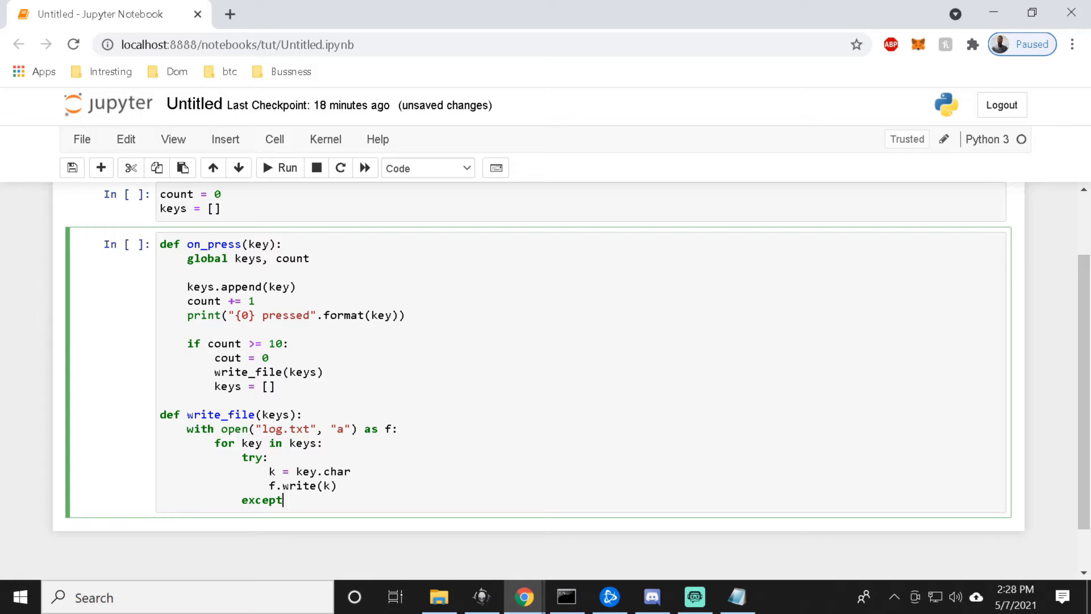
text(Att)
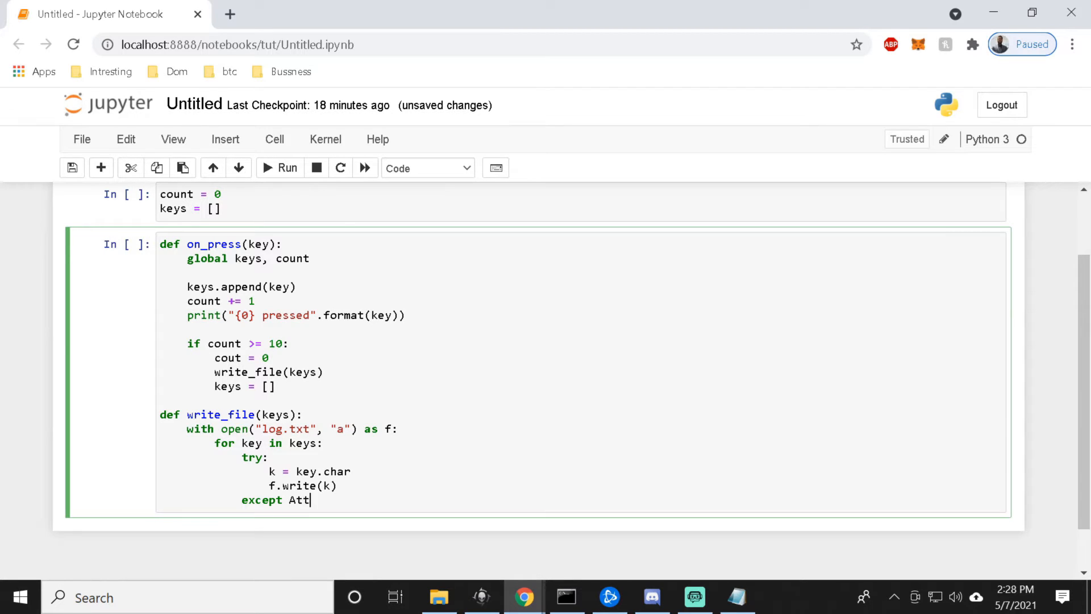
text(ribute)
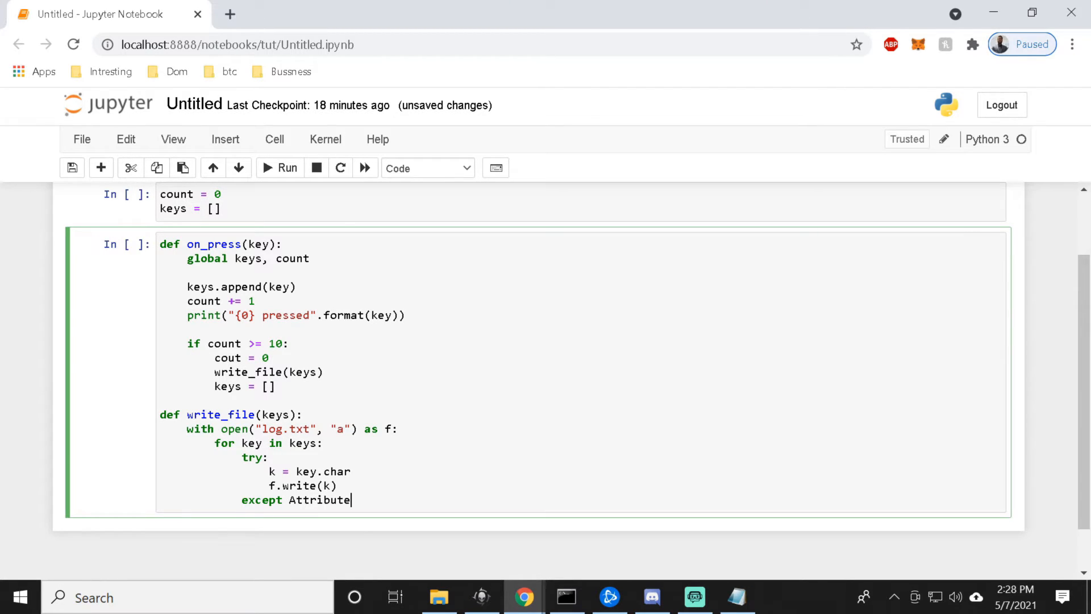
text(Error)
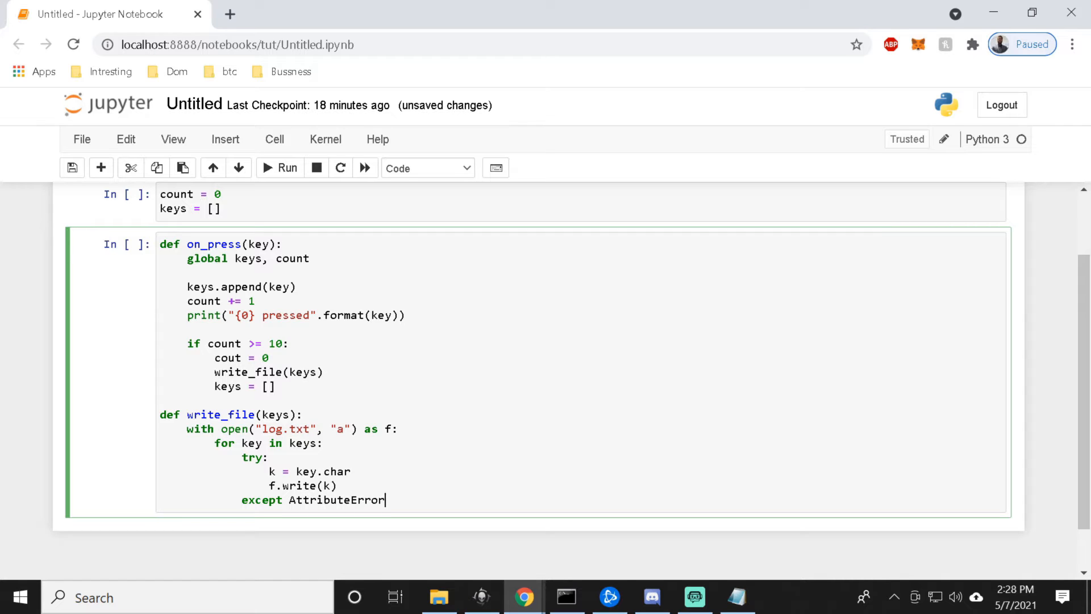
text(:)
text(if key ==)
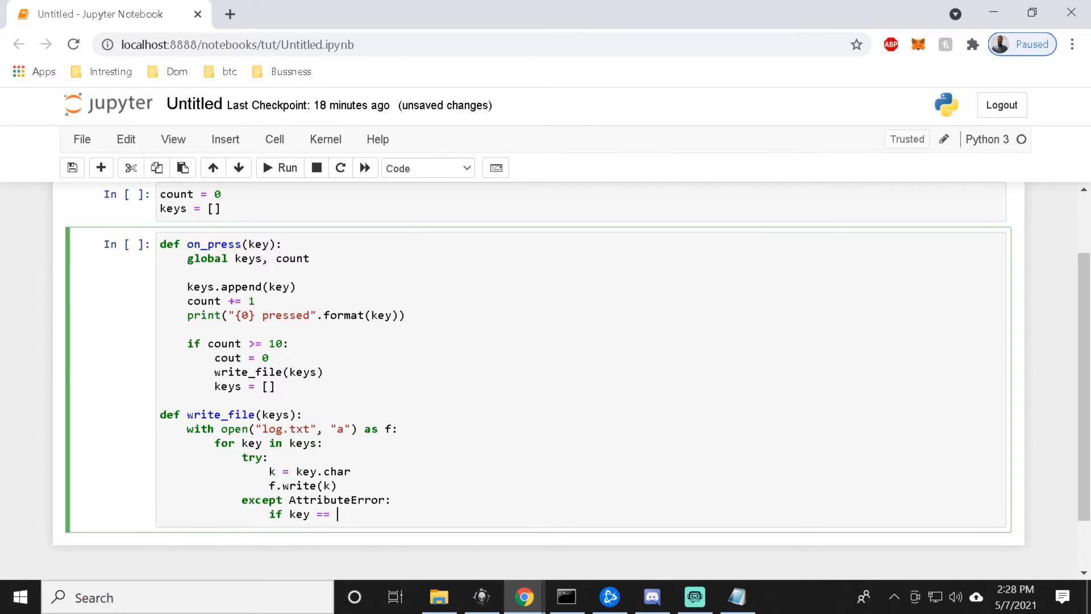
text(Key)
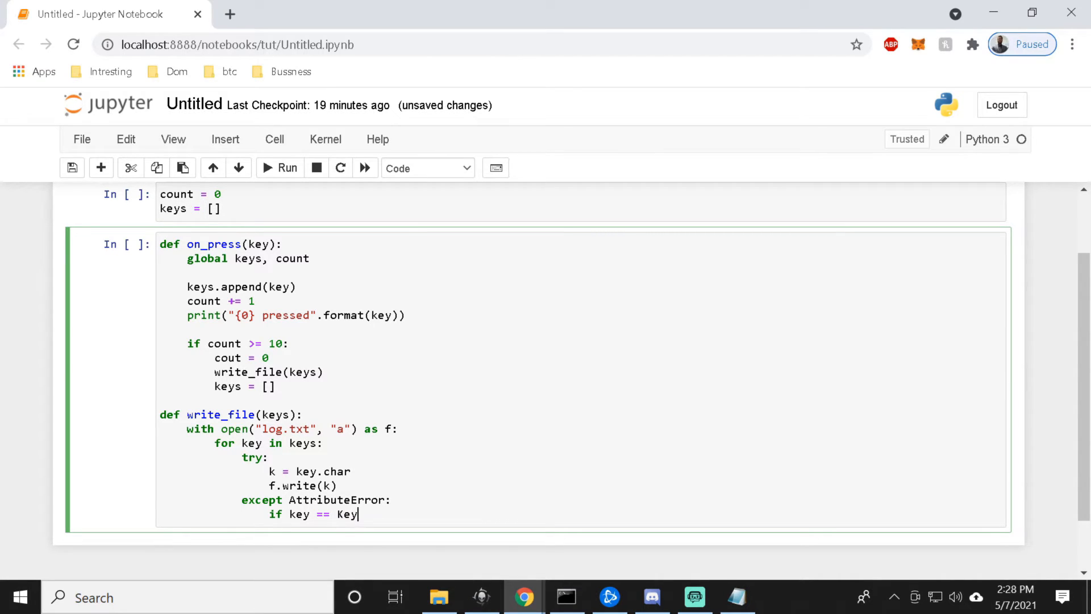
text(.esc)
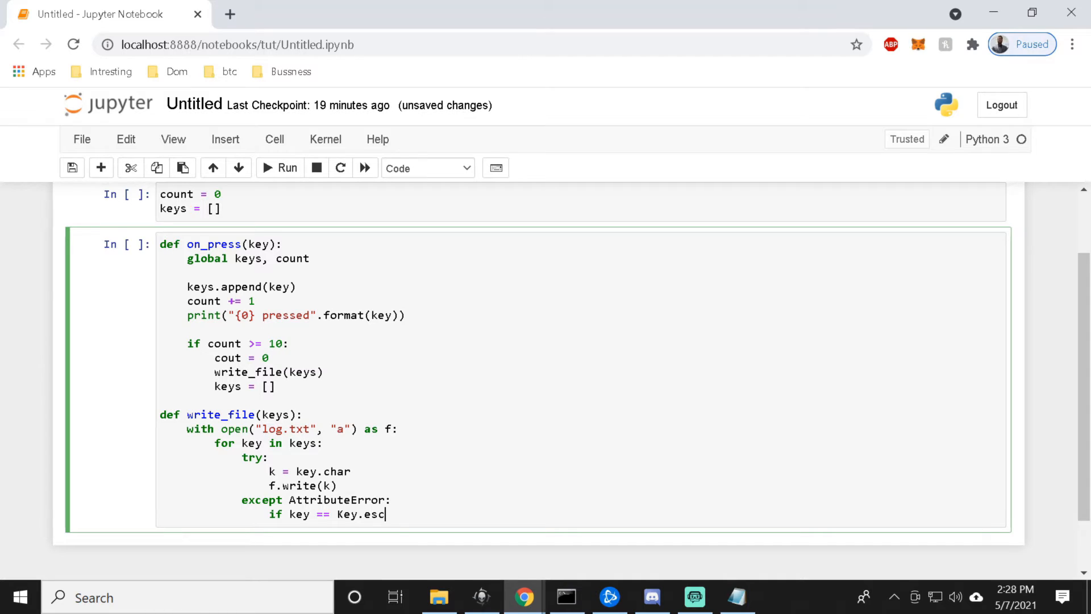
text(:)
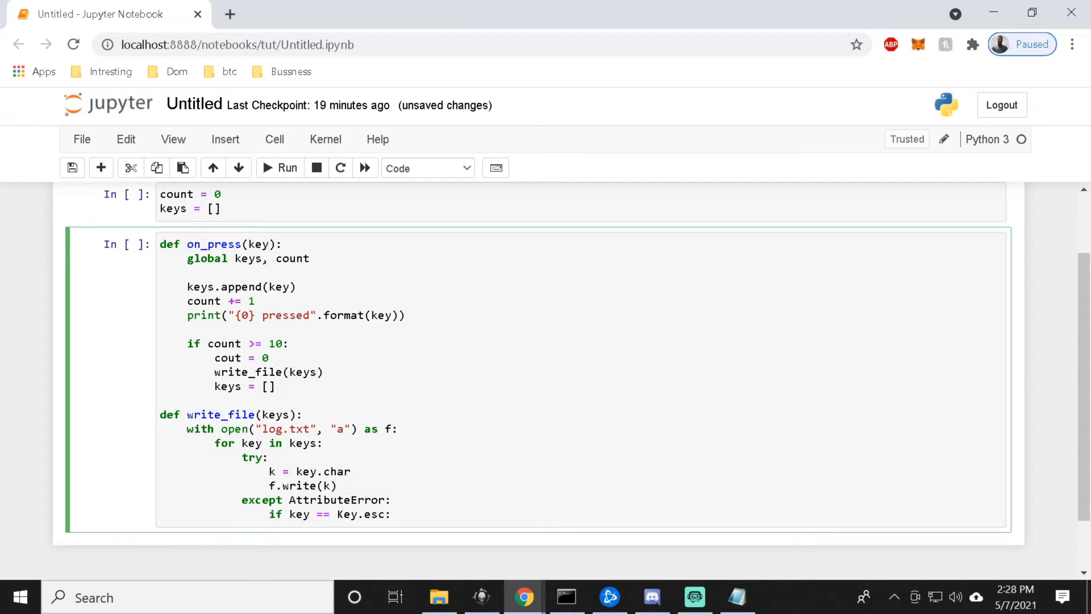
Change the check to Key.space and write a newline with f.write('\n'), starting a line below.
scroll(down, 3)
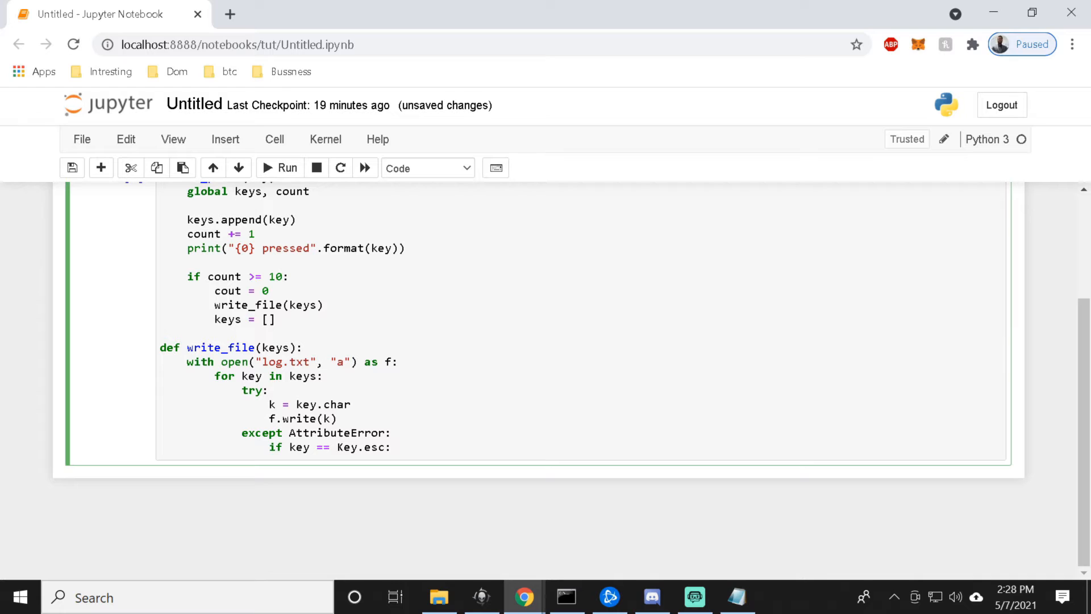
click(393, 447)
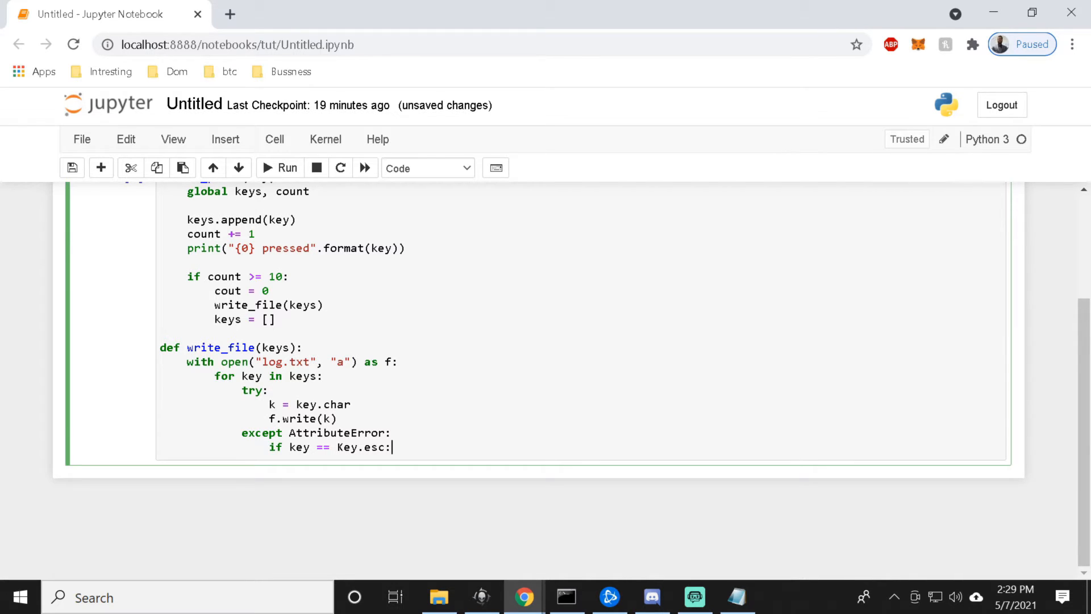
key(backspace)
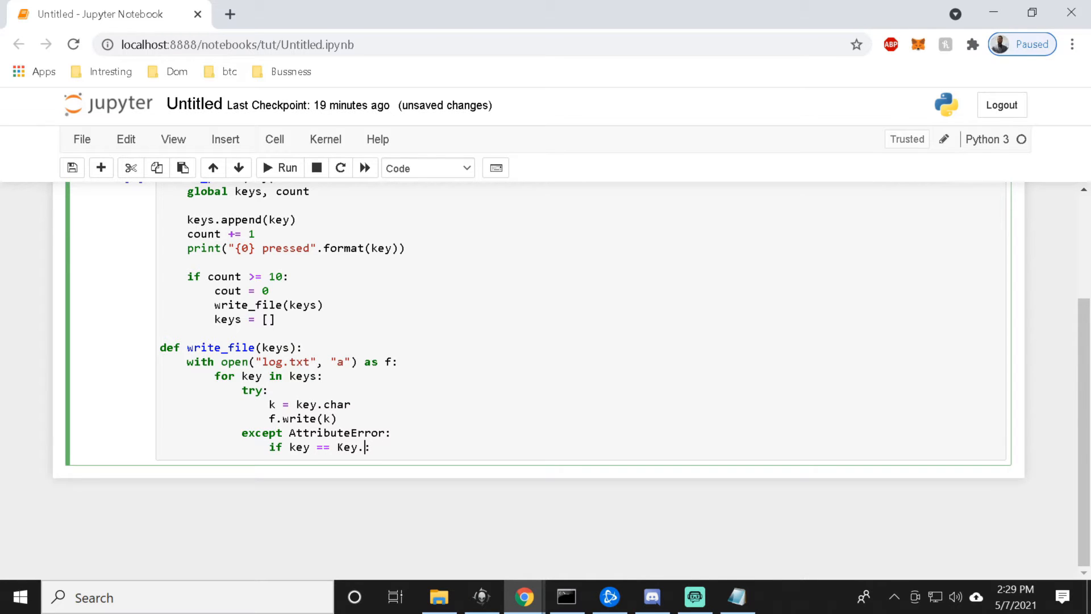
text(spac)
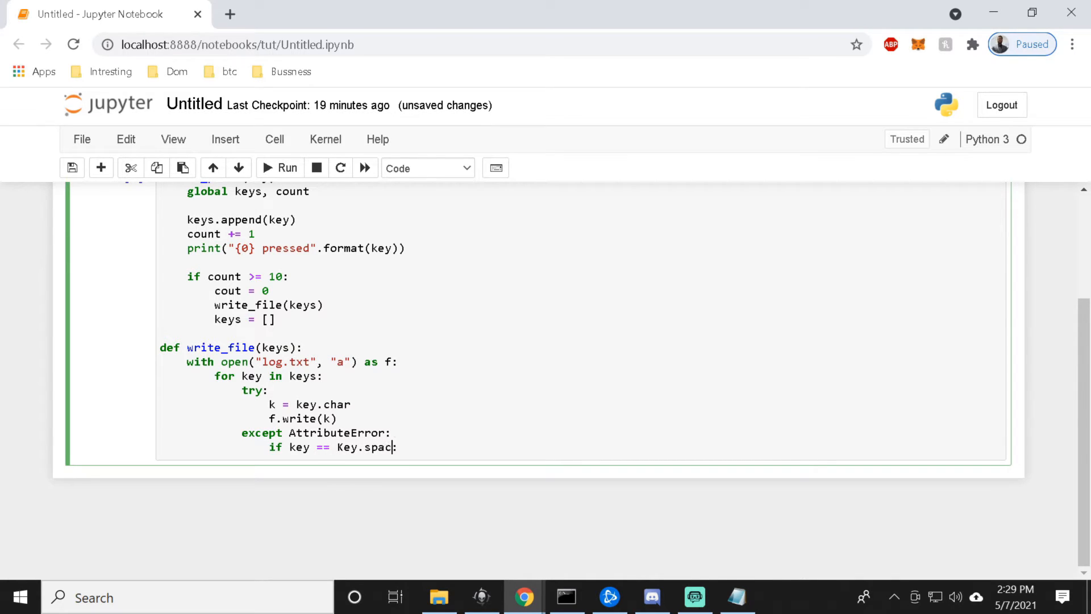
text(e:)
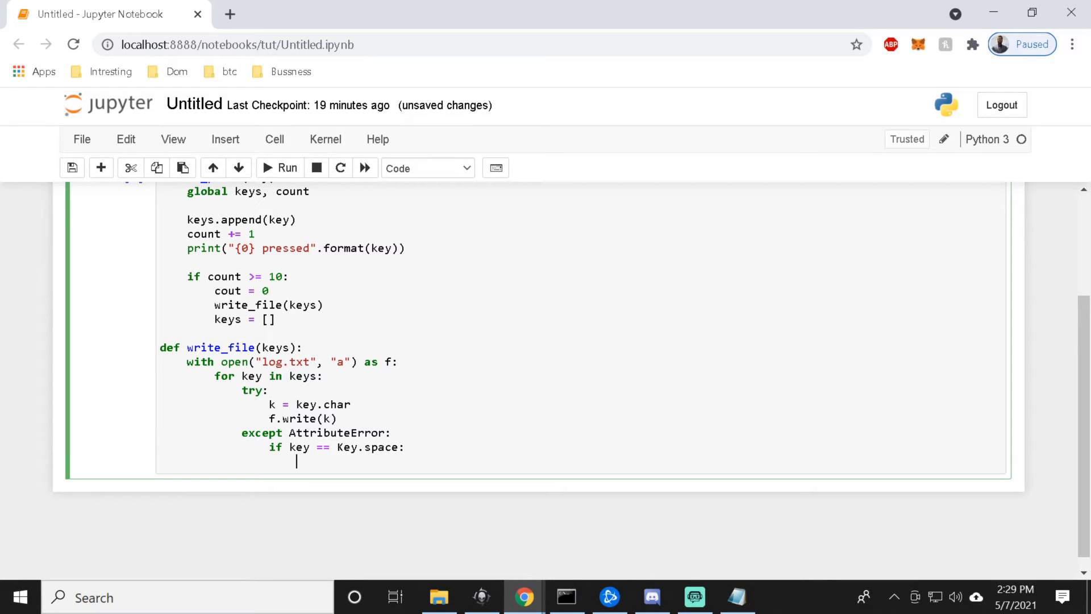
text(f.wr)
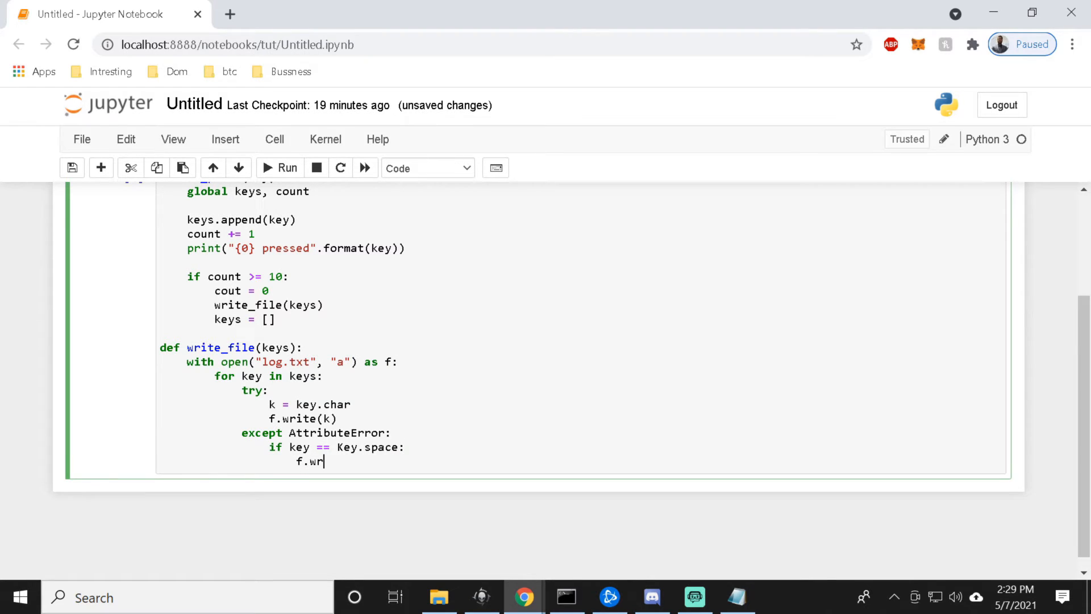
text(ite)
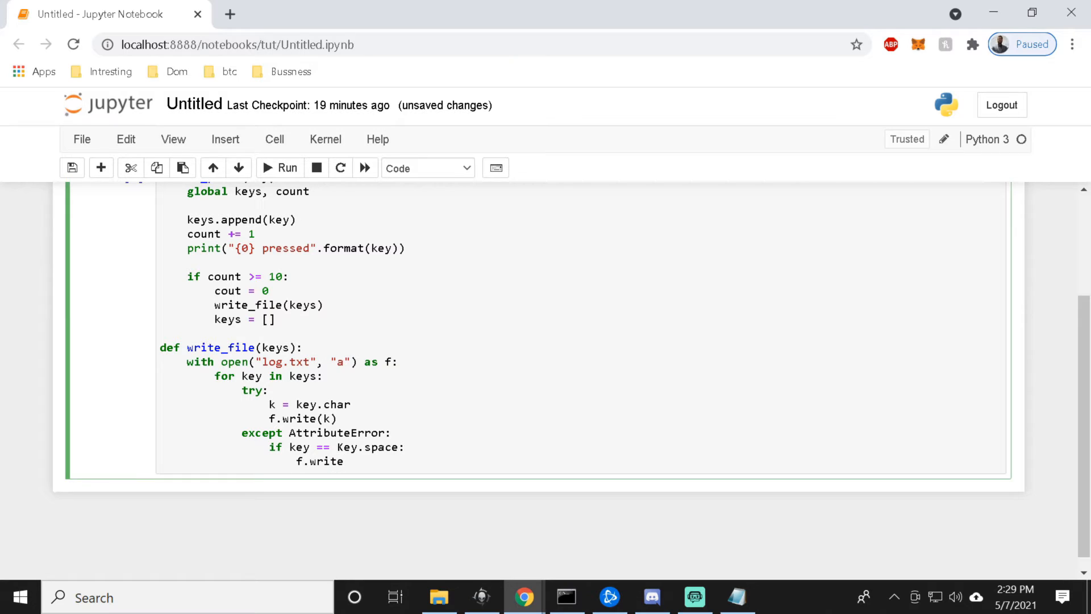
text(())
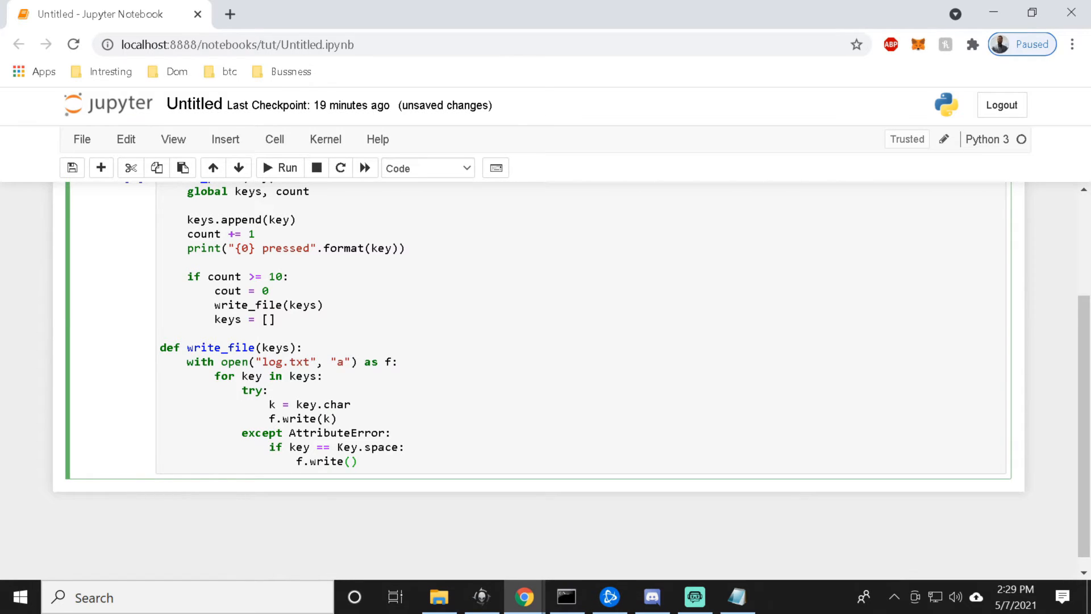
text('')
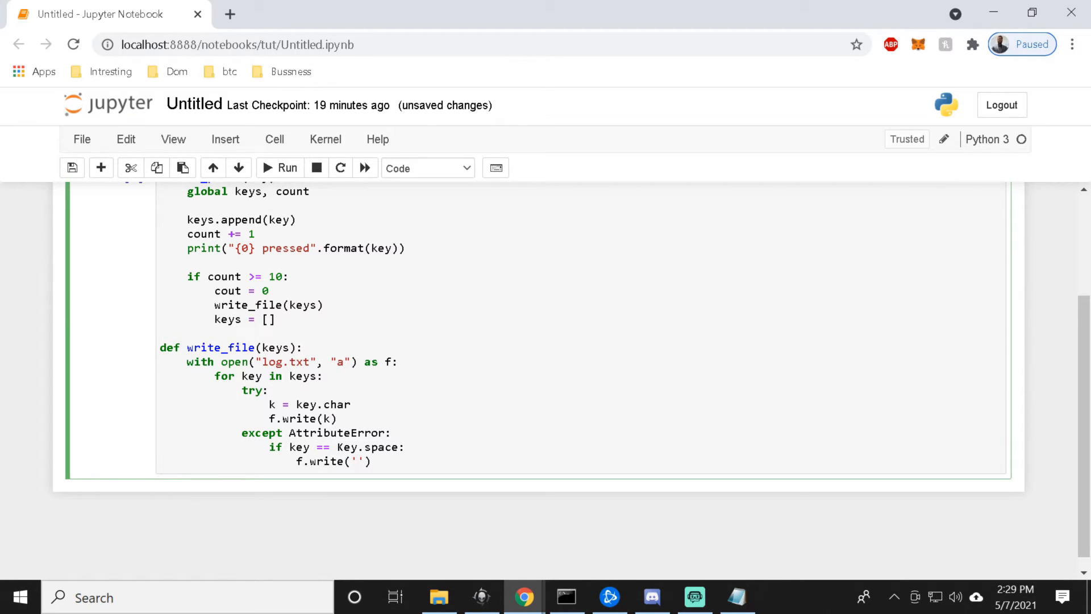
text(\n)
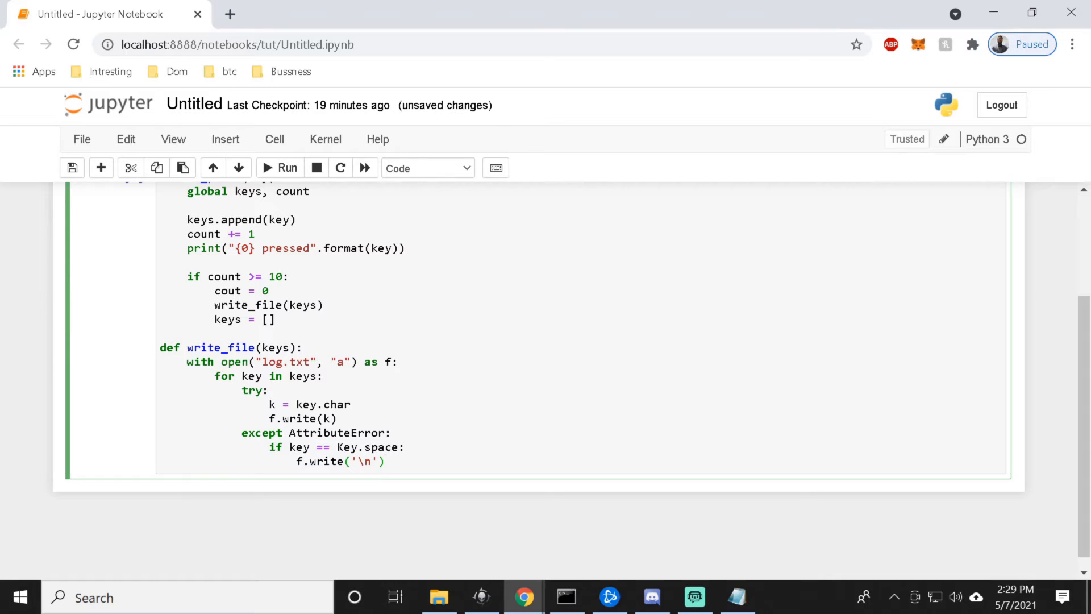
click(383, 460)
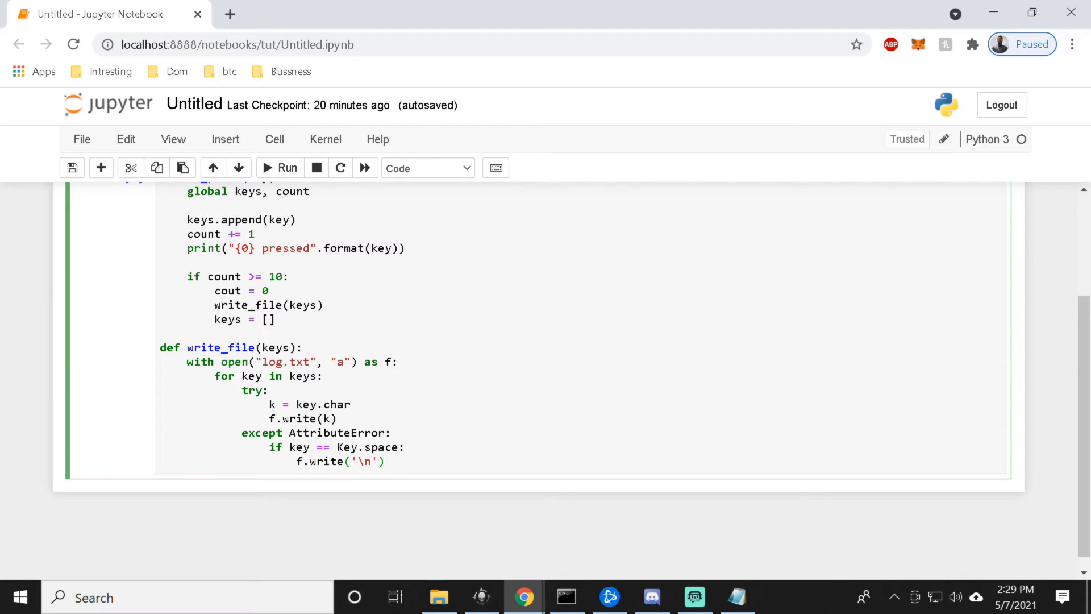
click(384, 461)
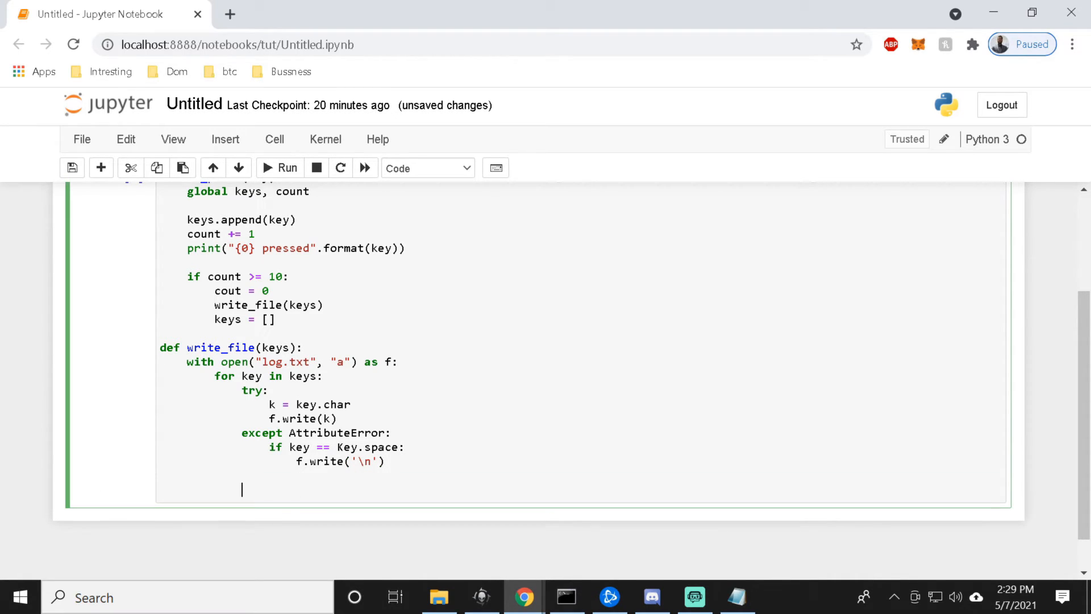
Write the def on_release(key): signature line.
text(d)
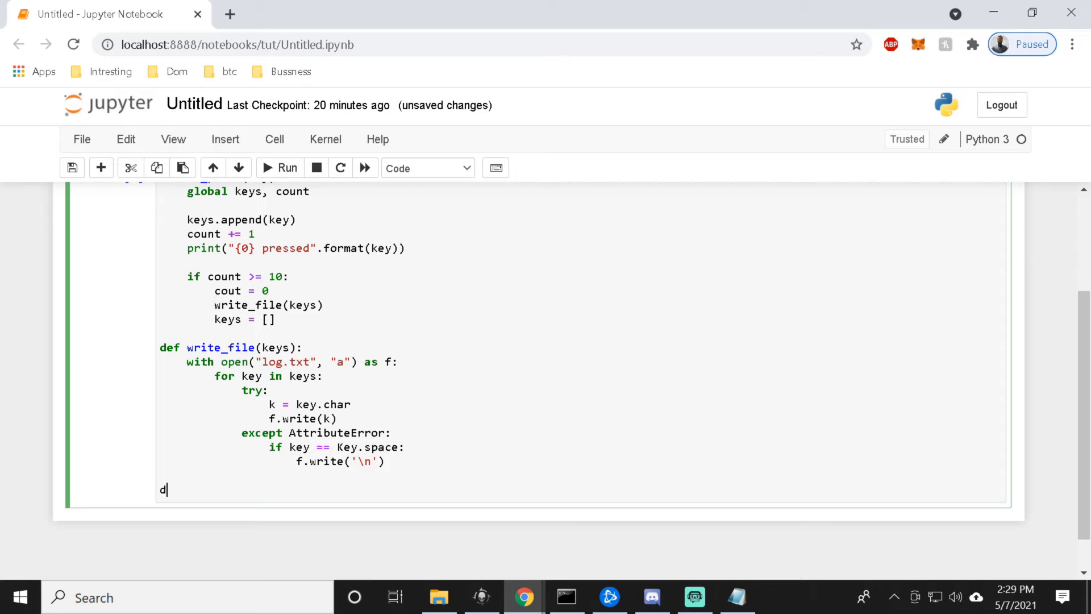
text(ef on_)
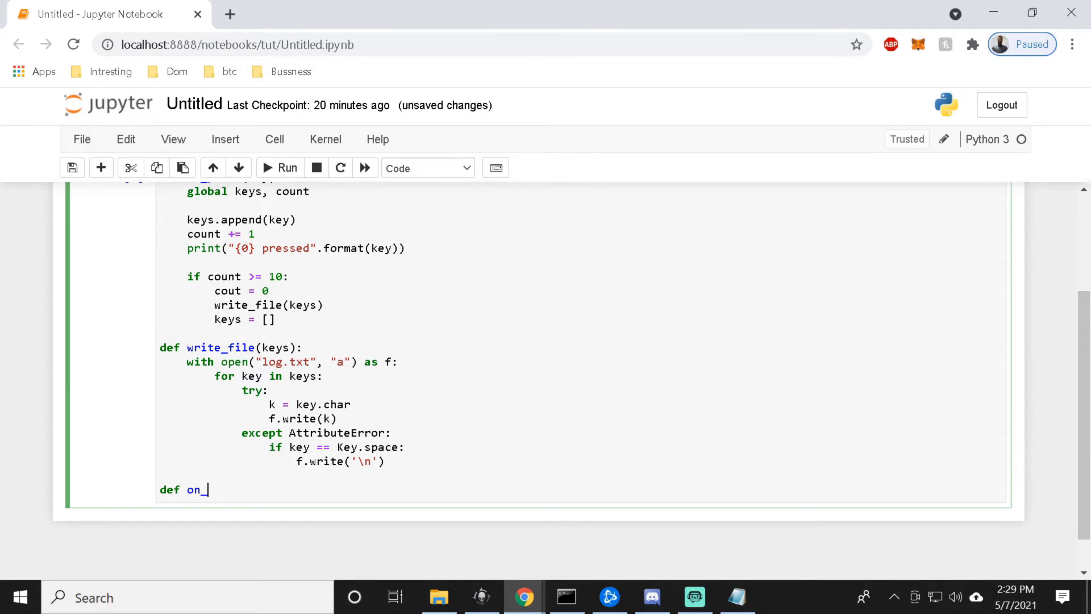
text(re)
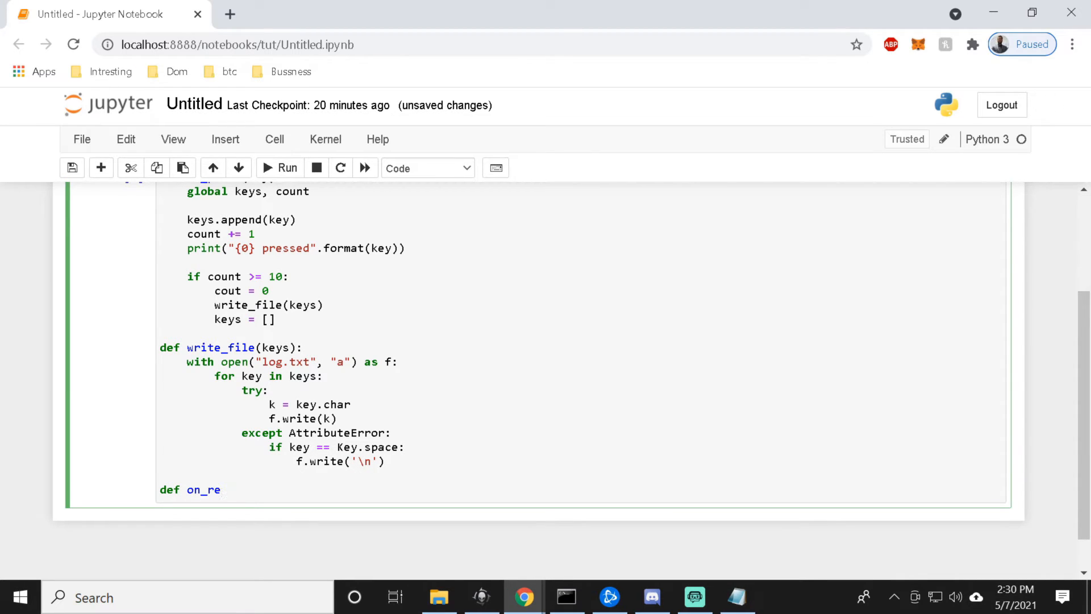
text(l)
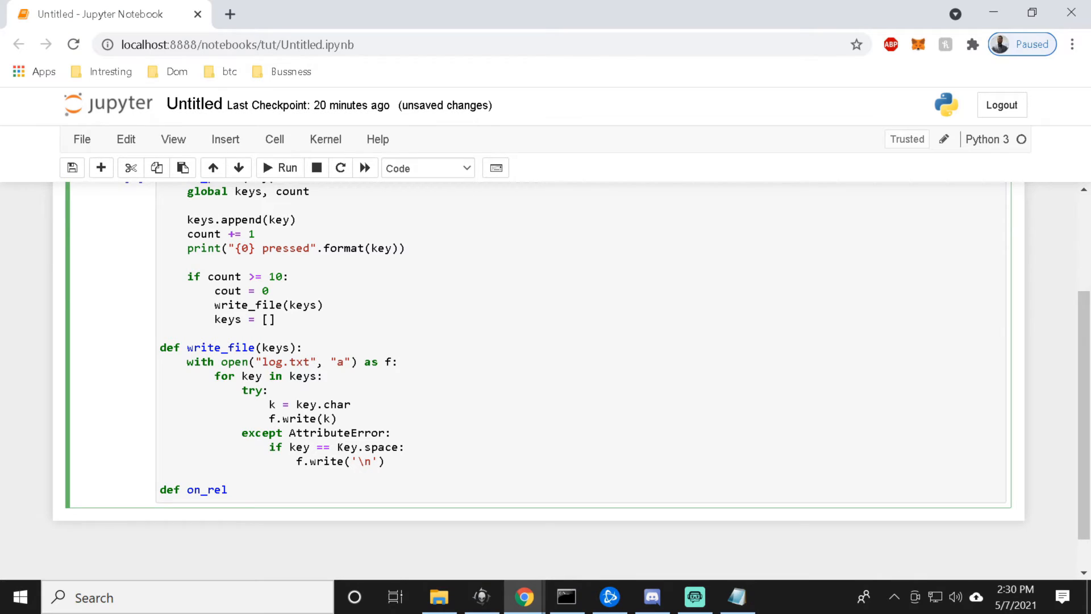
text(ease)
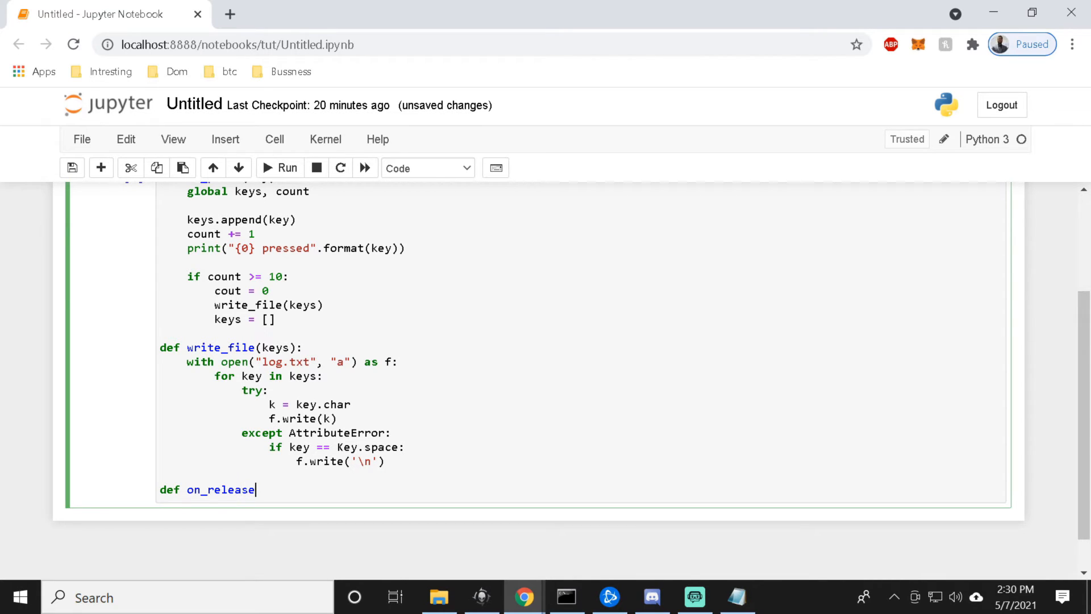
text(())
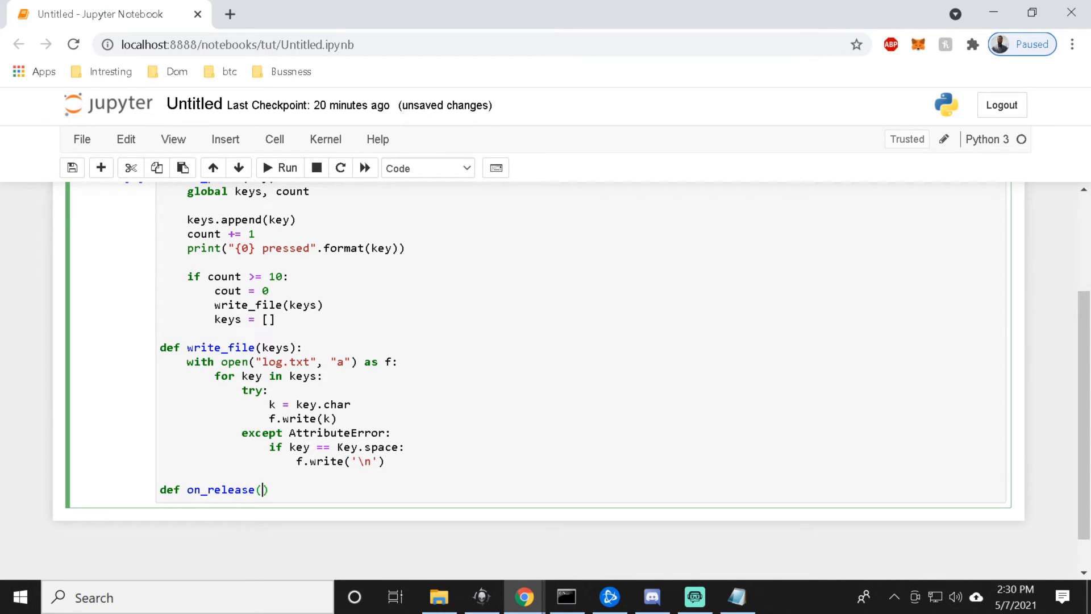
text(key)
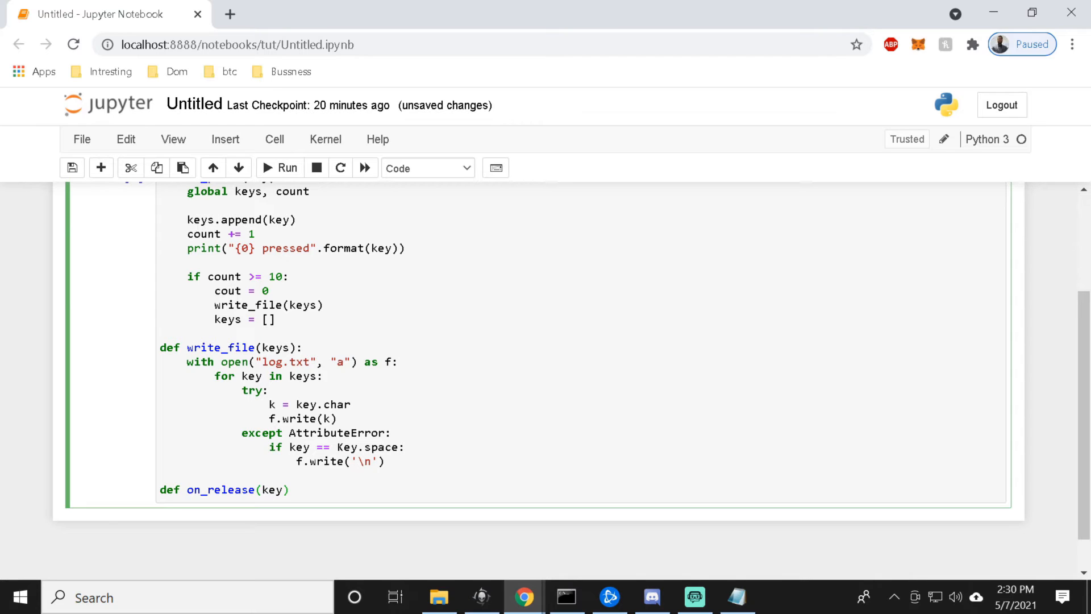
click(290, 489)
text(:)
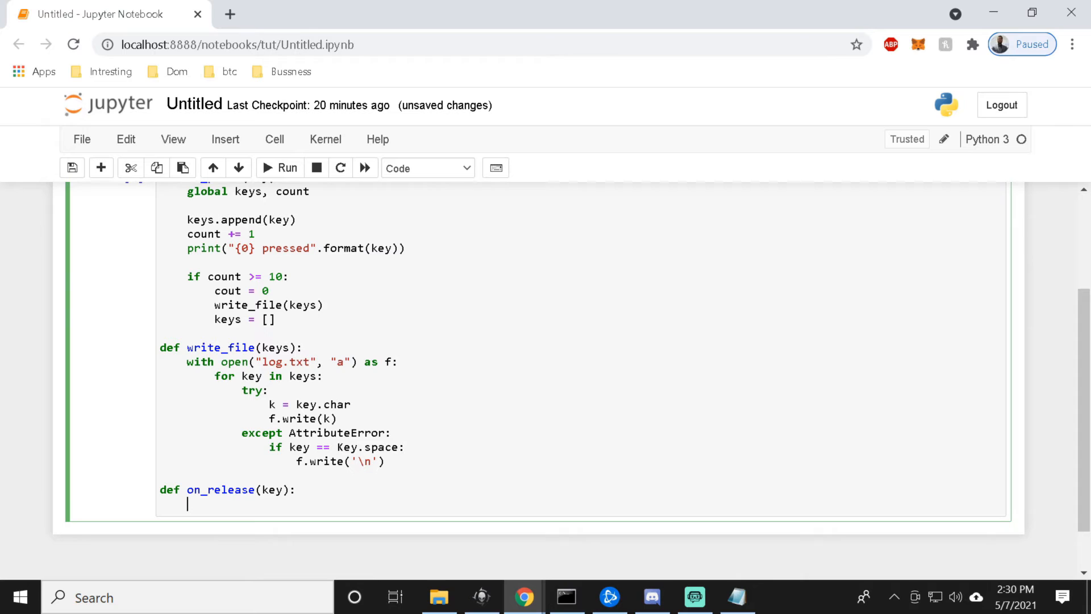
Add the body if key == Key.esc: return False and start a new line below.
text(if key)
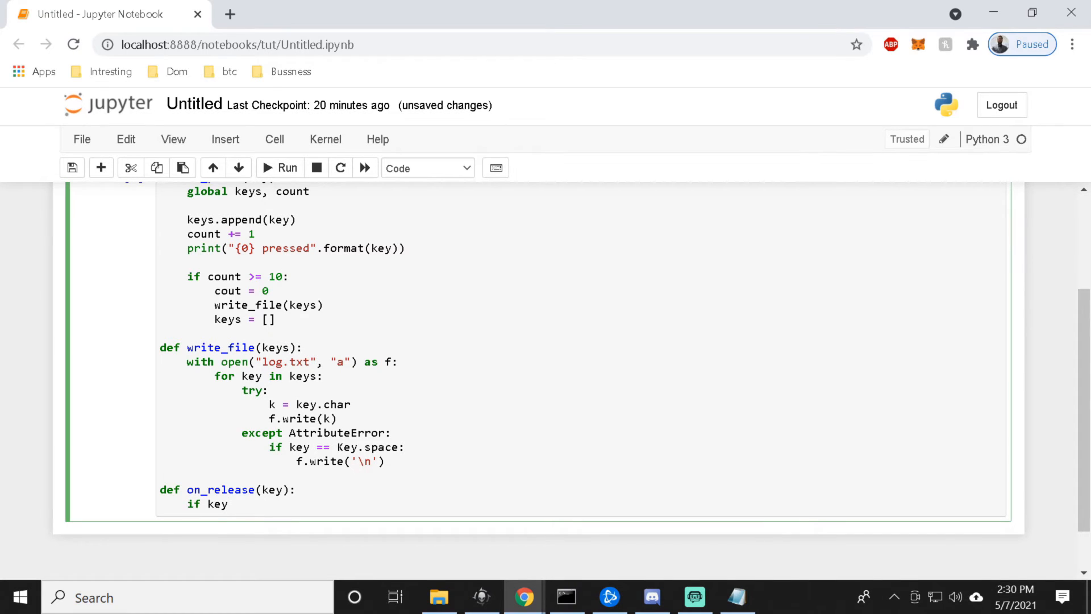
text(=)
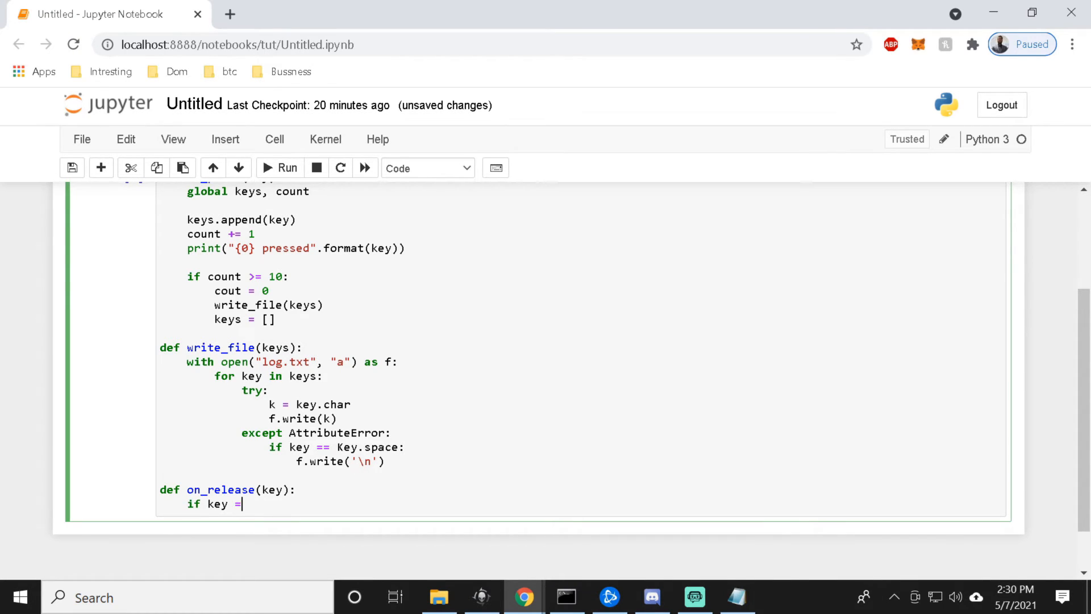
text(= Ke)
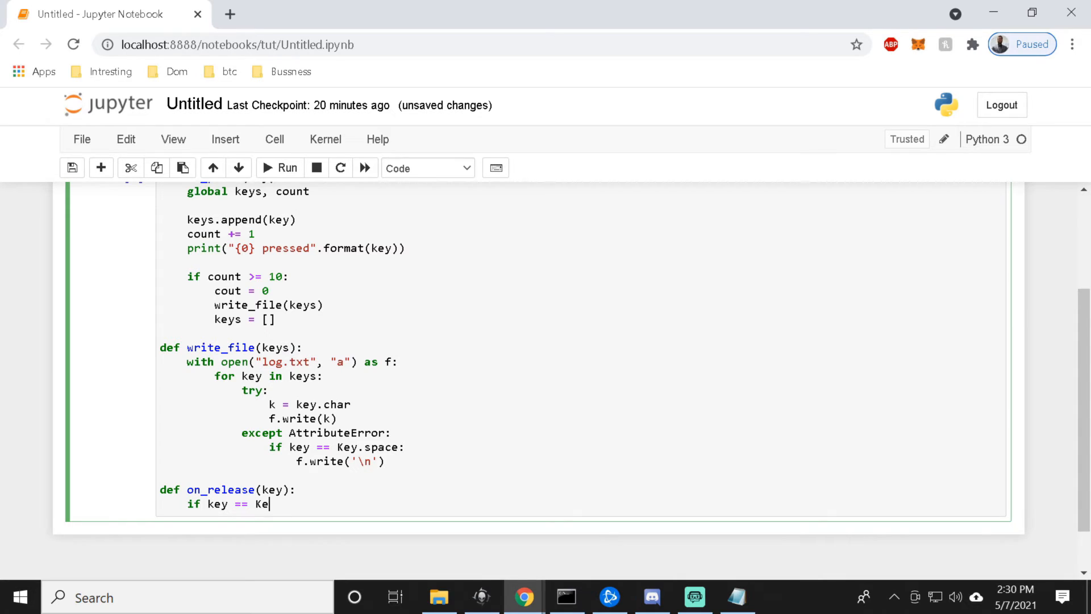
text(y.esc)
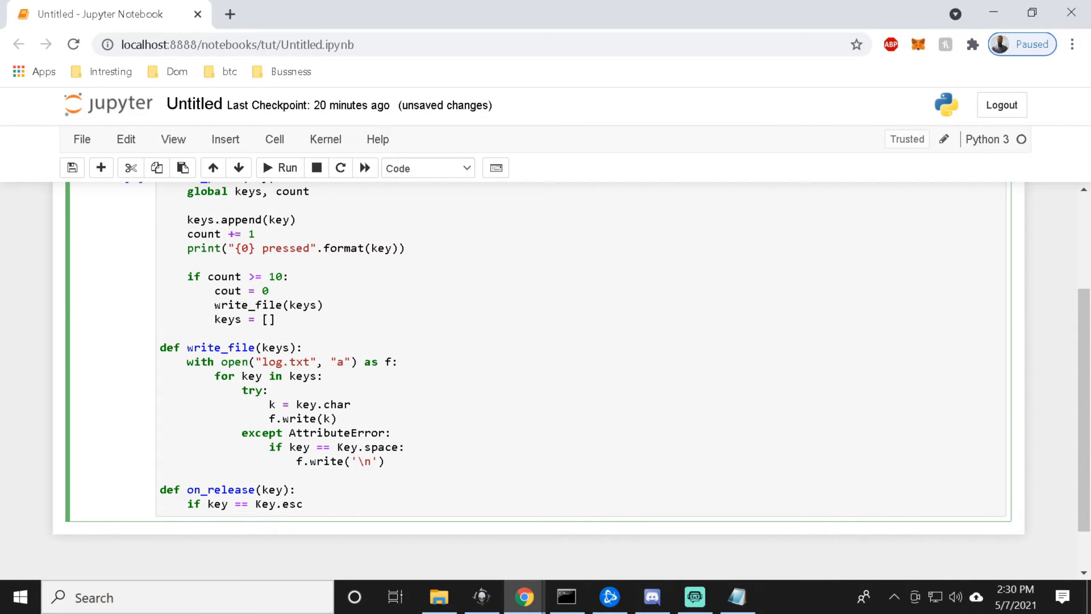
text(:)
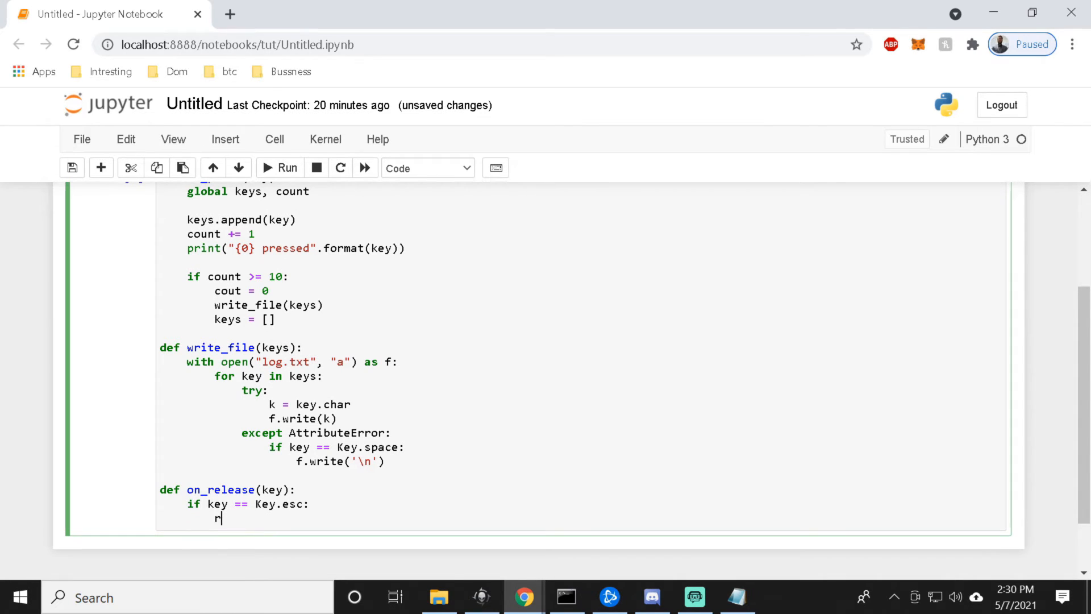
text(eturn)
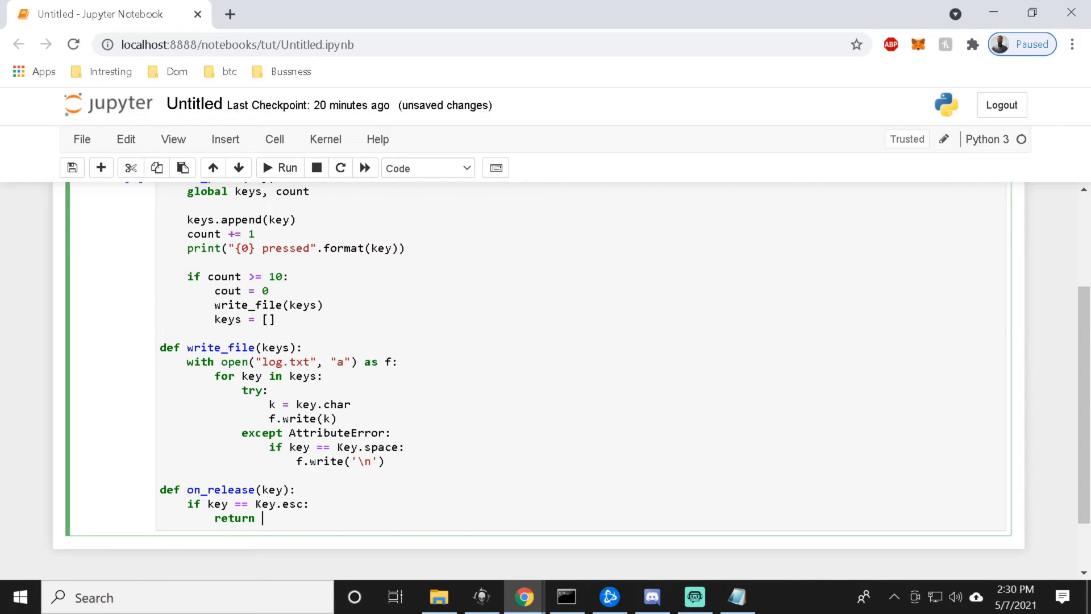
text(False)
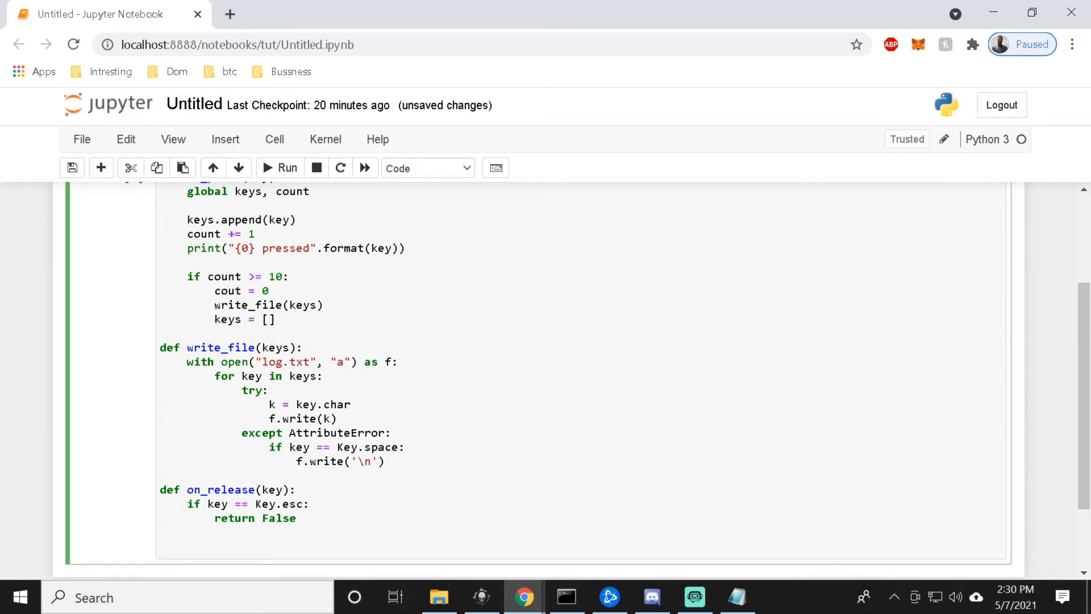
click(160, 546)
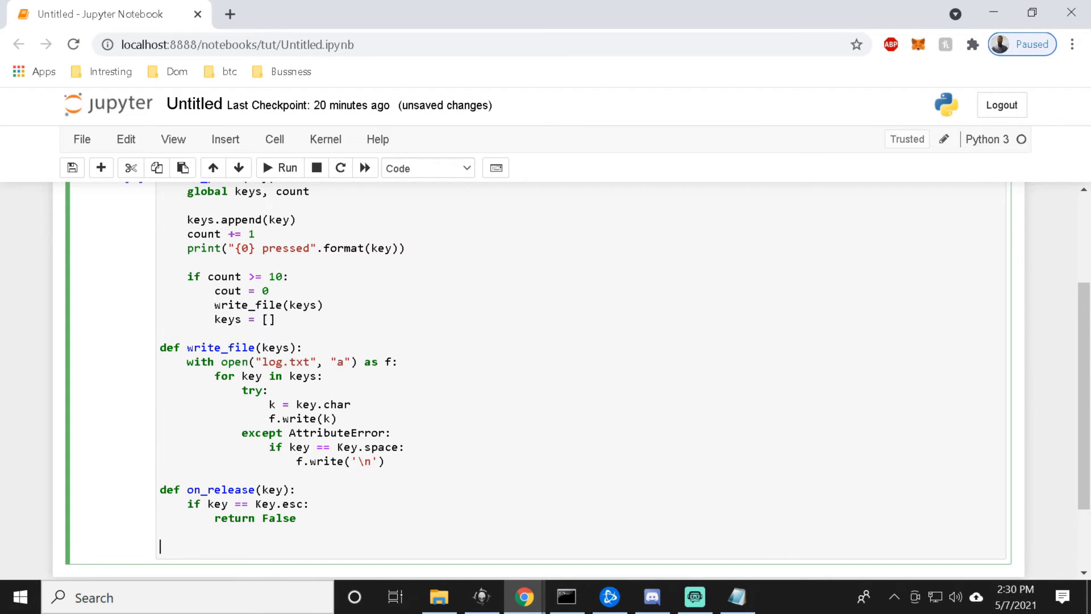
Write with Listener(on_press=on_press, on_release=on_release) as listener:.
text(w)
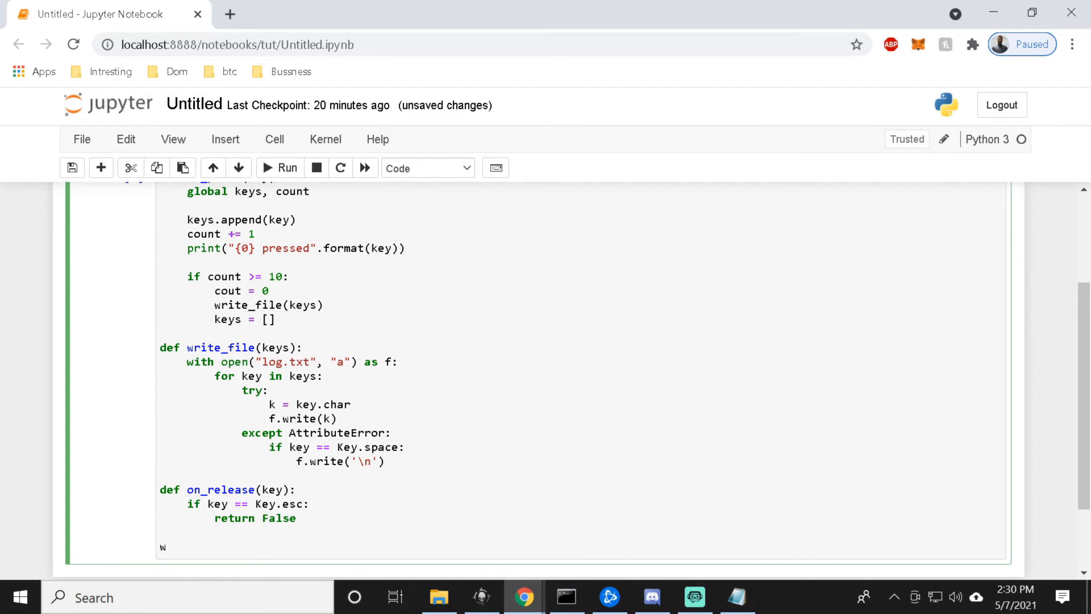
text(it)
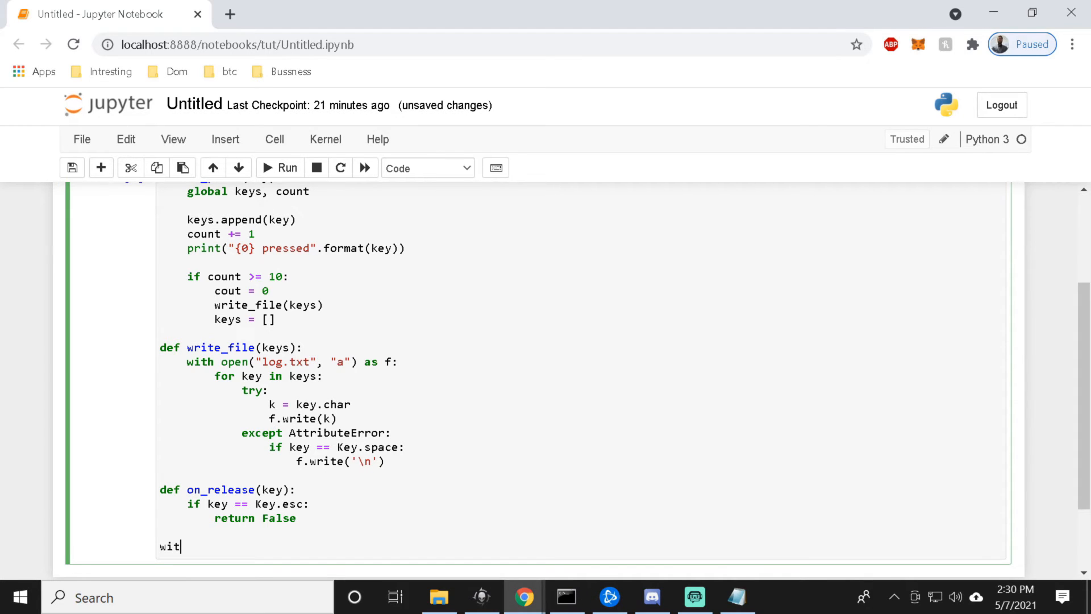
text(h List)
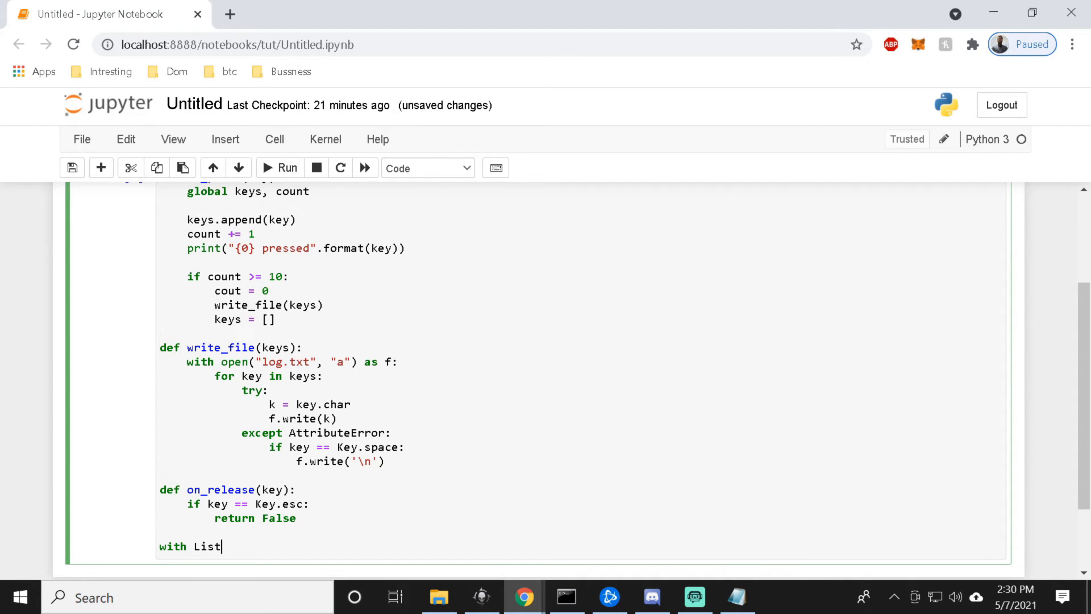
text(ener)
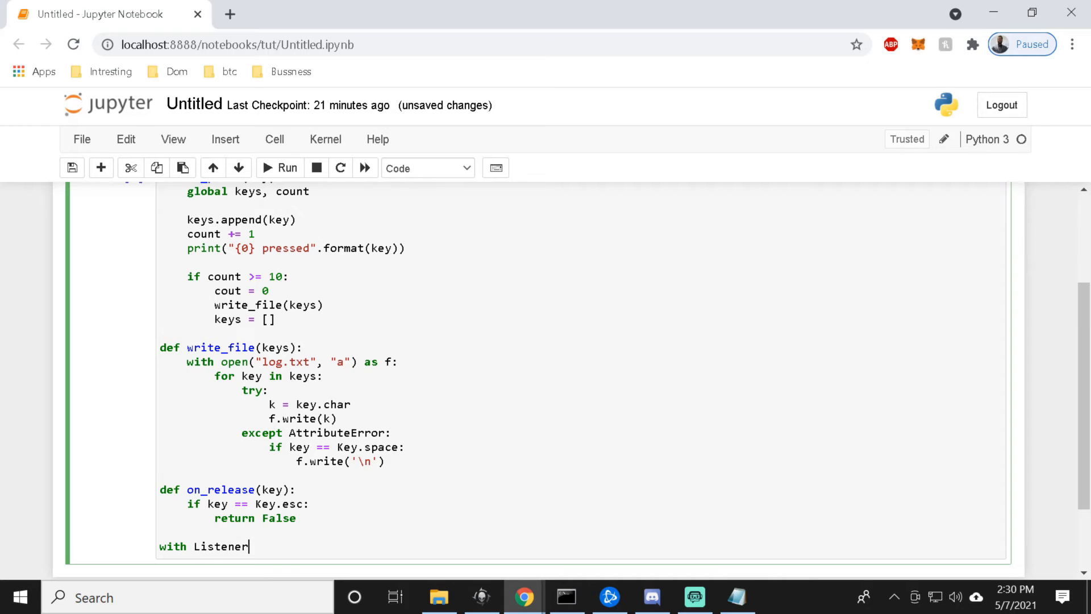
text(())
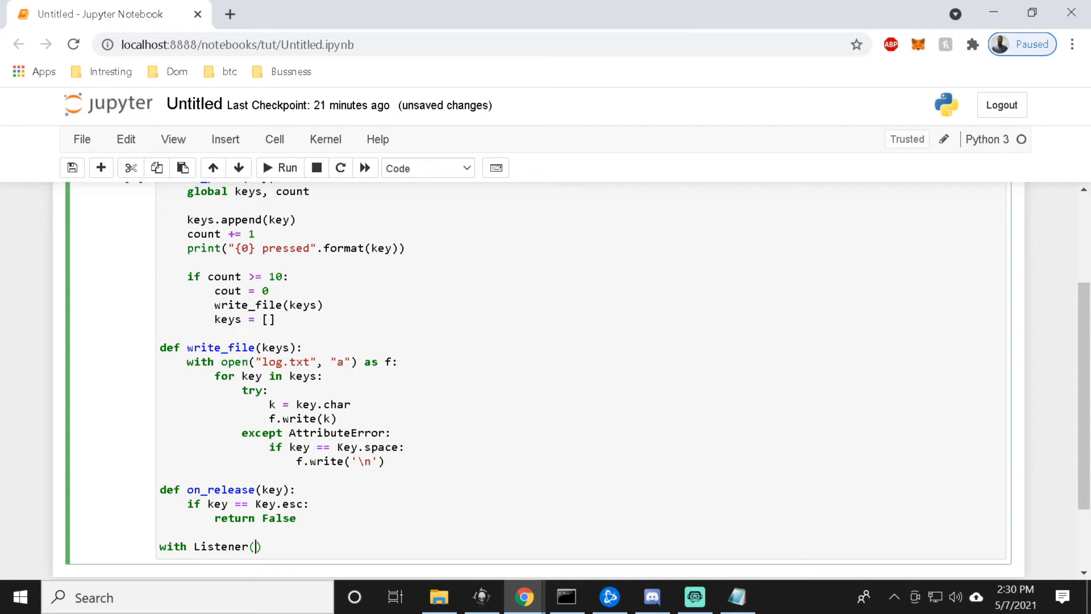
text(on_press)
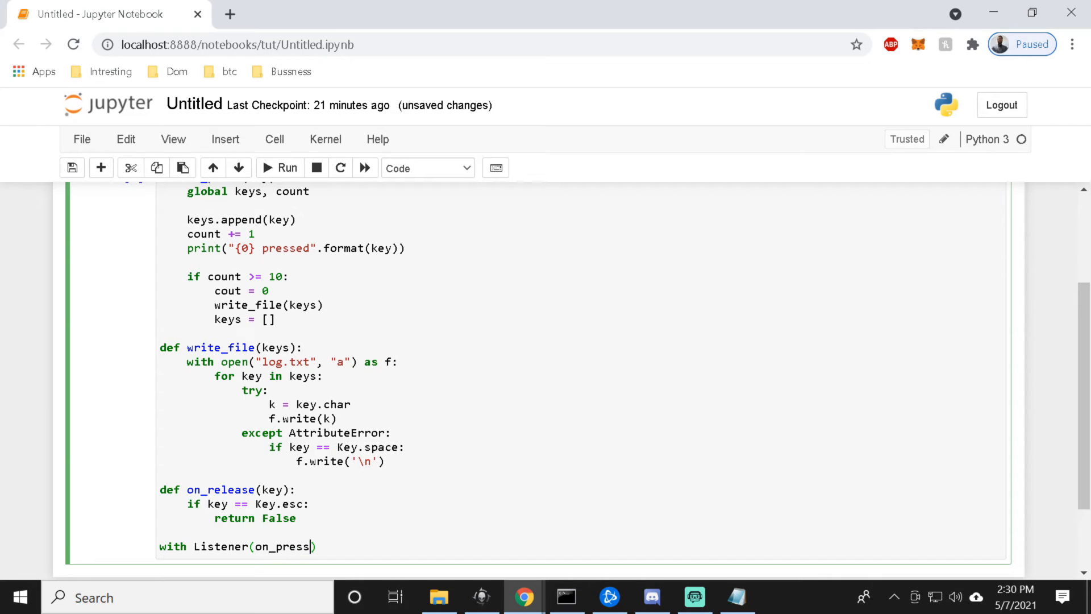
text(=on)
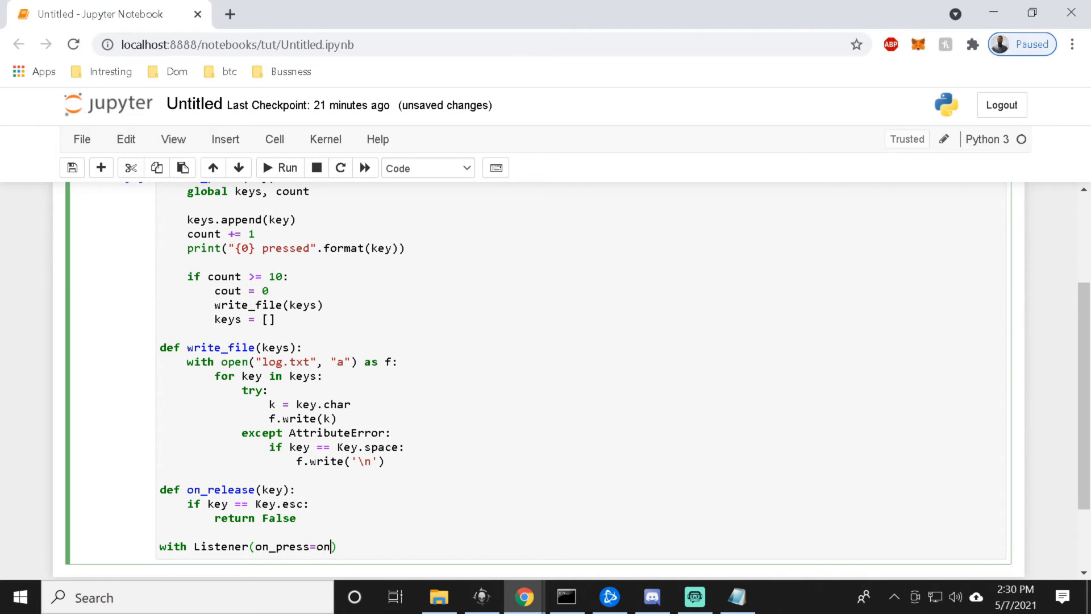
text(_press,)
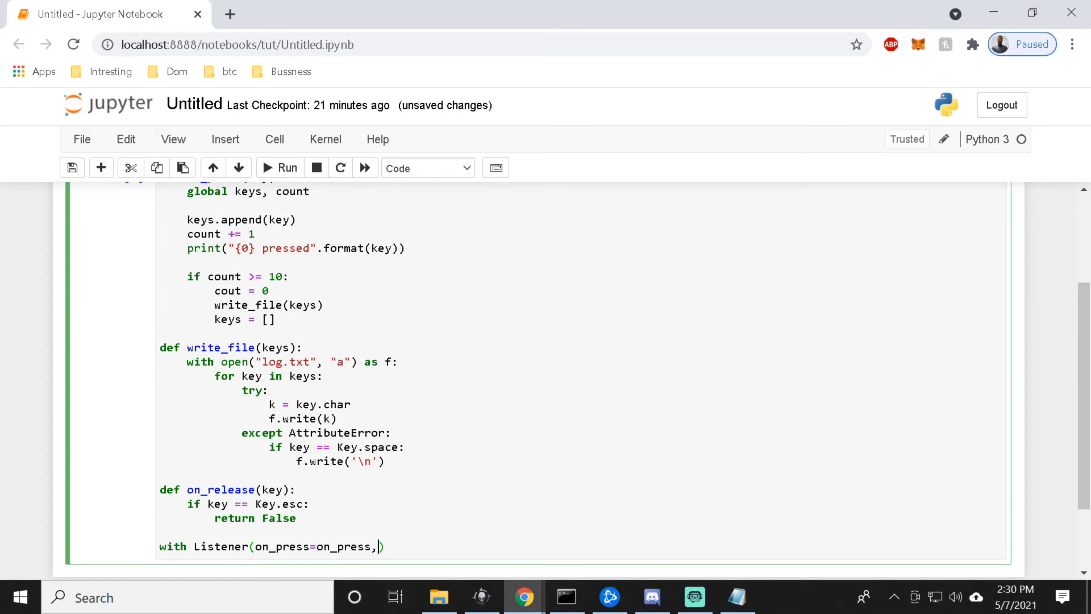
text(on)
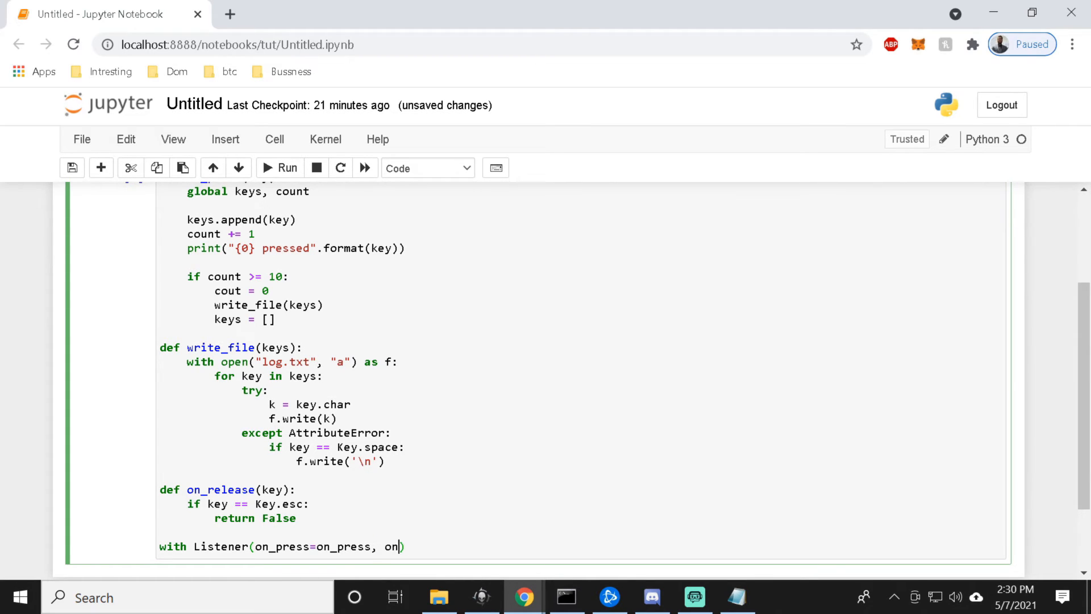
text(_r)
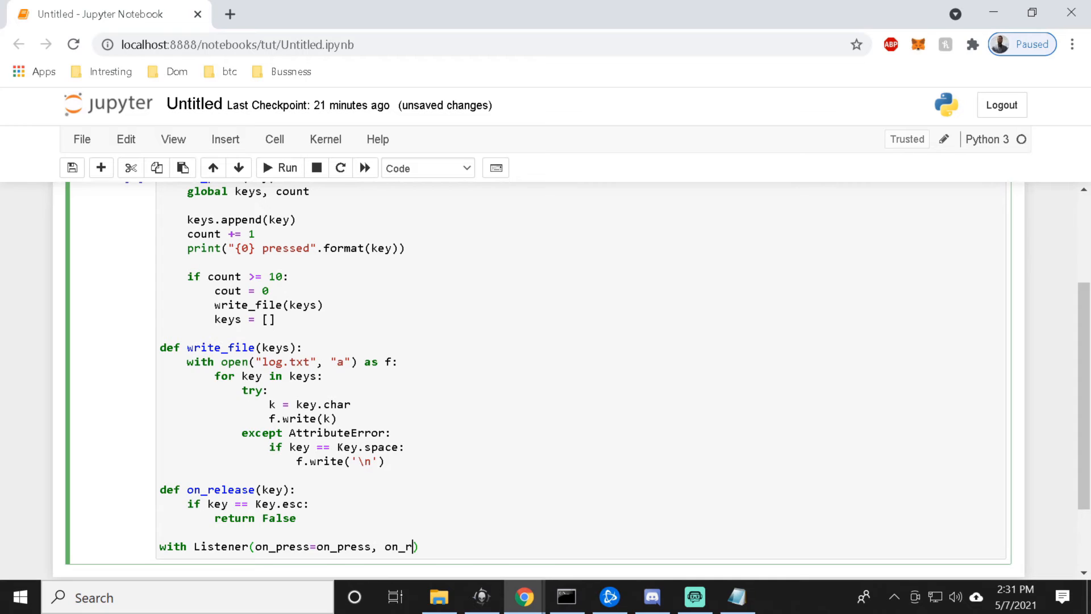
text(ele)
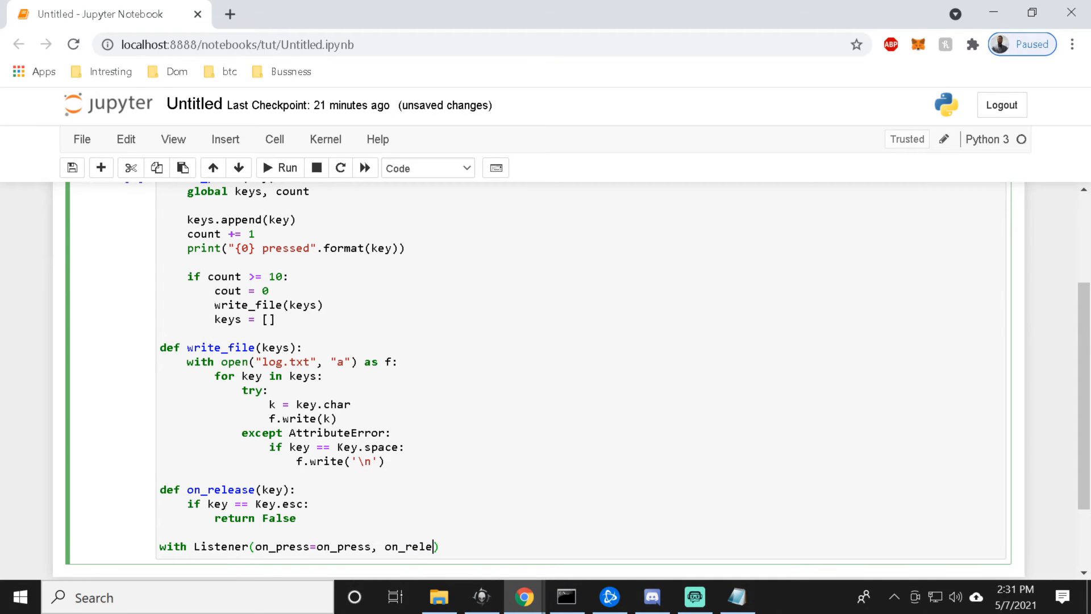
text(ase)
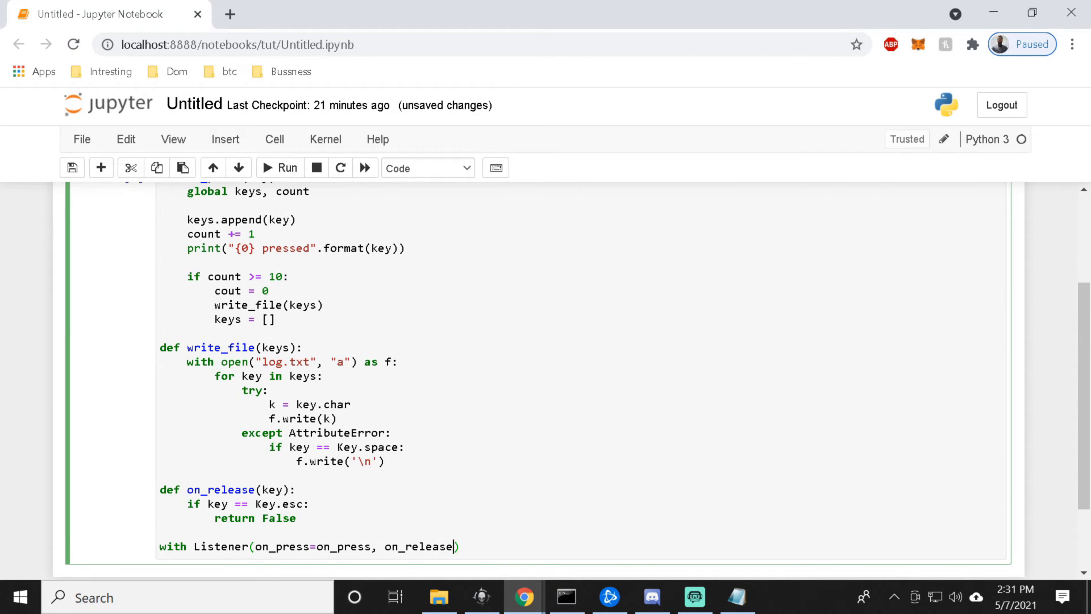
text(=)
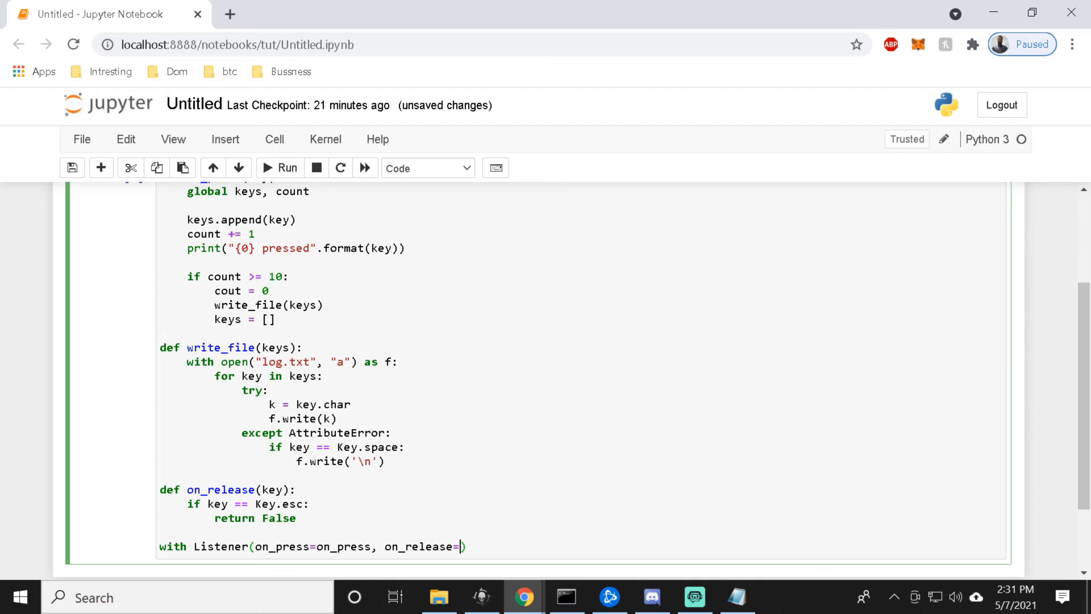
text(on_release)
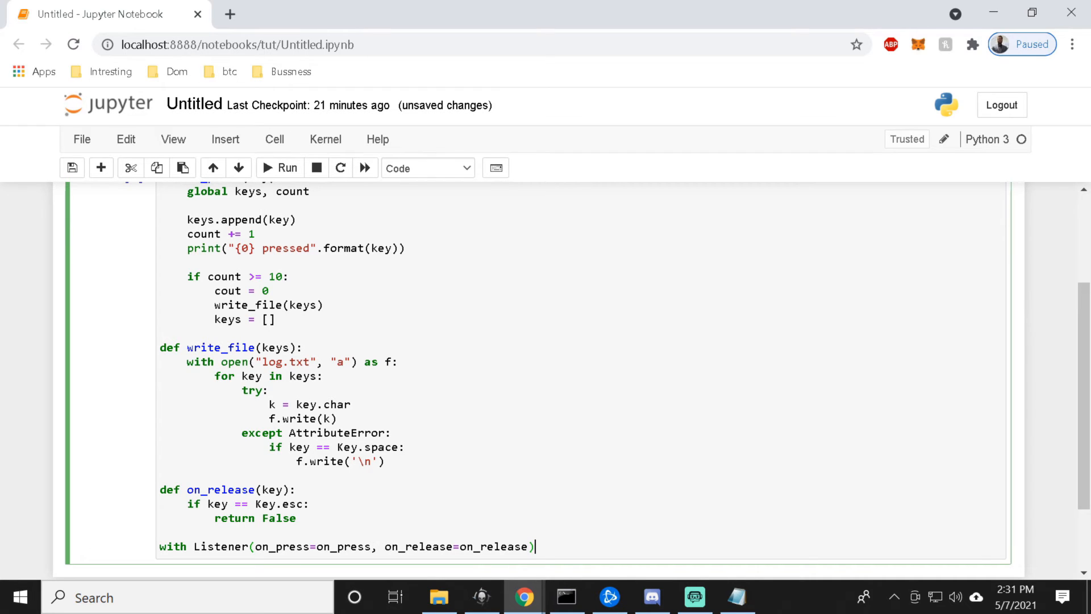
text(as)
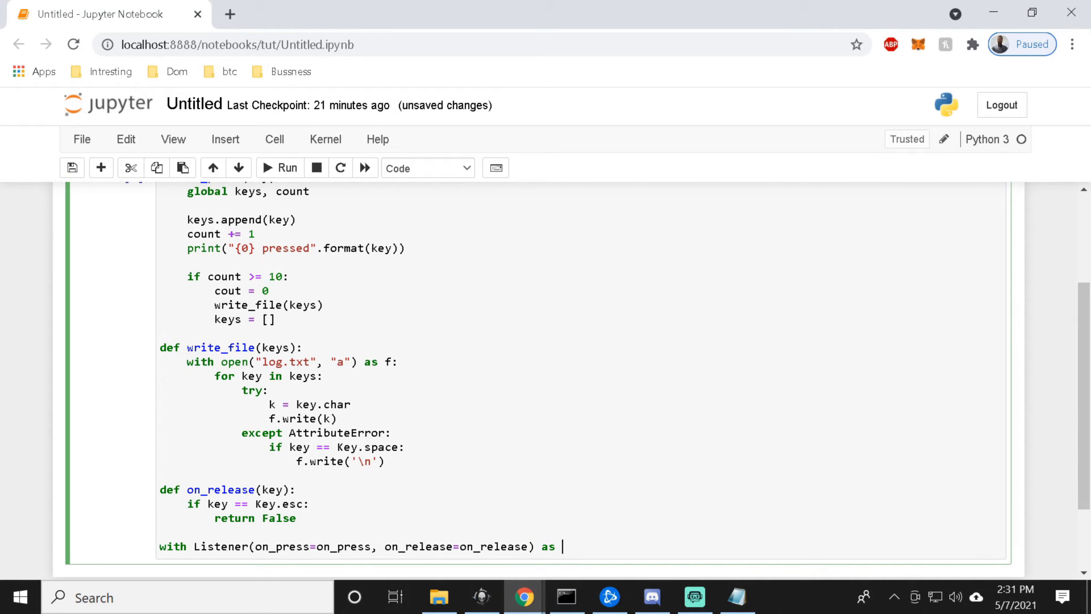
text(liste)
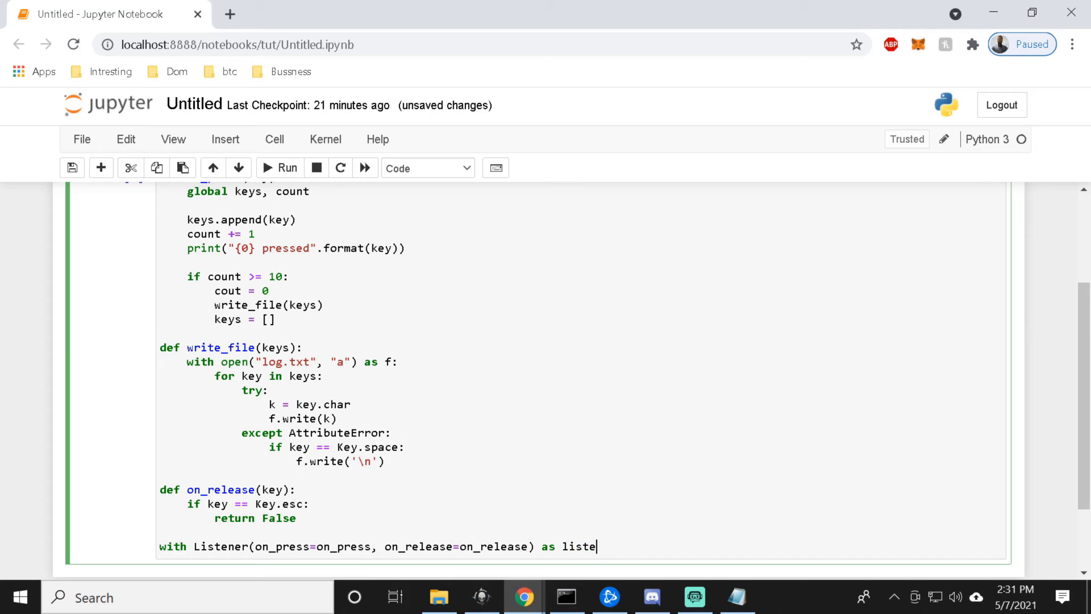
text(ner:)
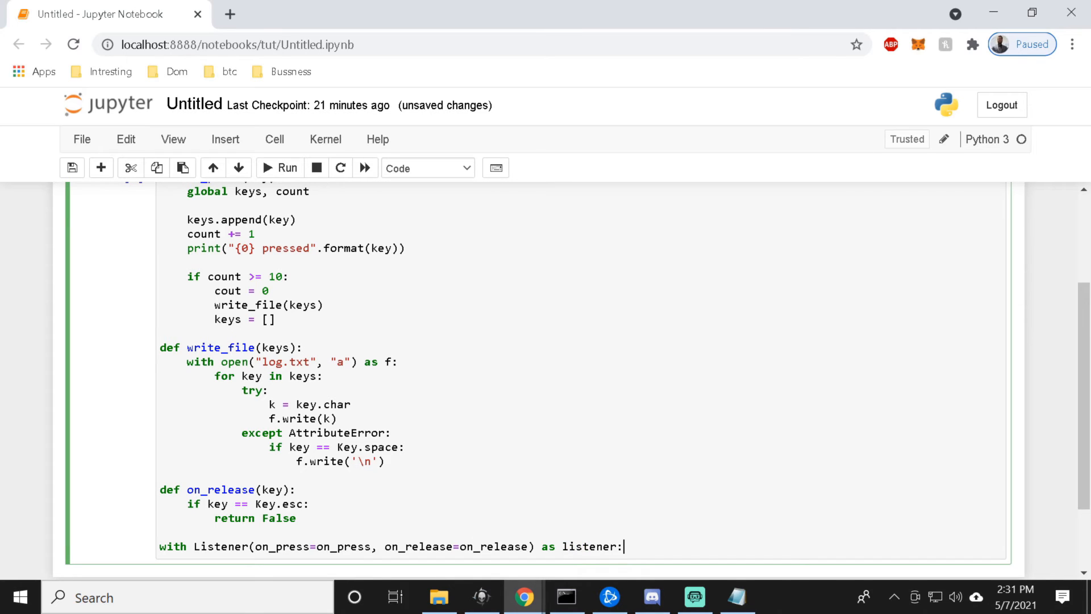
End the block with listener.join() on the next line.
text(listener)
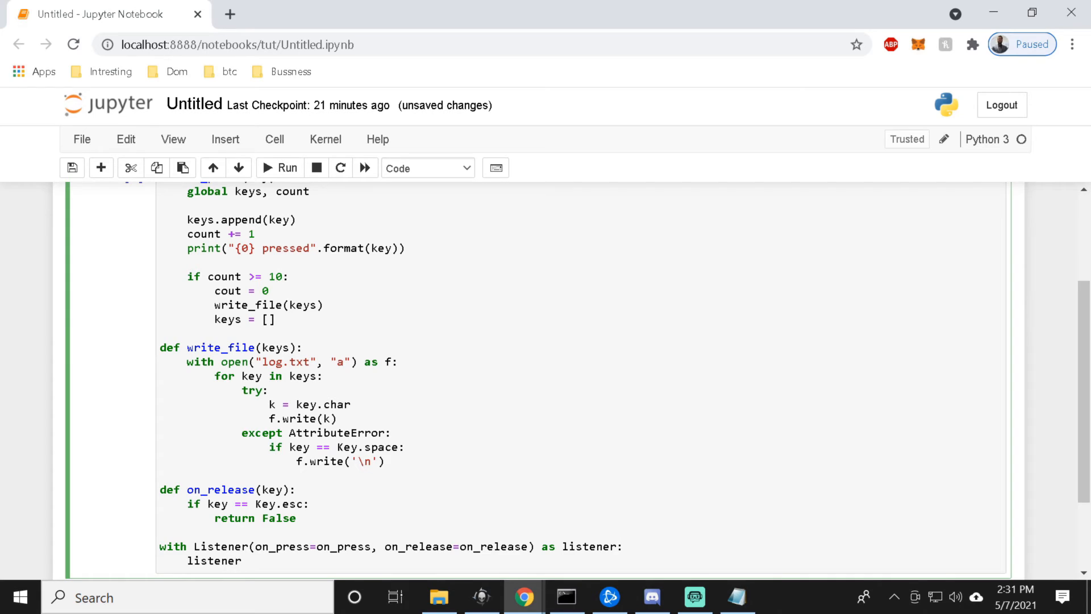
text(.joi)
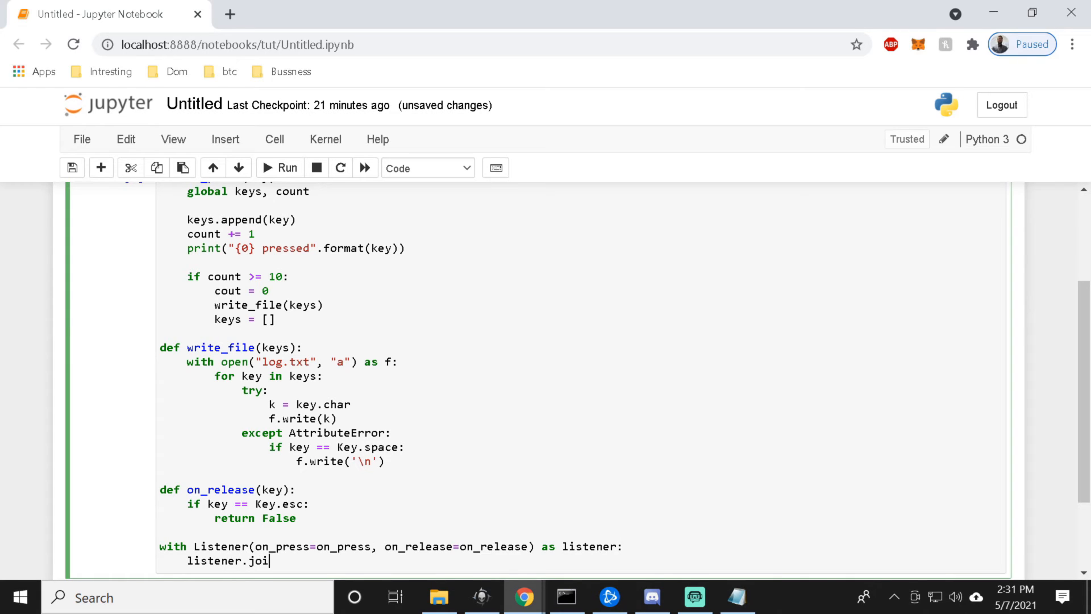
text(n())
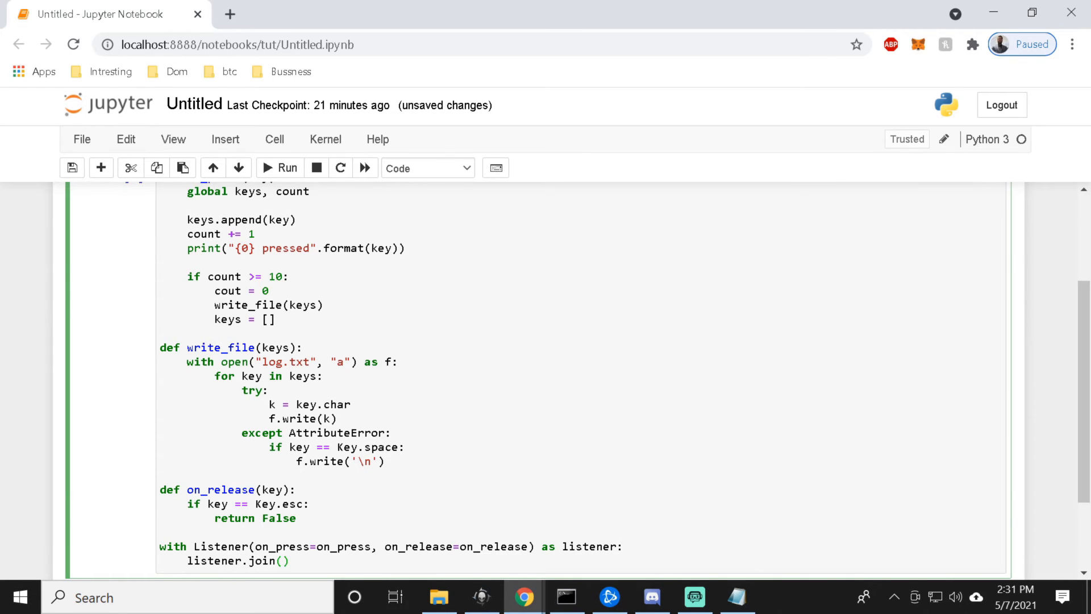
scroll(down, 3)
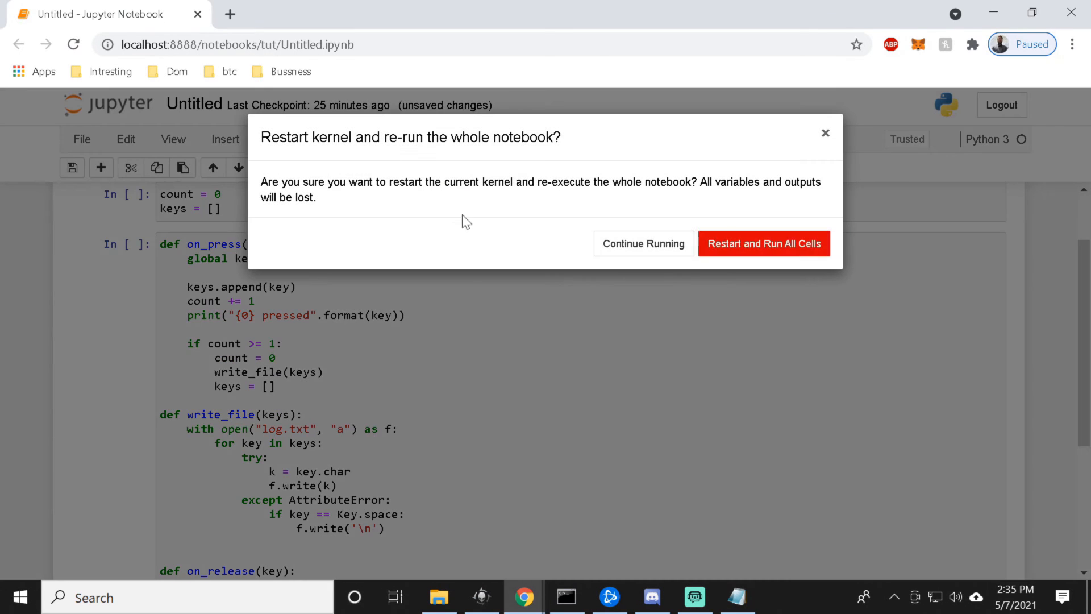
Confirm Restart and Run All Cells, dismiss the command list, and type please subscribe for the listener.
click(763, 243)
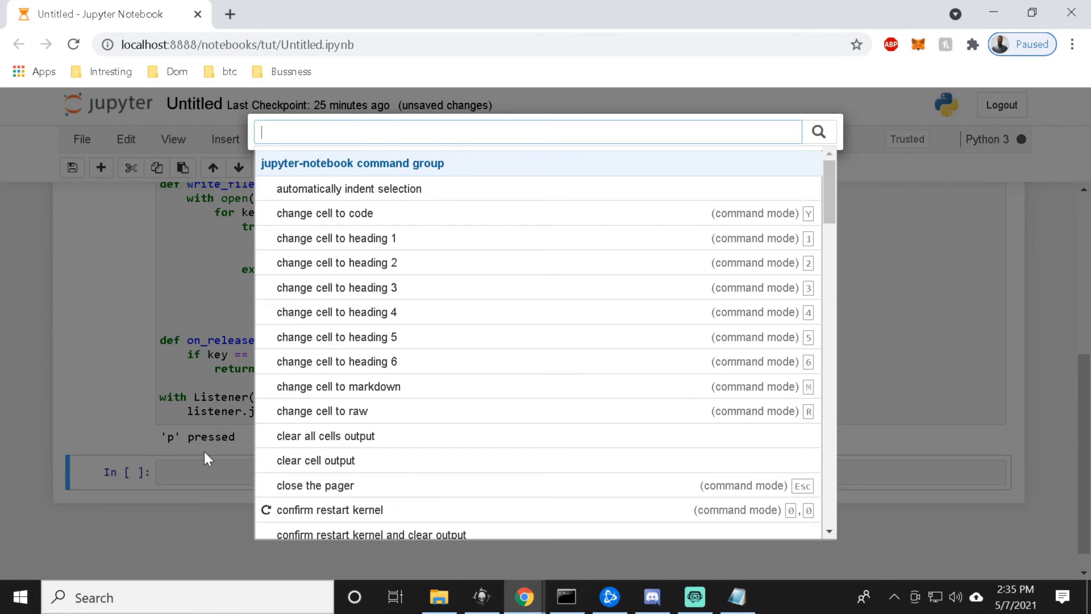
key(Escape)
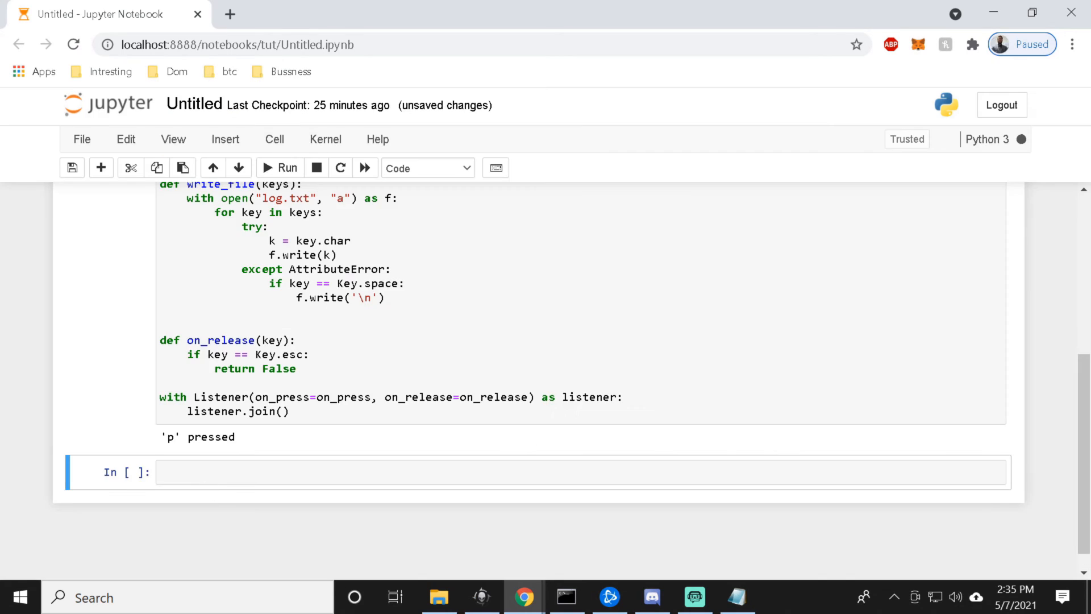
text(lease subscribe)
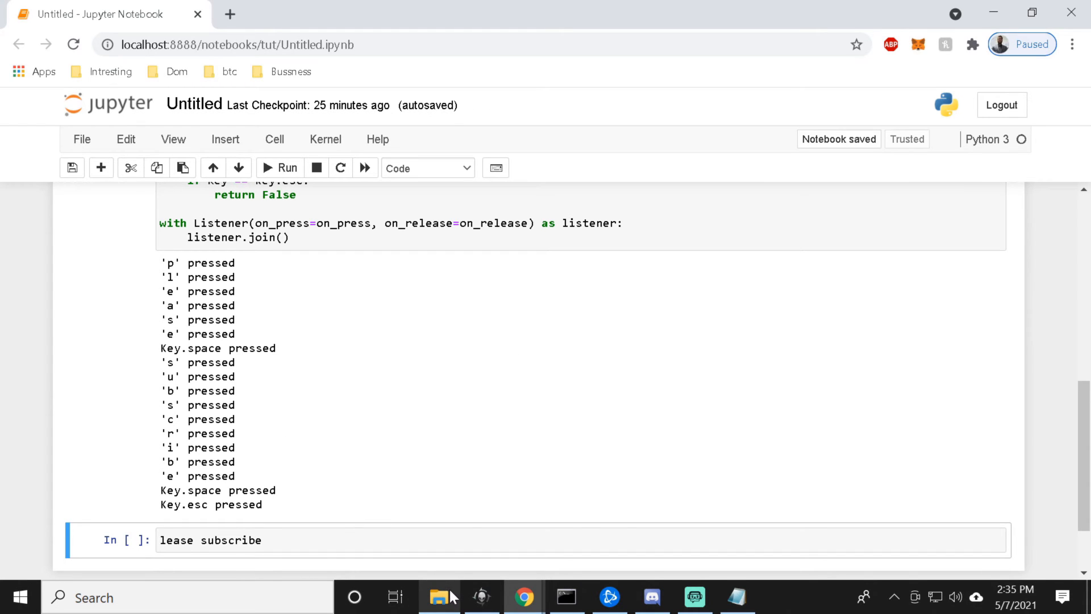
View log.txt in Notepad showing please and subscribe, then close it.
click(439, 596)
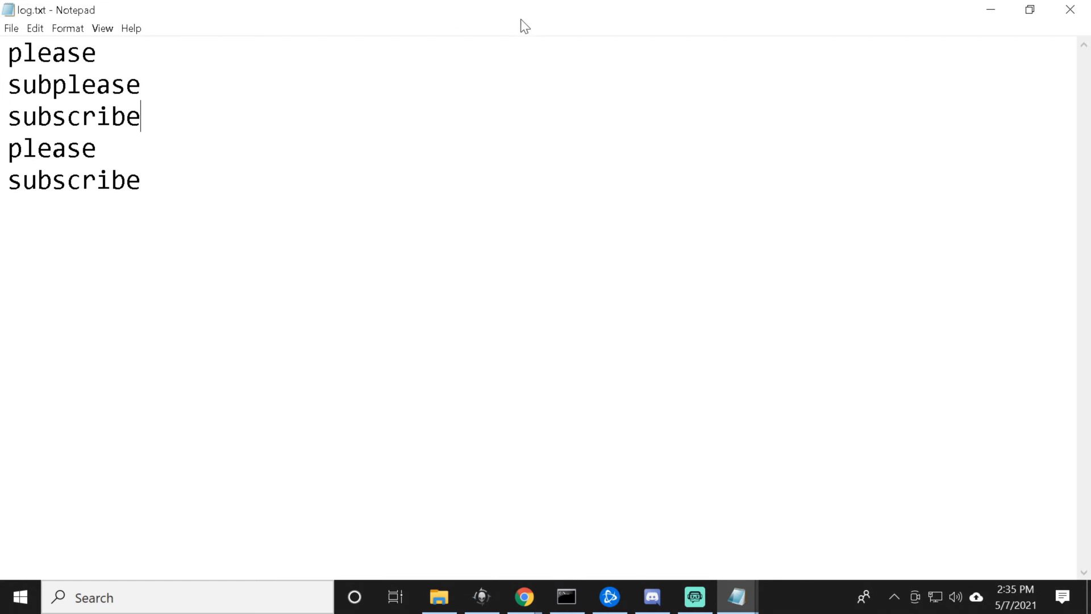
click(439, 597)
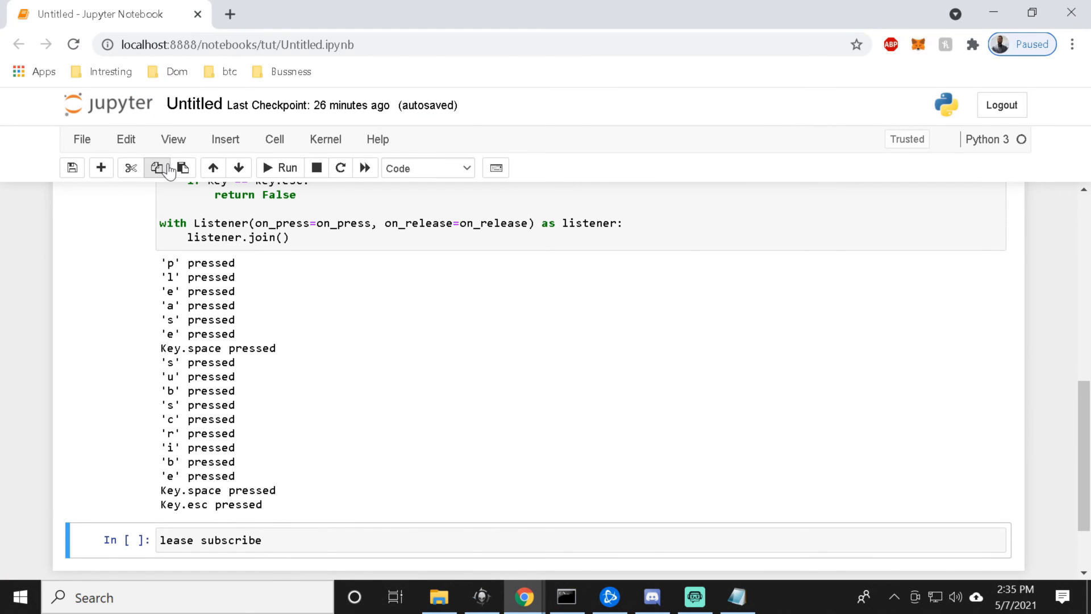
mouse_move(238, 168)
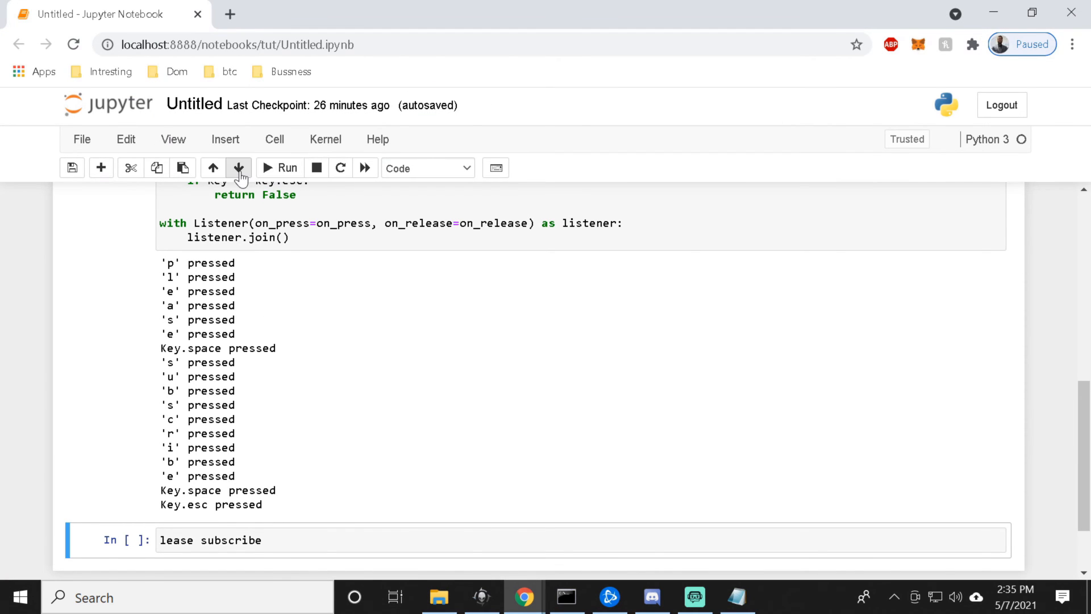
Rerun the notebook and type please subscribe into the bottom cell.
click(365, 169)
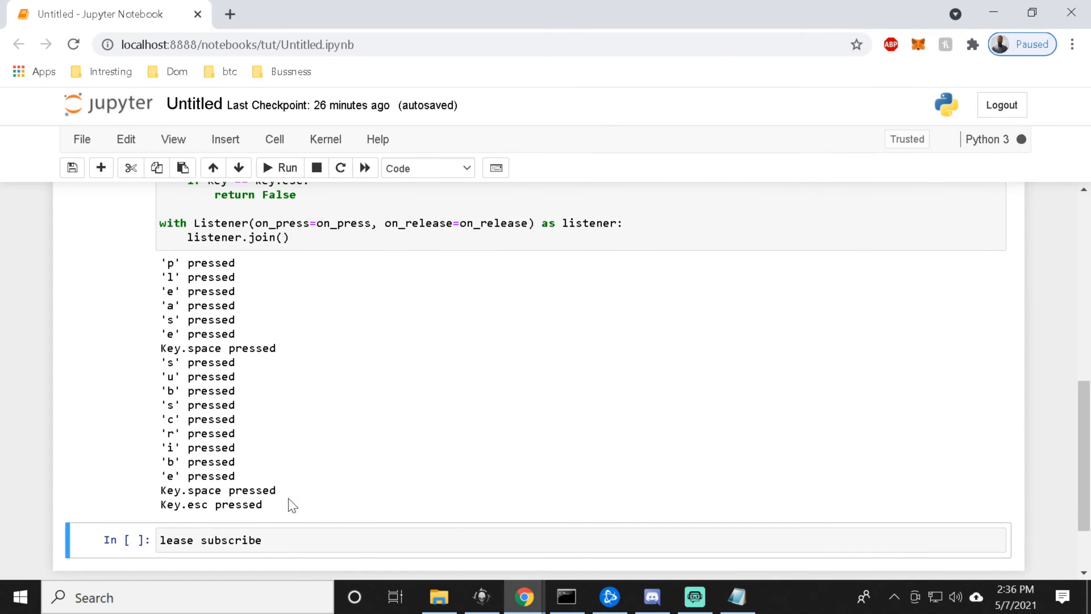
click(279, 168)
text(pleas)
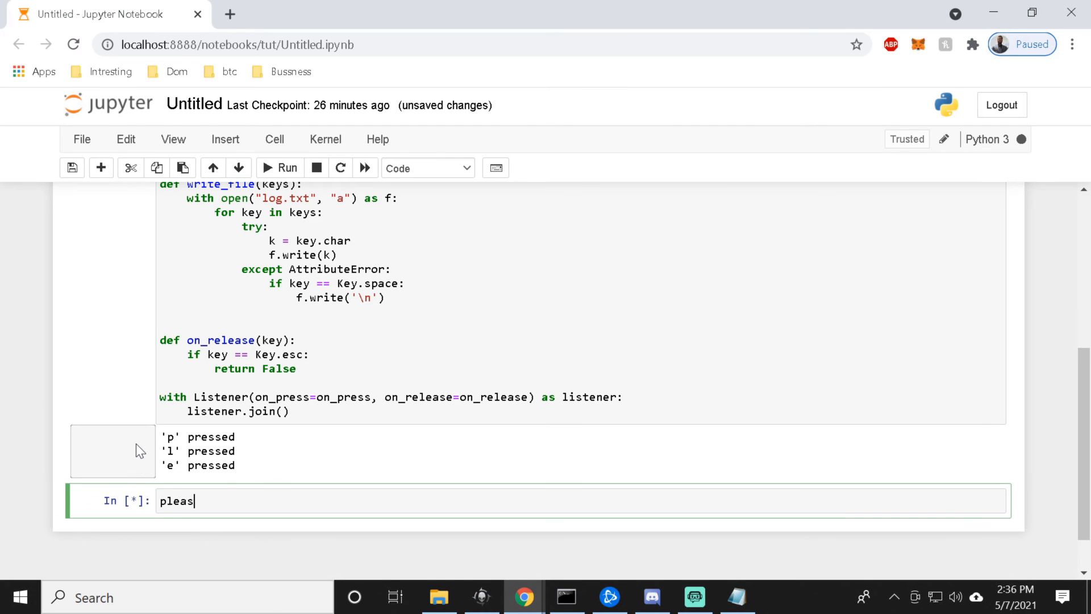
text(e subscribe)
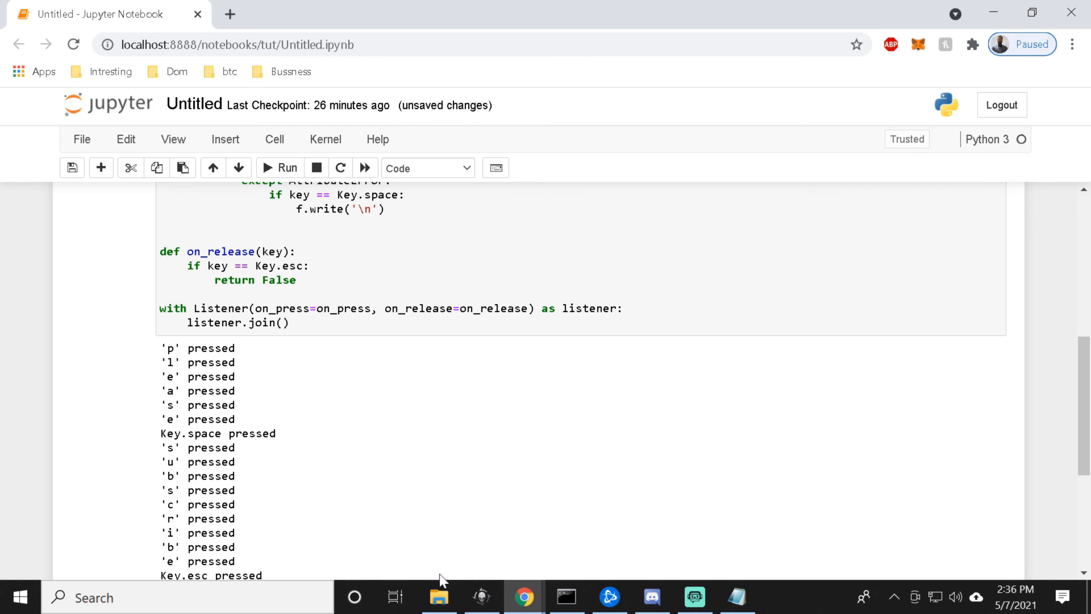
Check log.txt in Notepad for the two words, then close it.
click(737, 597)
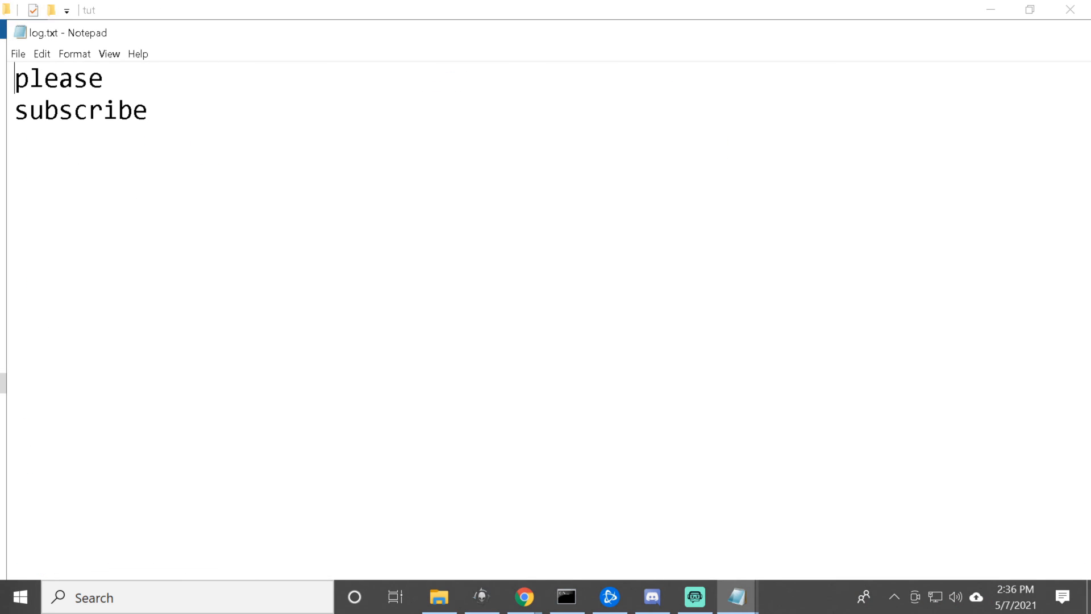
mouse_move(213, 55)
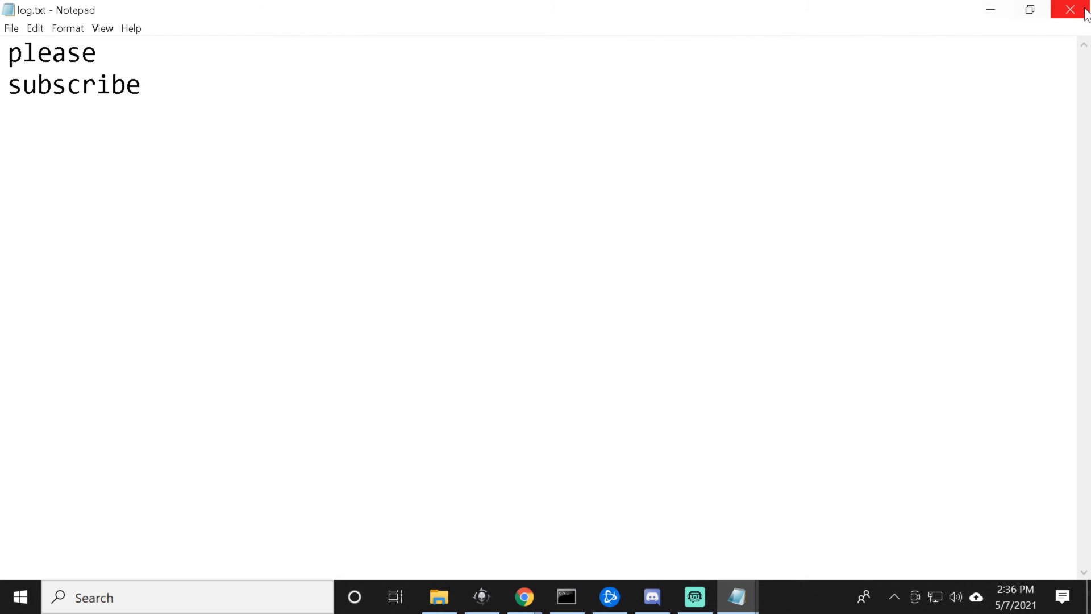
click(1070, 10)
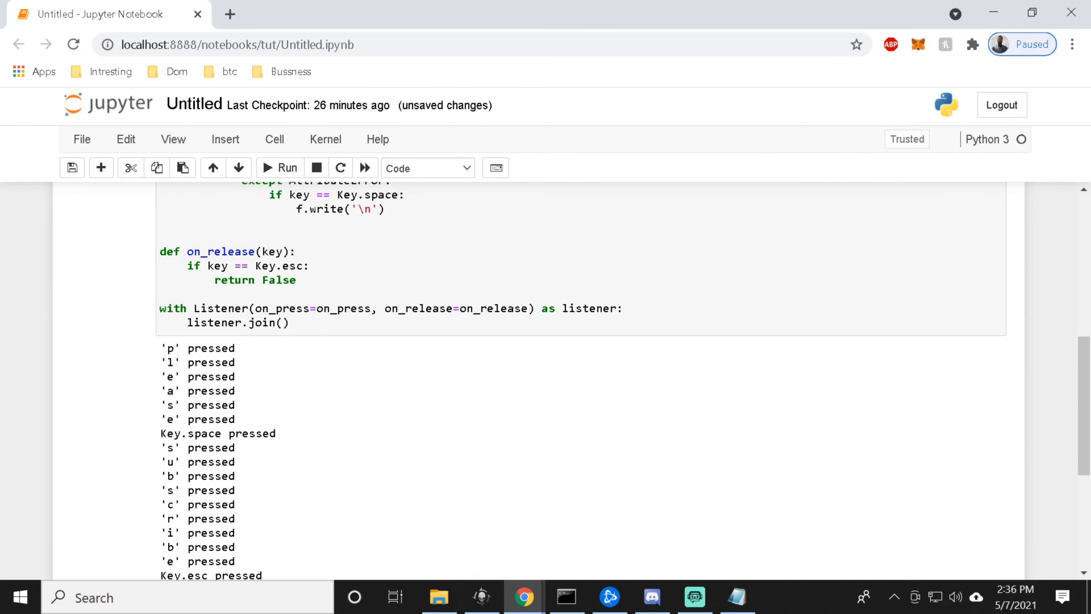
scroll(up, 3)
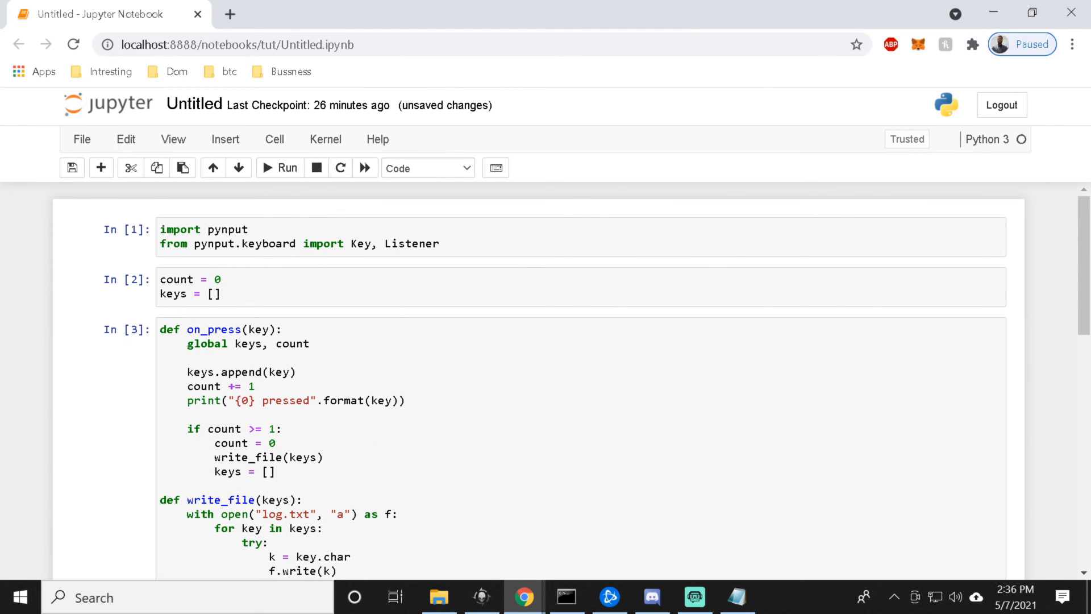
scroll(down, 3)
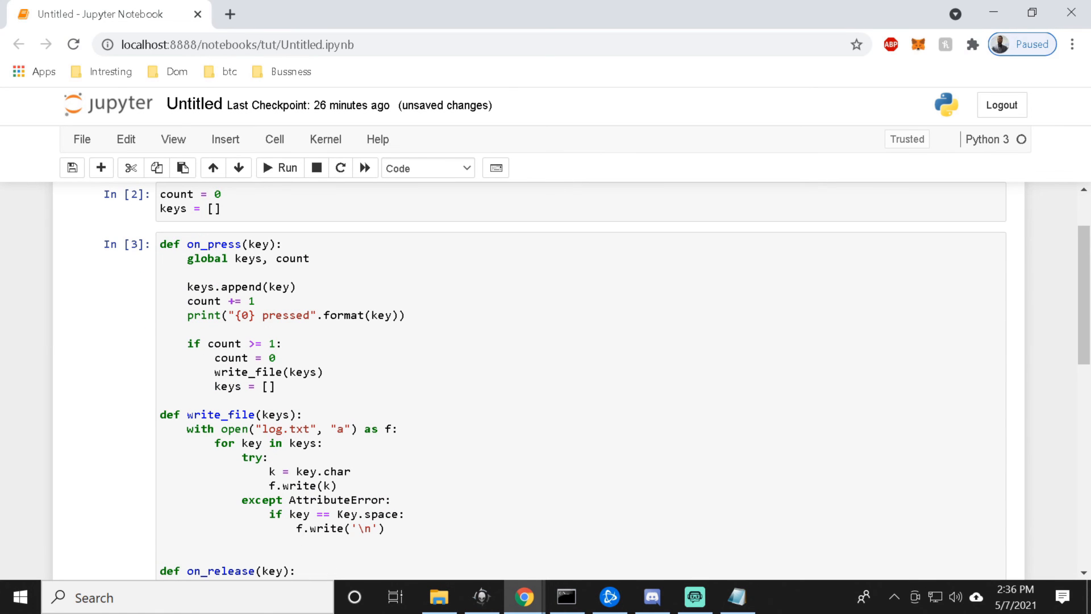
scroll(down, 3)
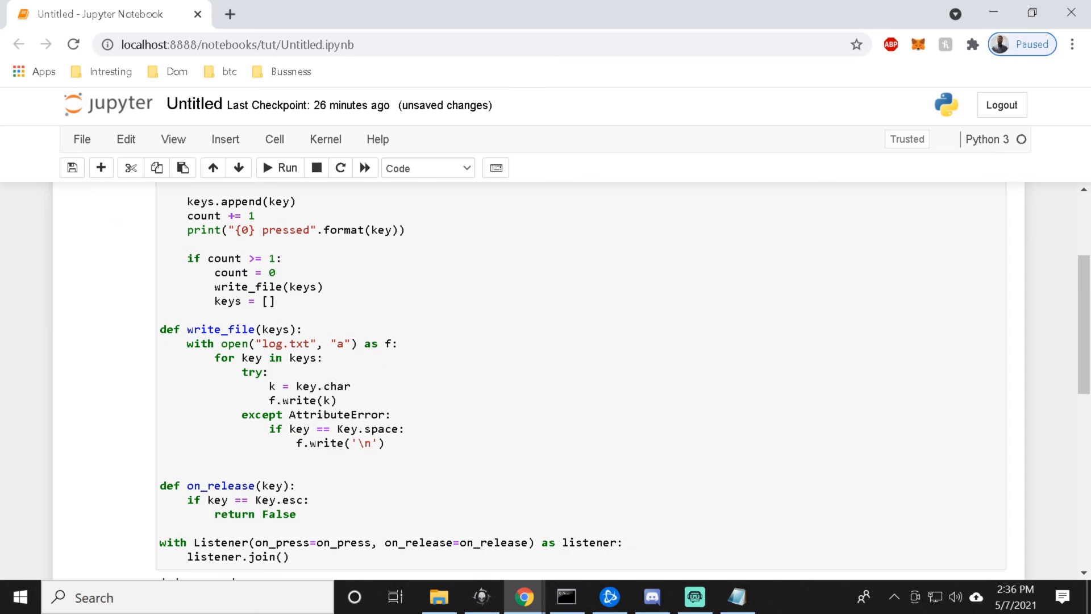
scroll(up, 3)
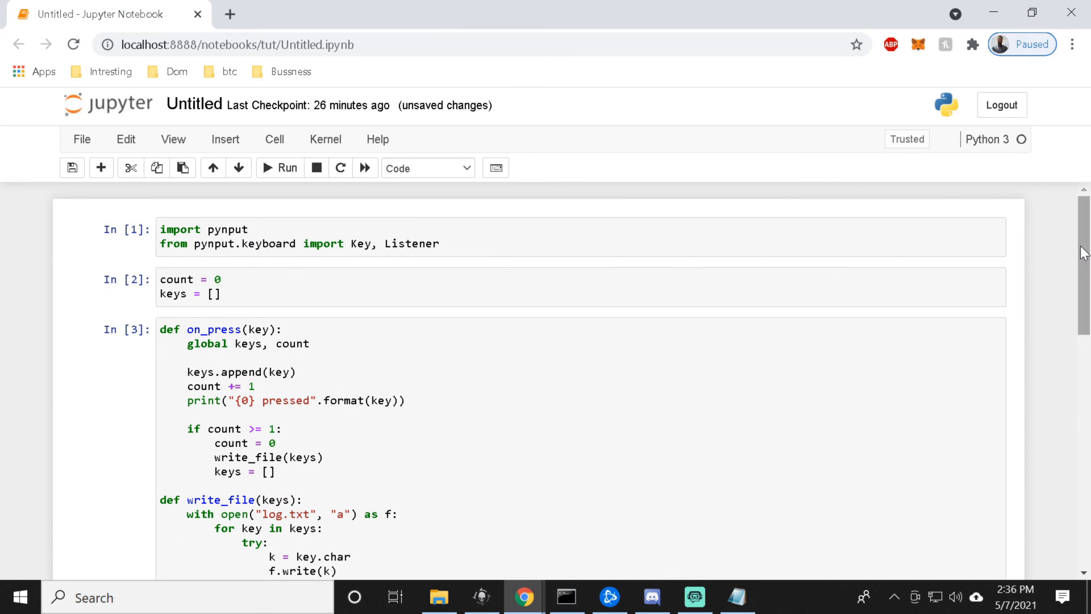
scroll(down, 3)
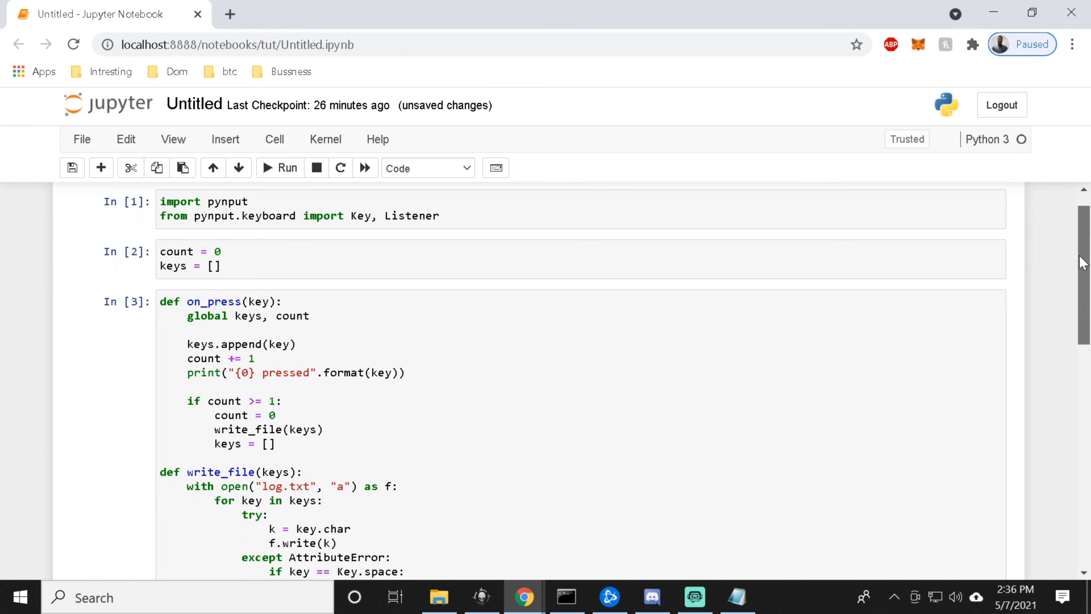
scroll(down, 3)
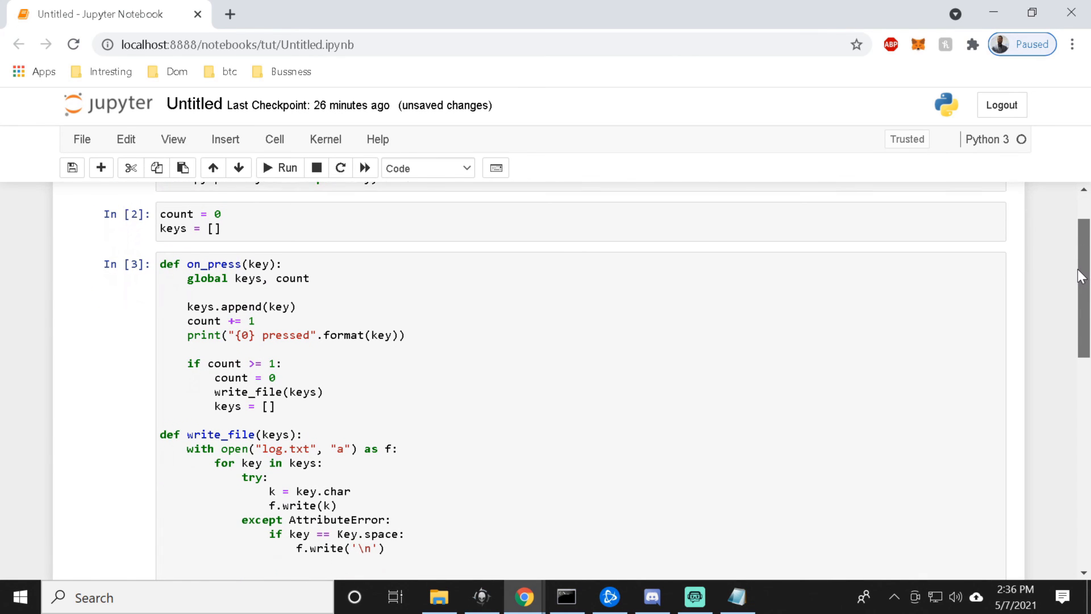
scroll(down, 3)
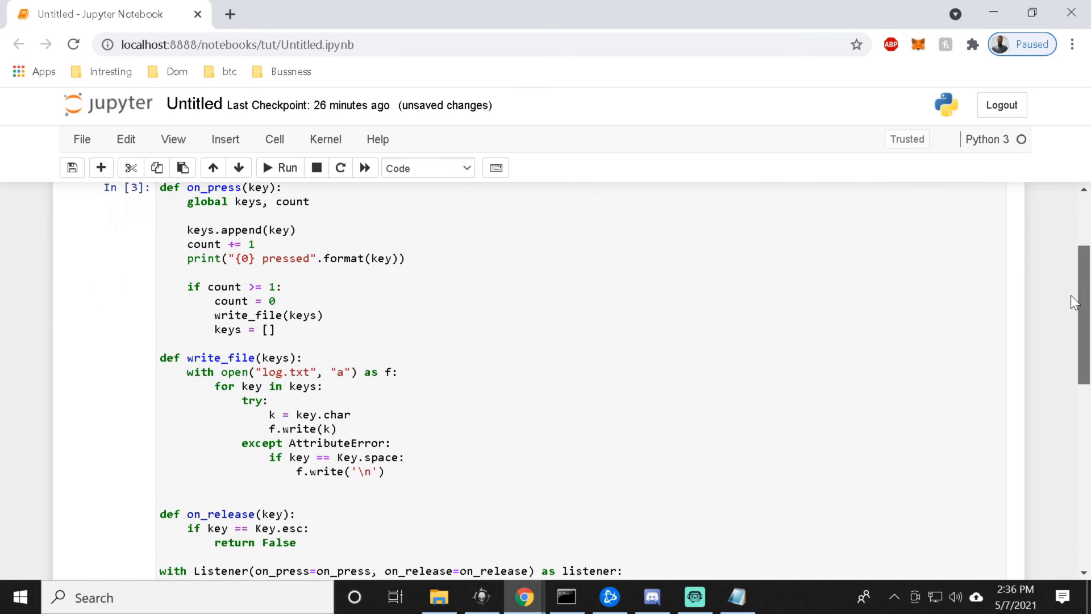
scroll(down, 3)
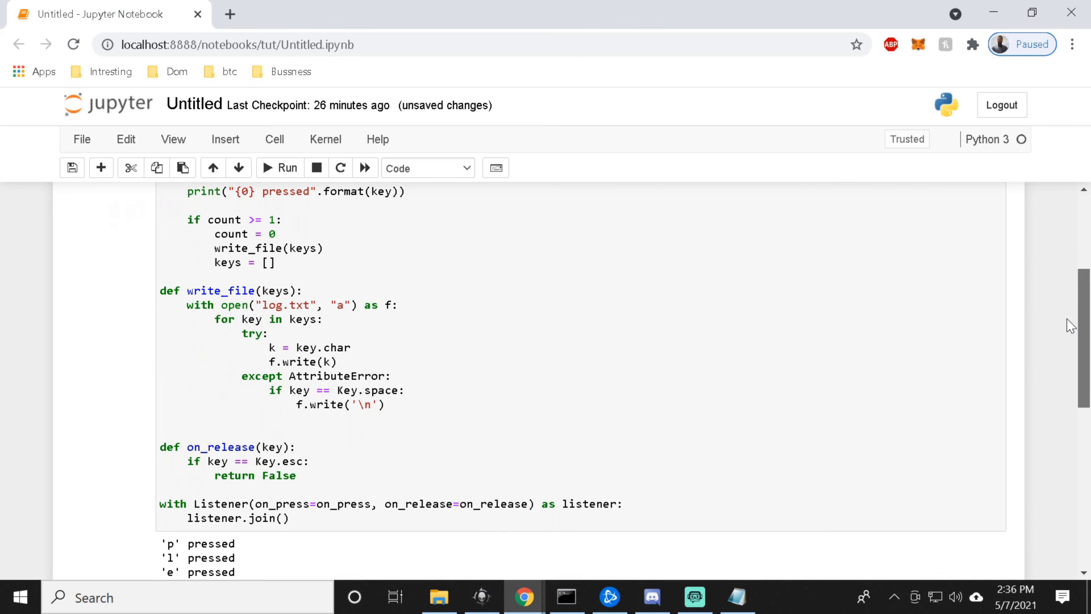
scroll(down, 3)
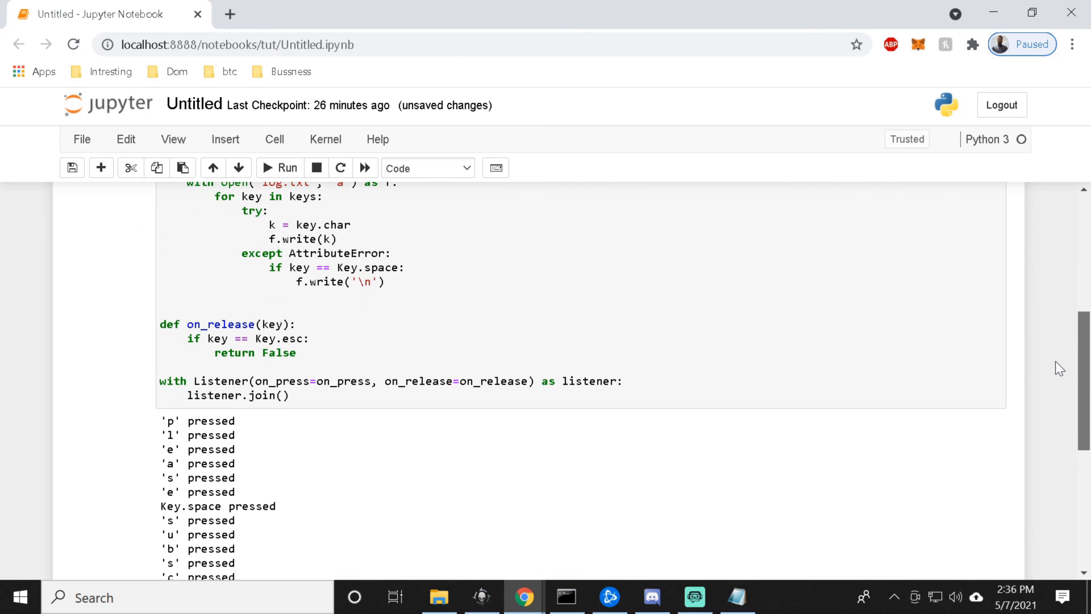
scroll(down, 3)
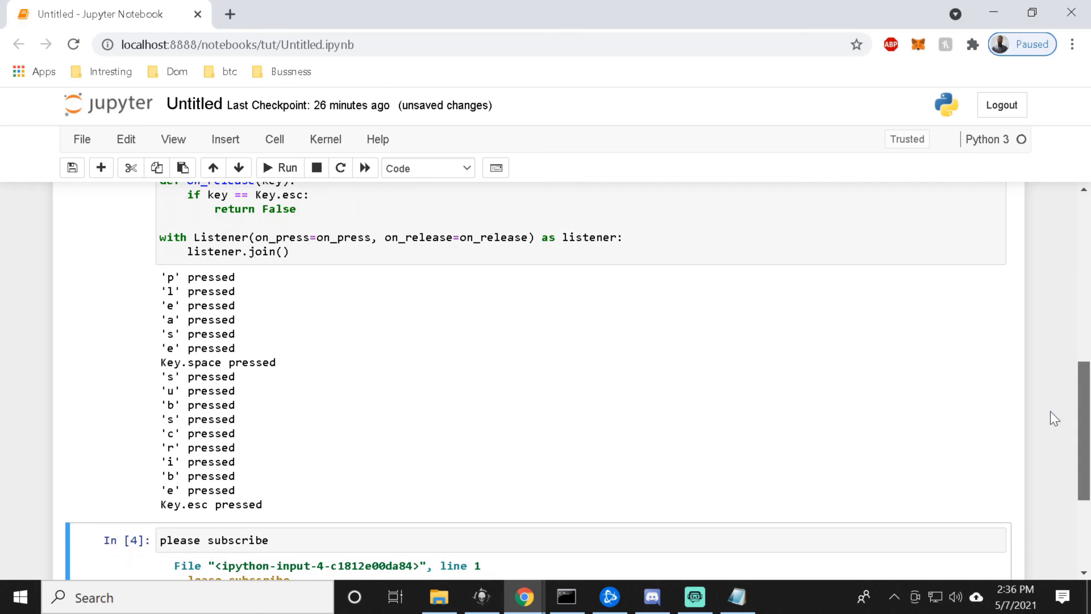